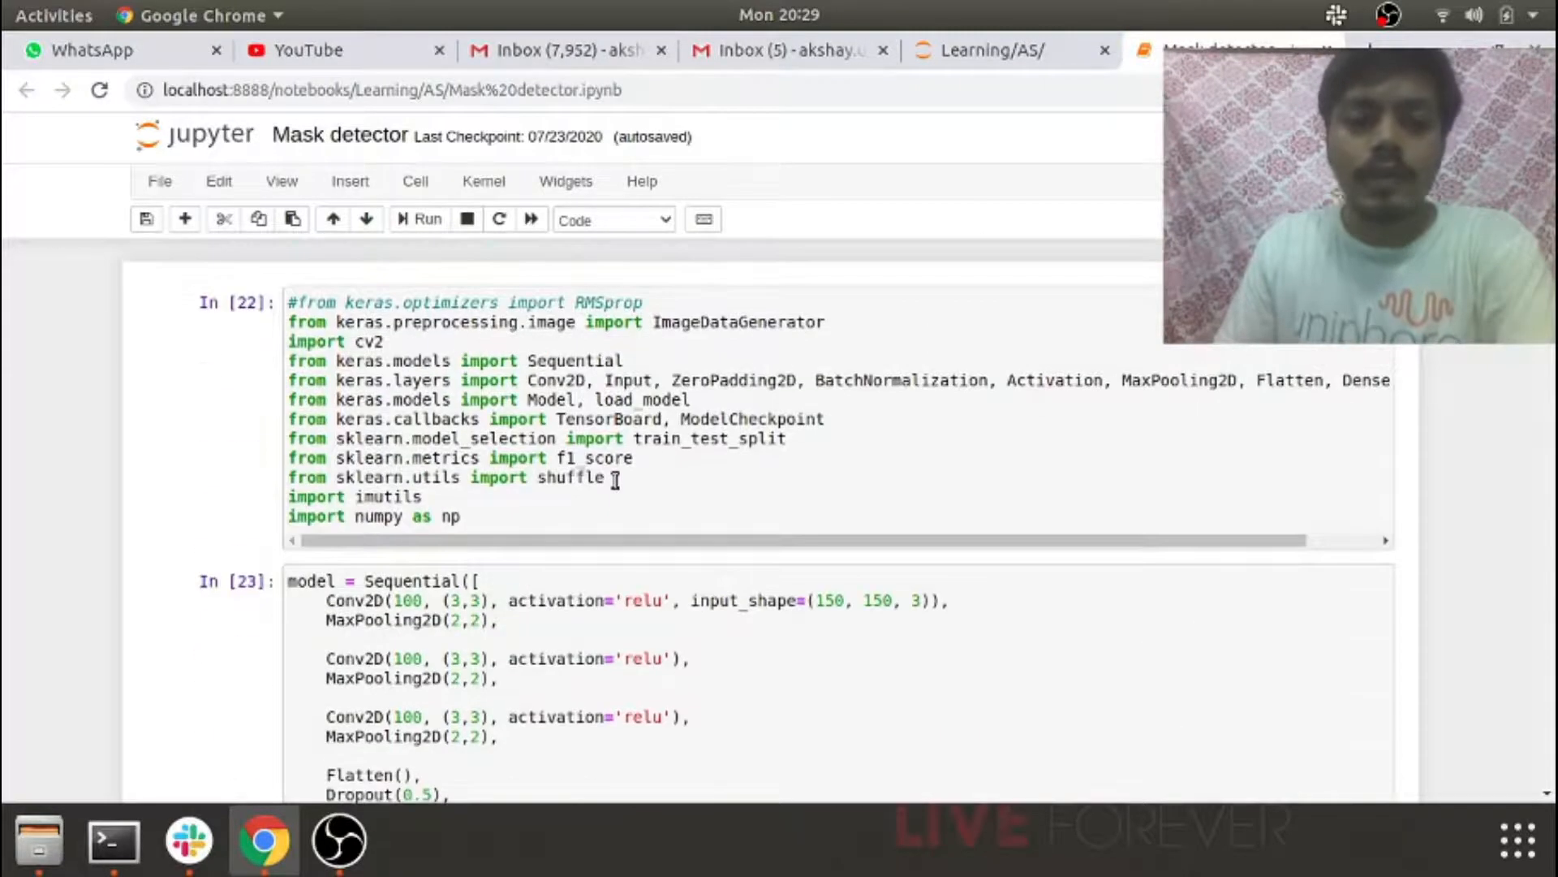
# - Scroll through the Mask detector notebook's imports and CNN model before switching to the home folder
pyautogui.scroll(-3)
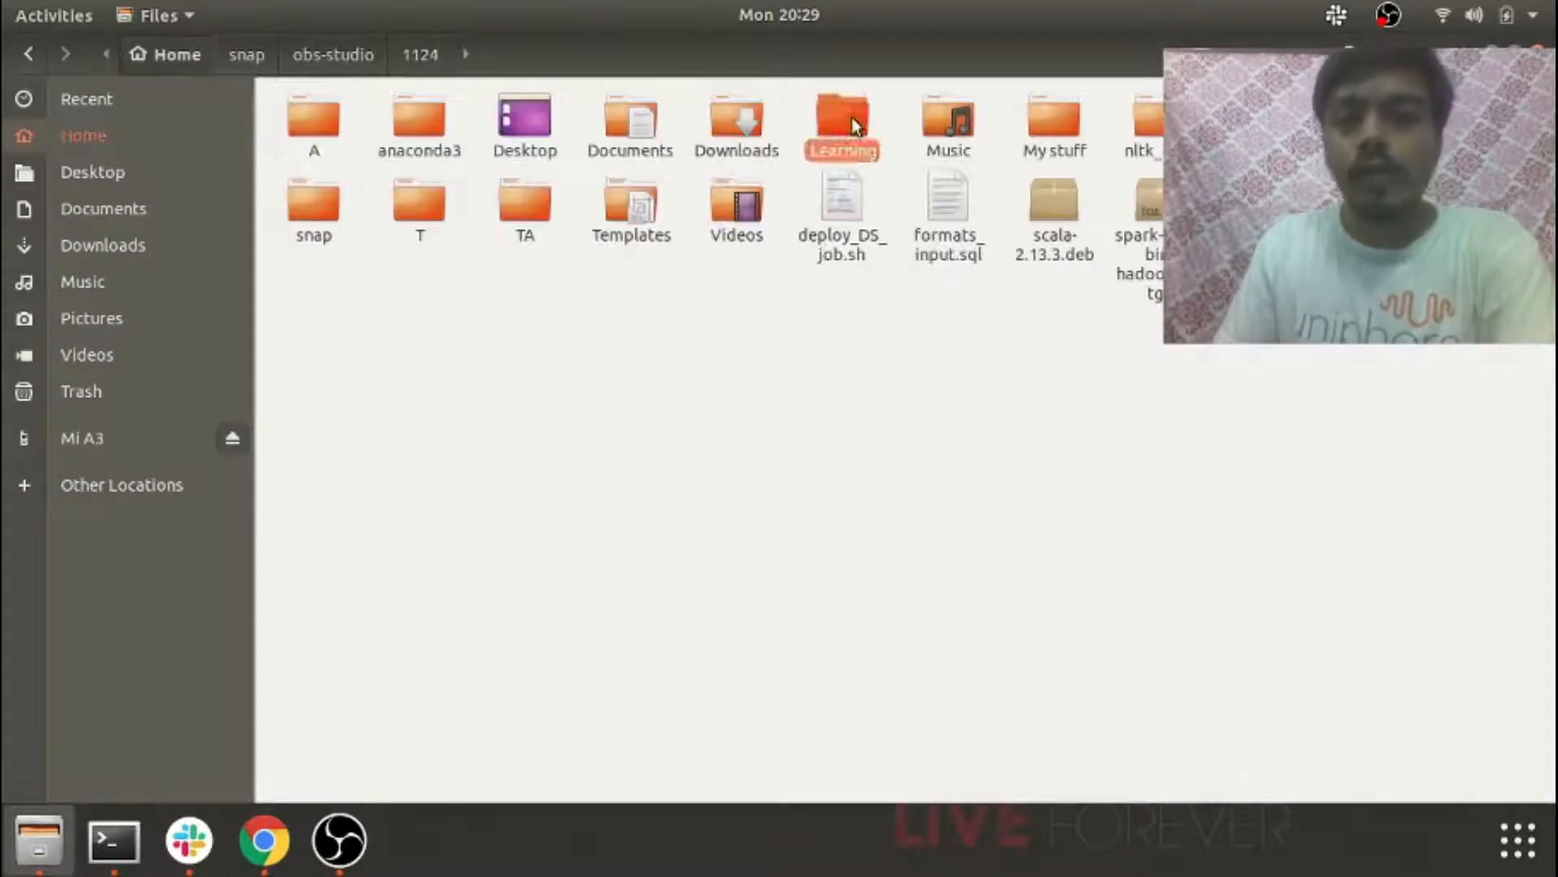
# - Navigate into Learning > AS > train and enter the with_mask image folder
pyautogui.doubleClick(841, 114)
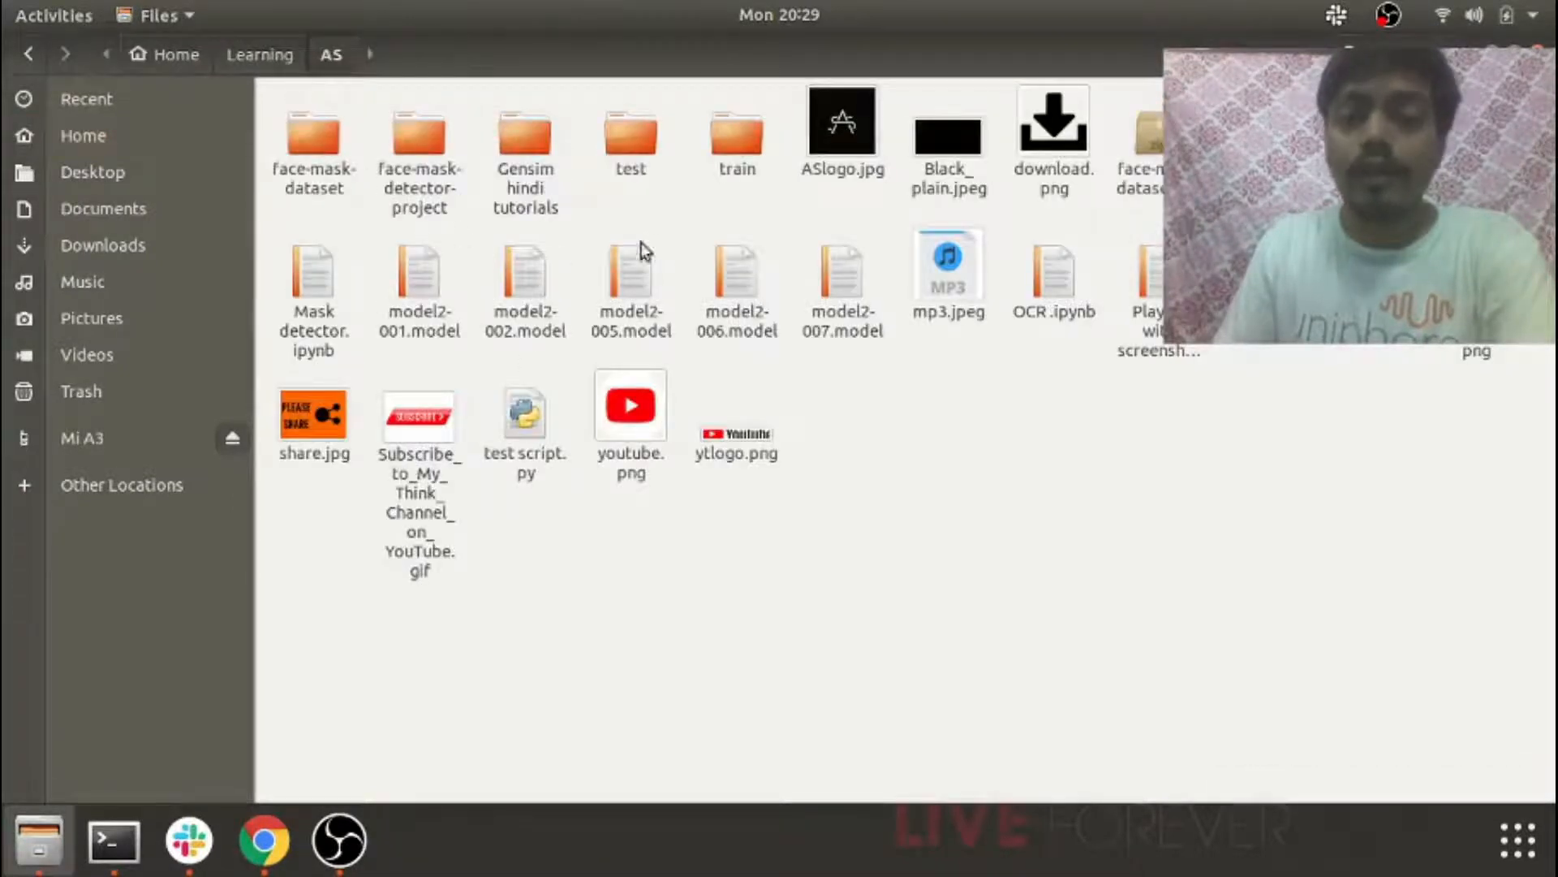
pyautogui.doubleClick(737, 130)
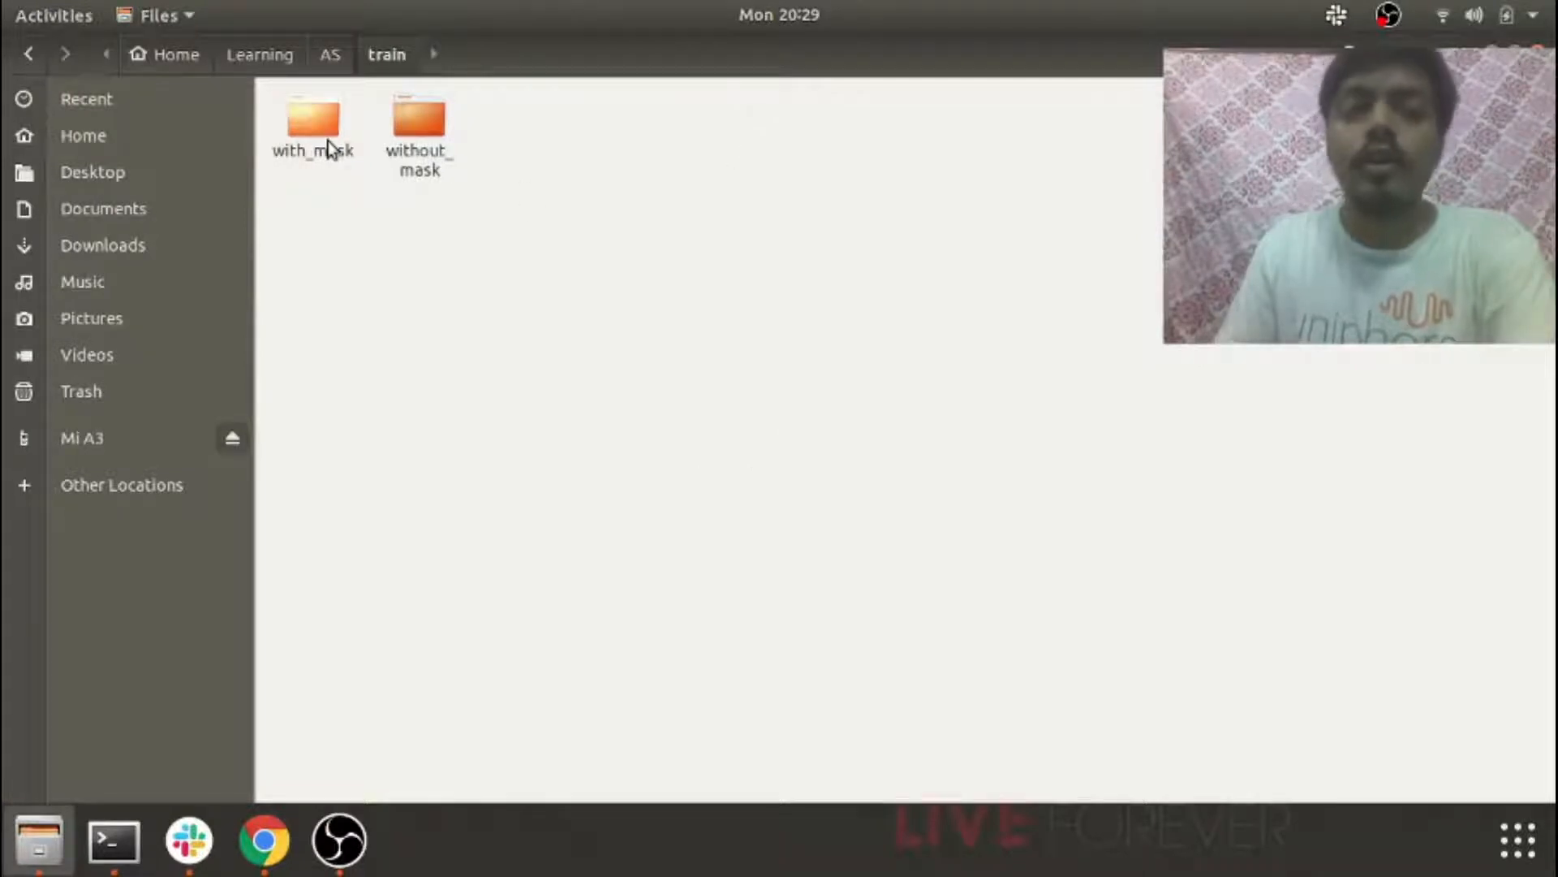
pyautogui.moveTo(360, 178)
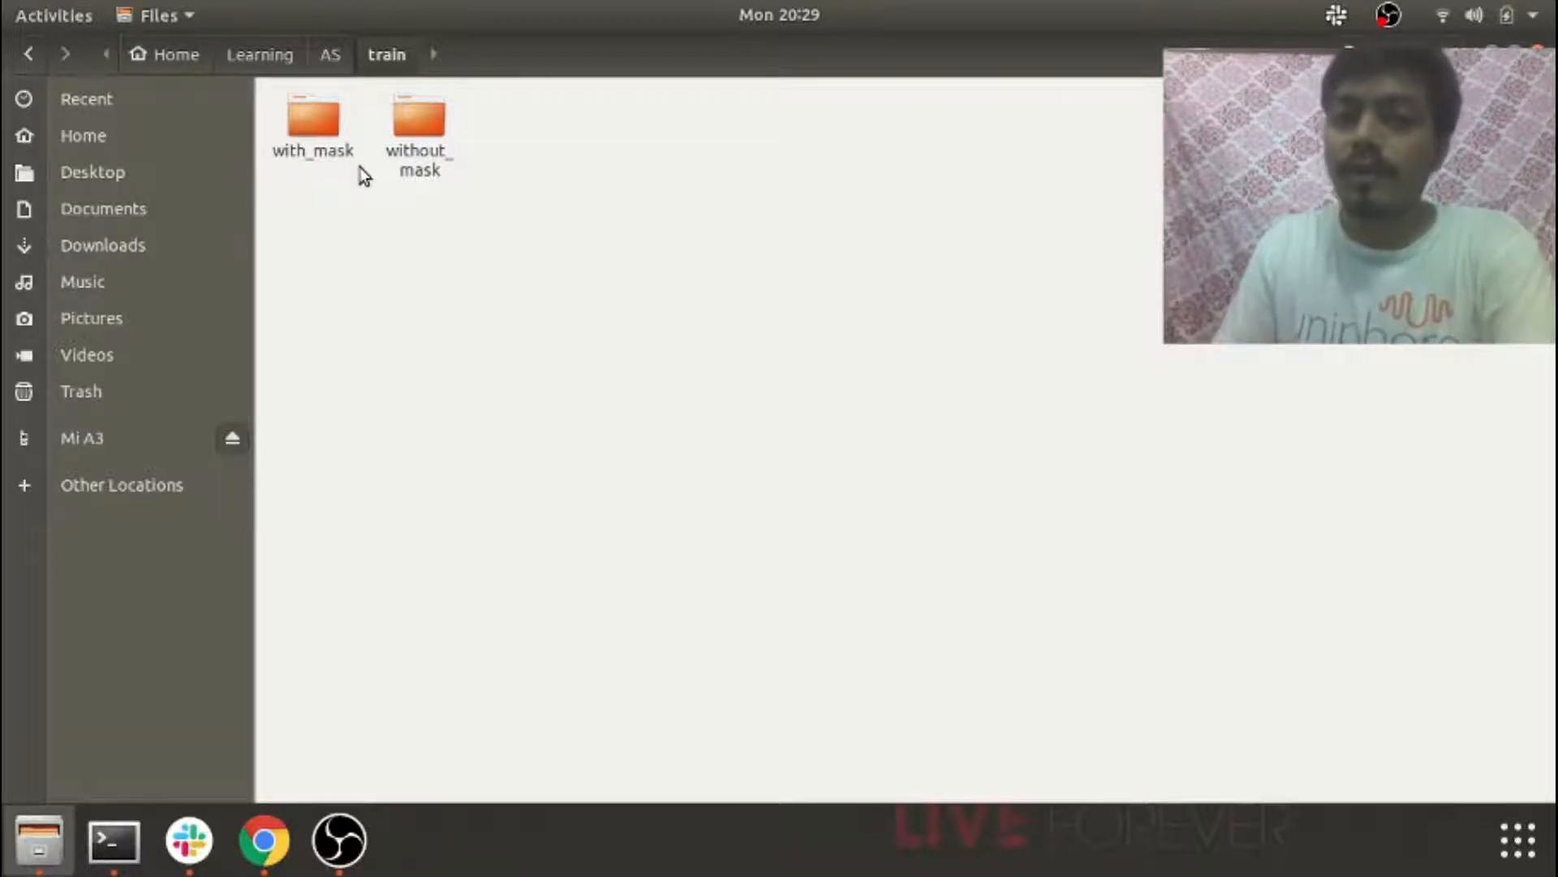
pyautogui.doubleClick(312, 117)
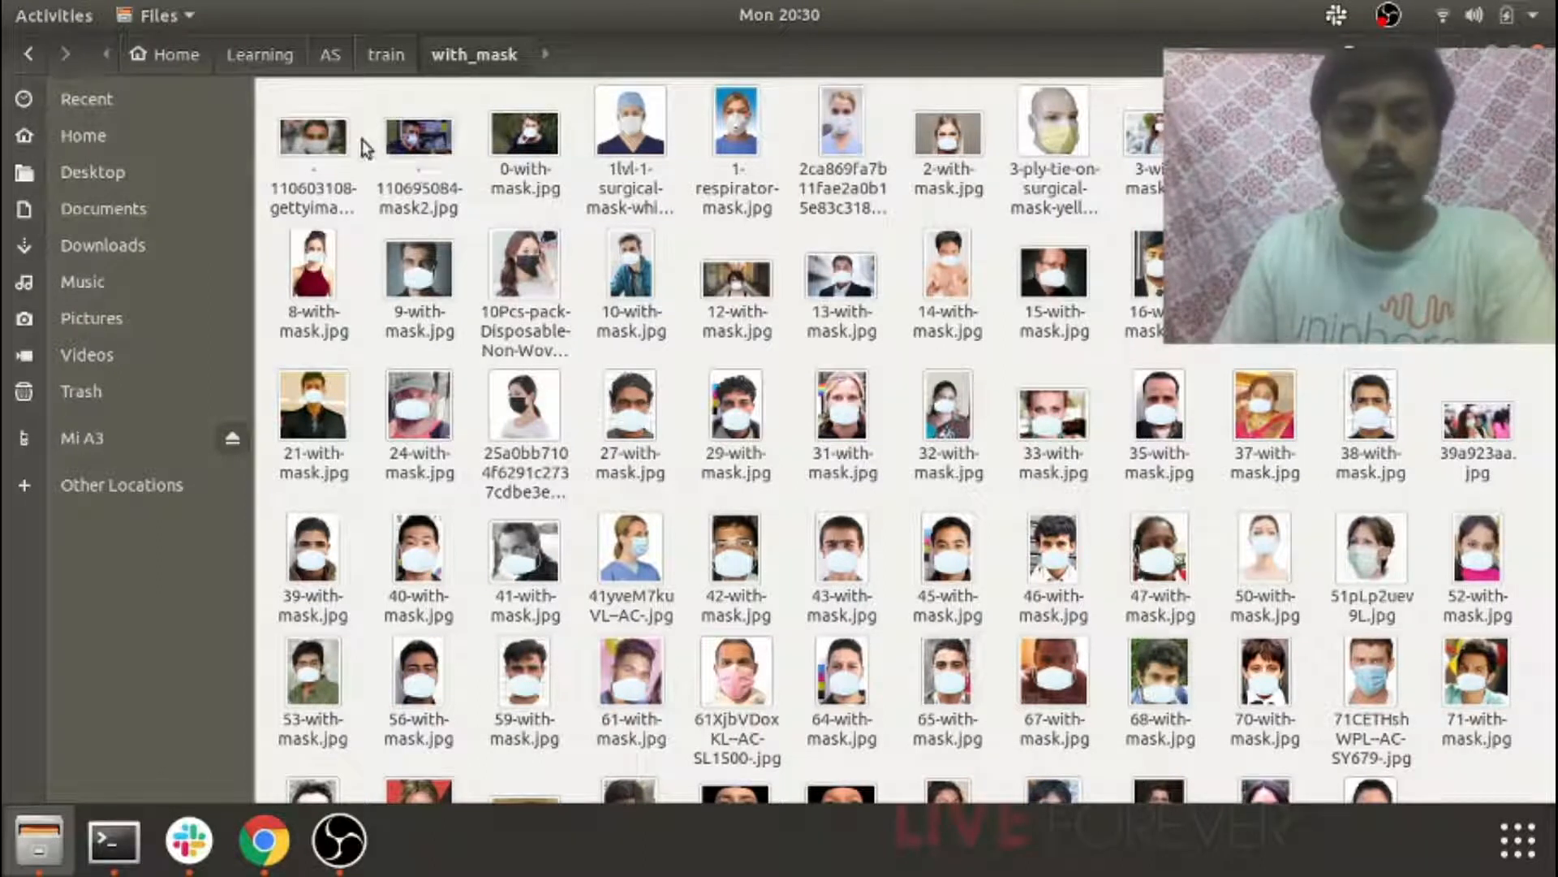
# - Preview the first masked face photo and 117-with-mask.jpg in Image Viewer, closing each
pyautogui.doubleClick(312, 137)
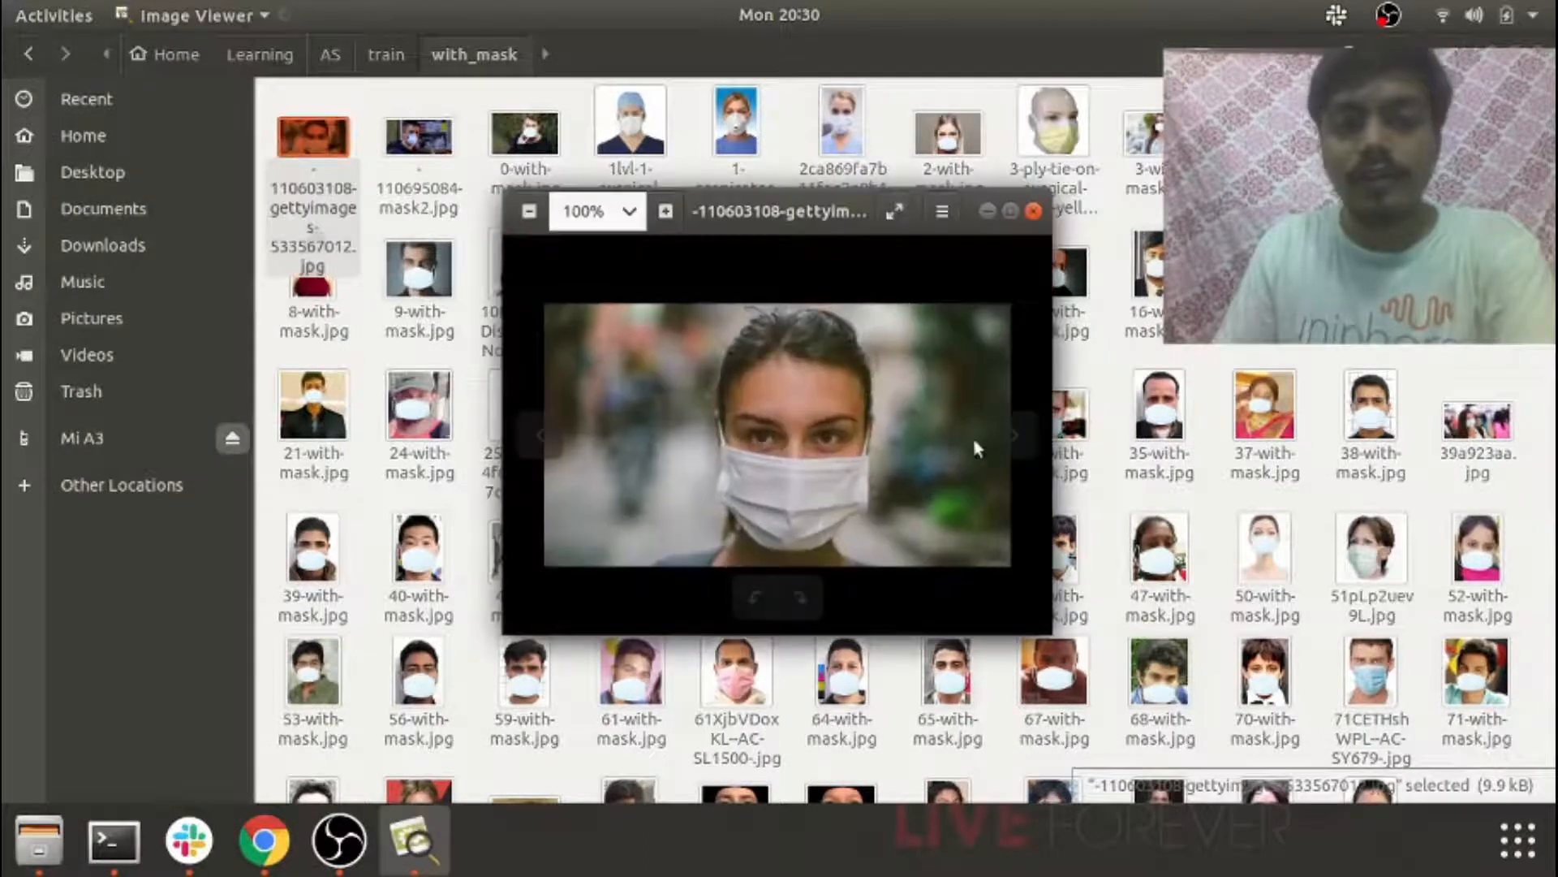
pyautogui.click(1031, 211)
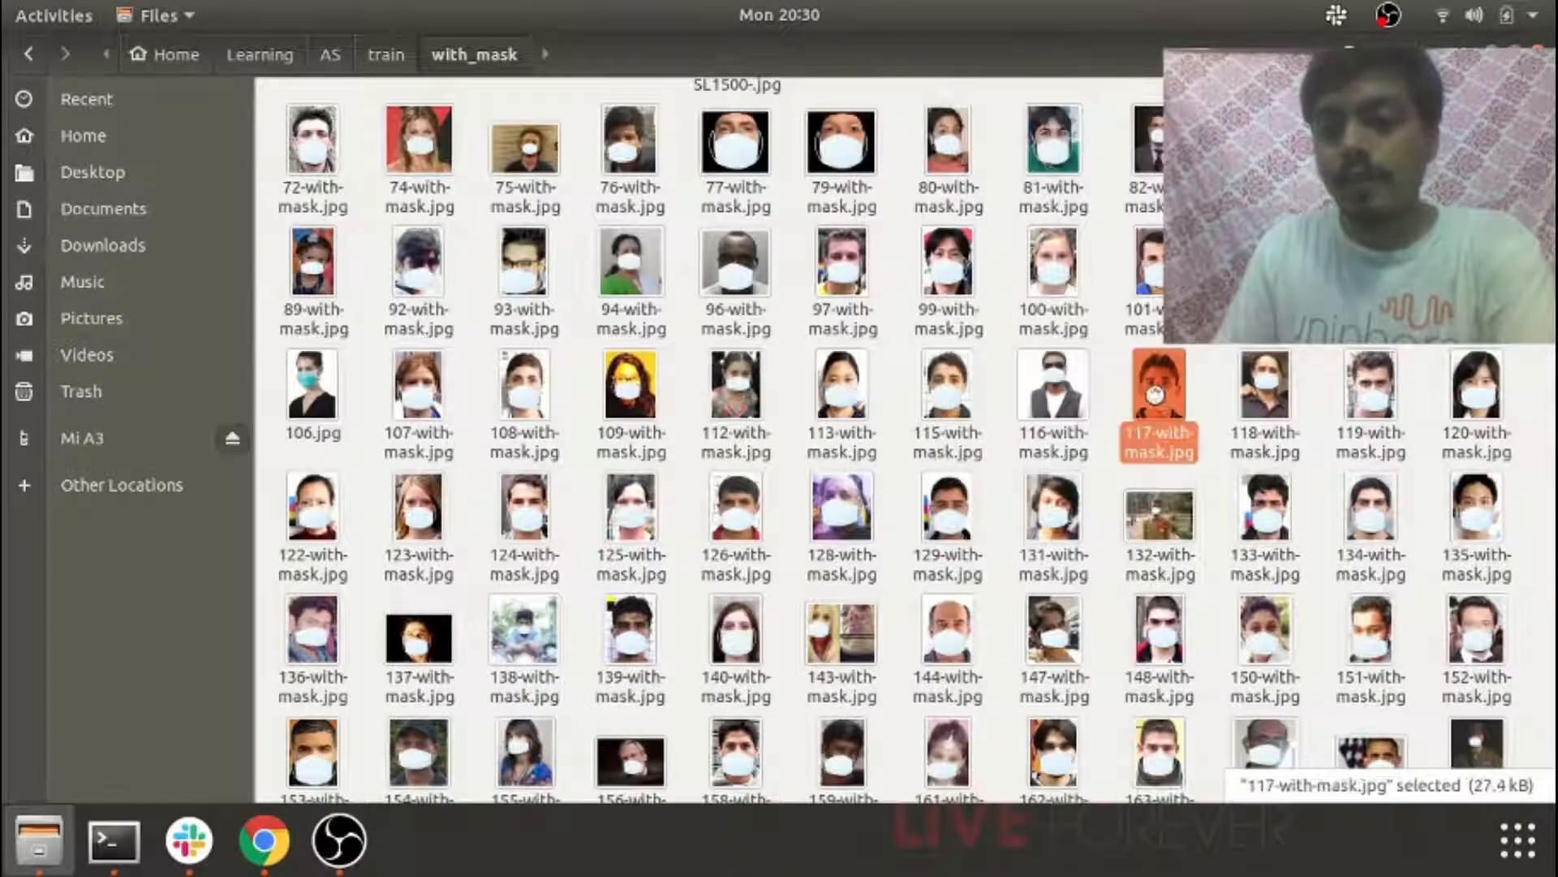
pyautogui.doubleClick(1159, 386)
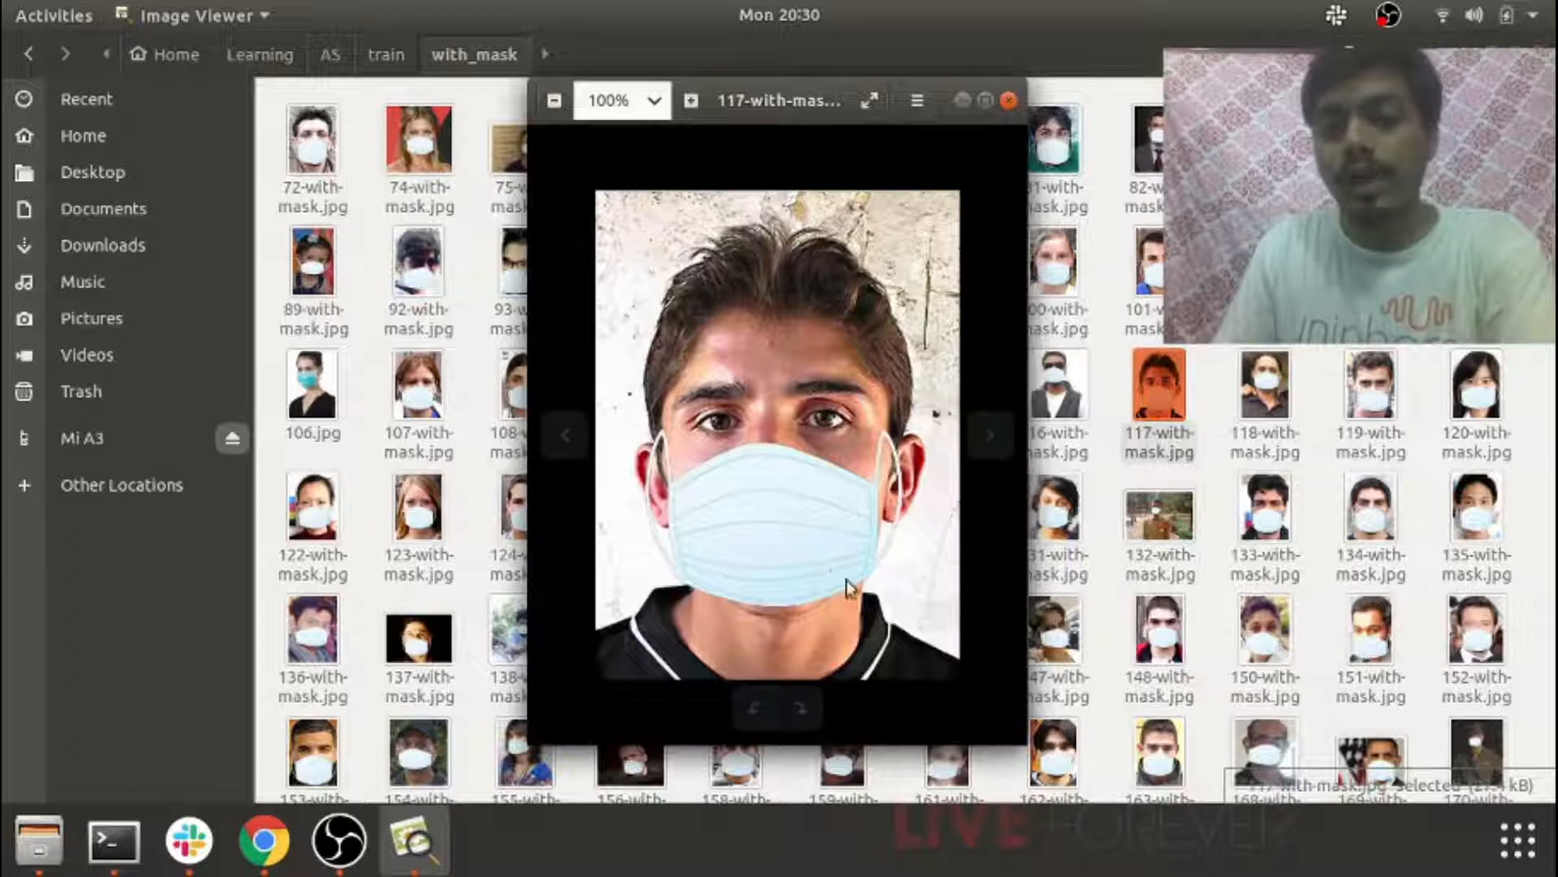
pyautogui.moveTo(701, 504)
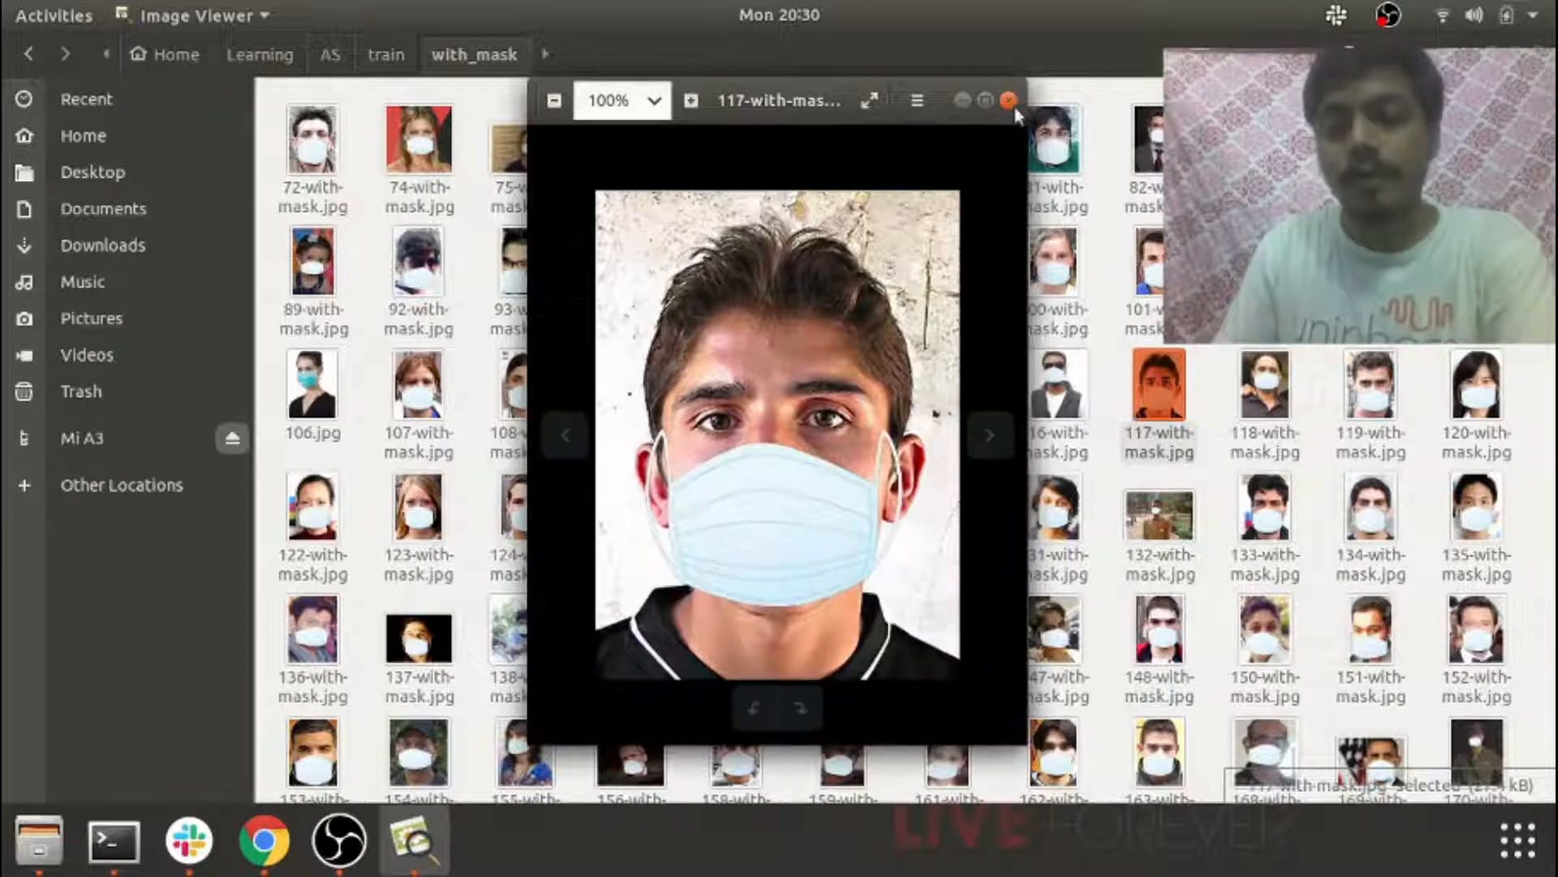
pyautogui.click(1003, 100)
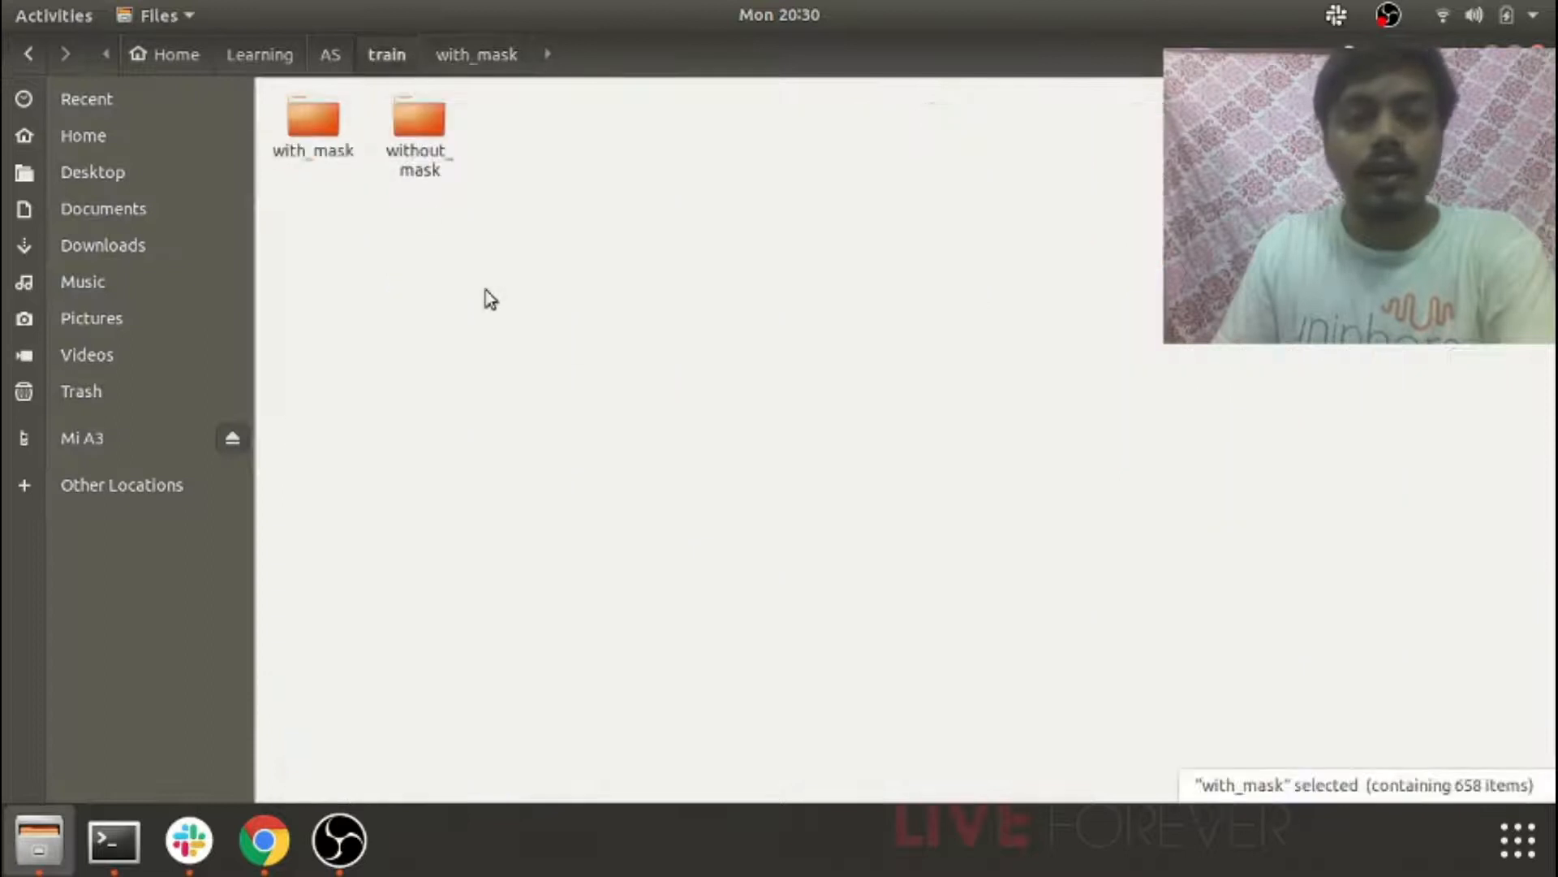
# - Browse the without_mask folder, preview the 20.jpg unmasked face photo and close it
pyautogui.doubleClick(416, 122)
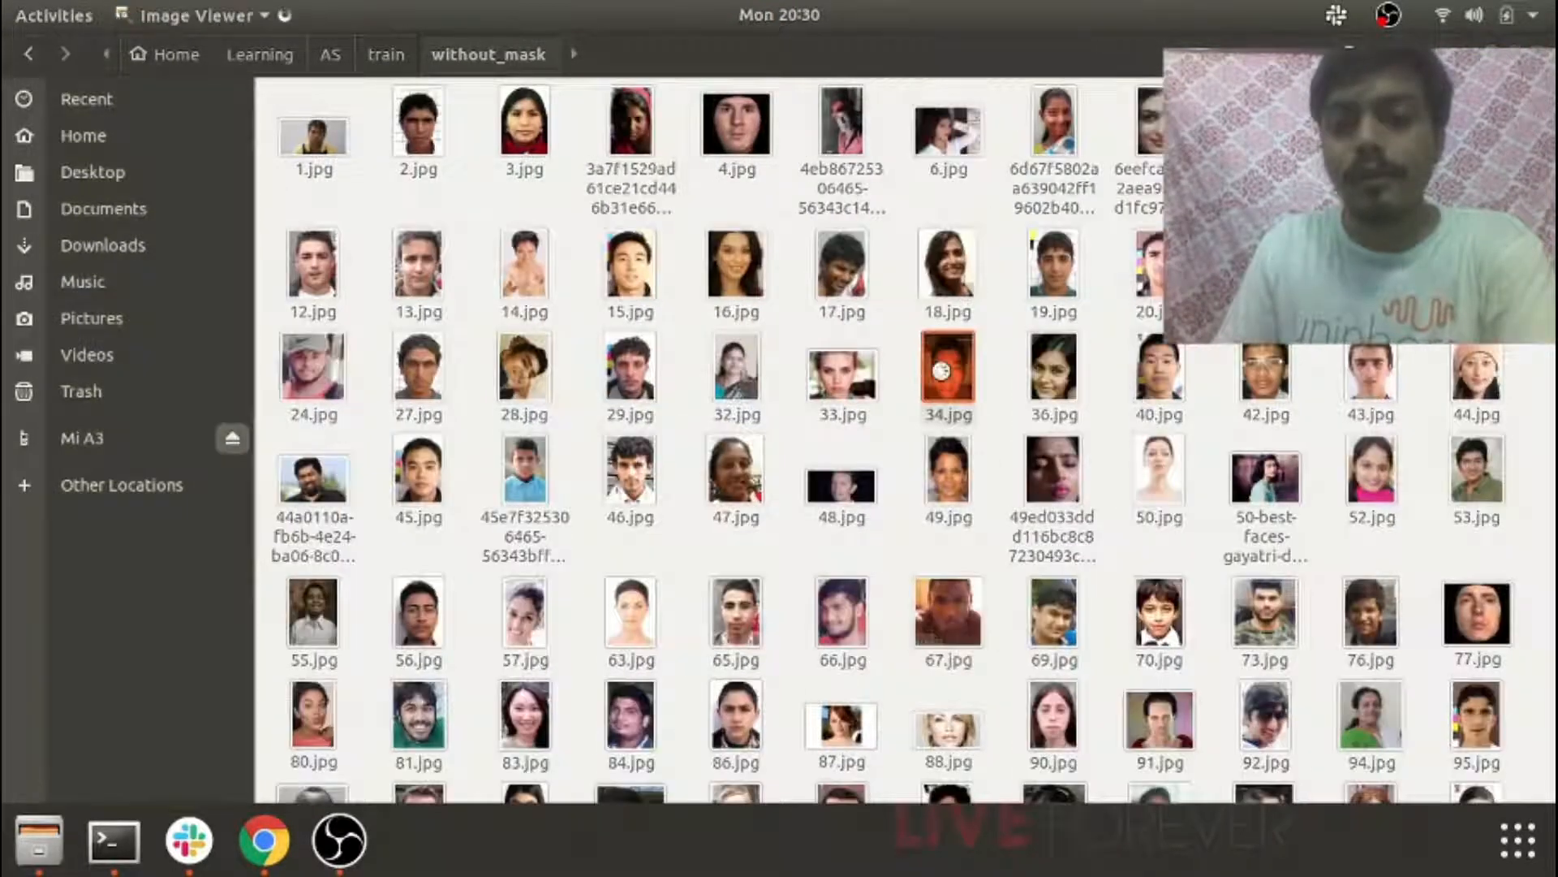
pyautogui.click(948, 375)
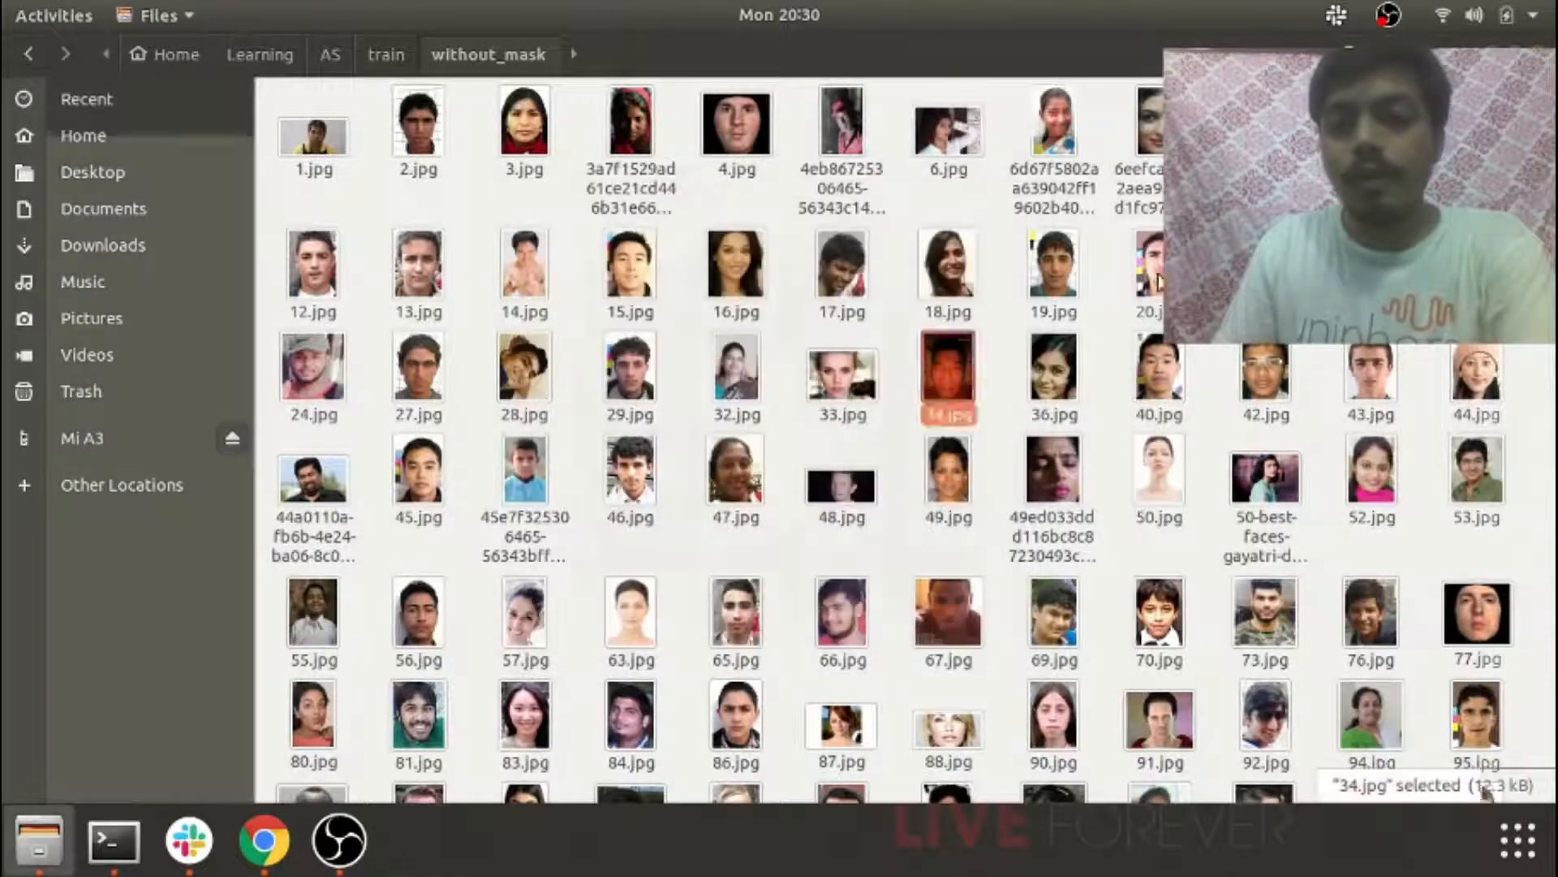
pyautogui.doubleClick(1152, 268)
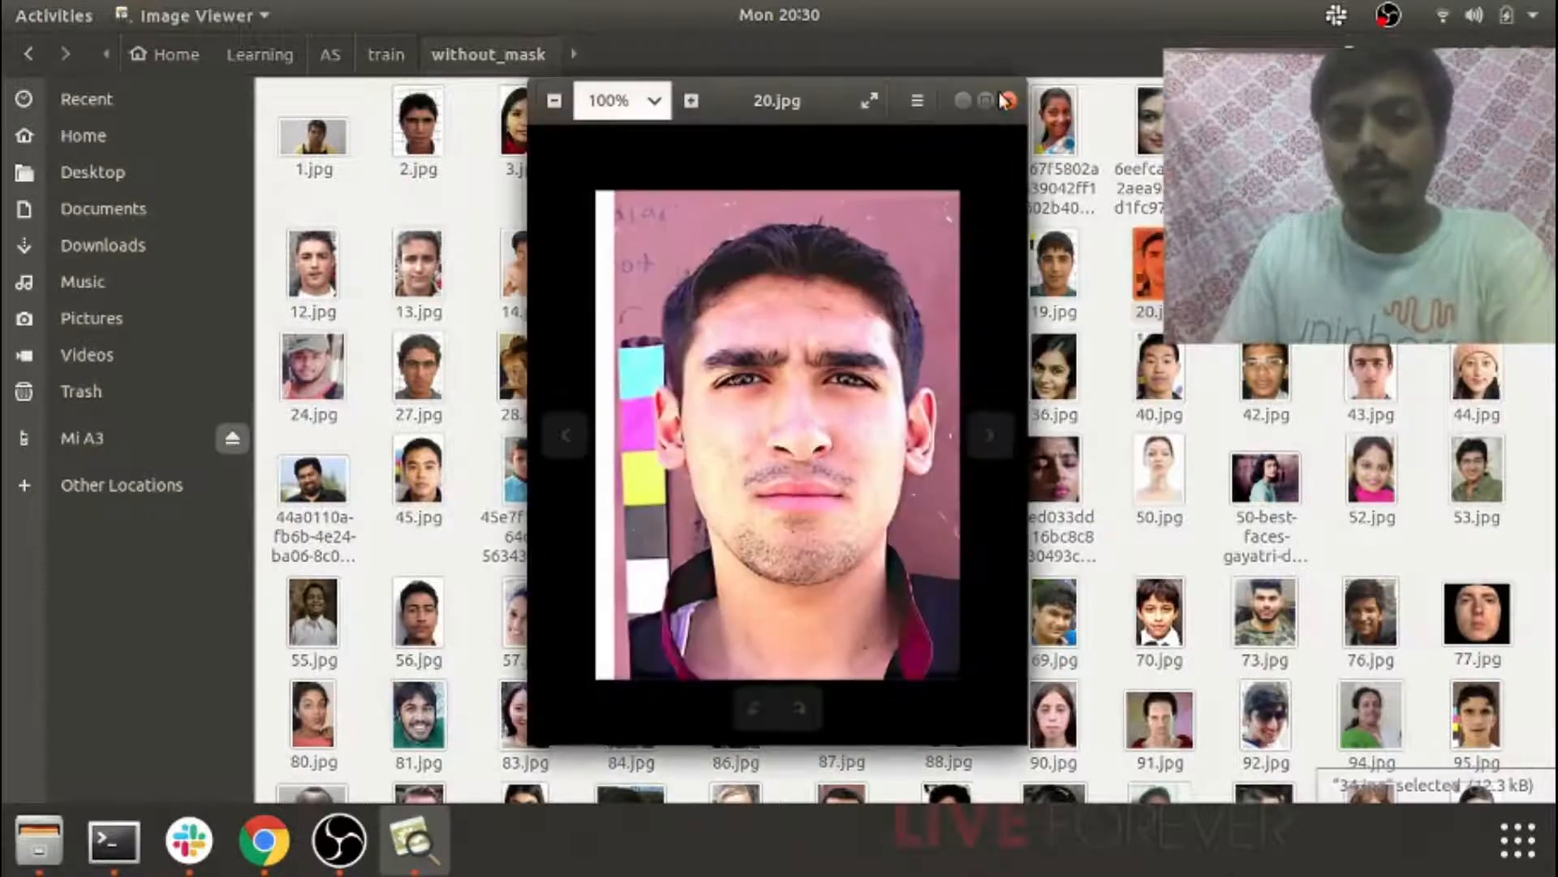
pyautogui.click(1005, 100)
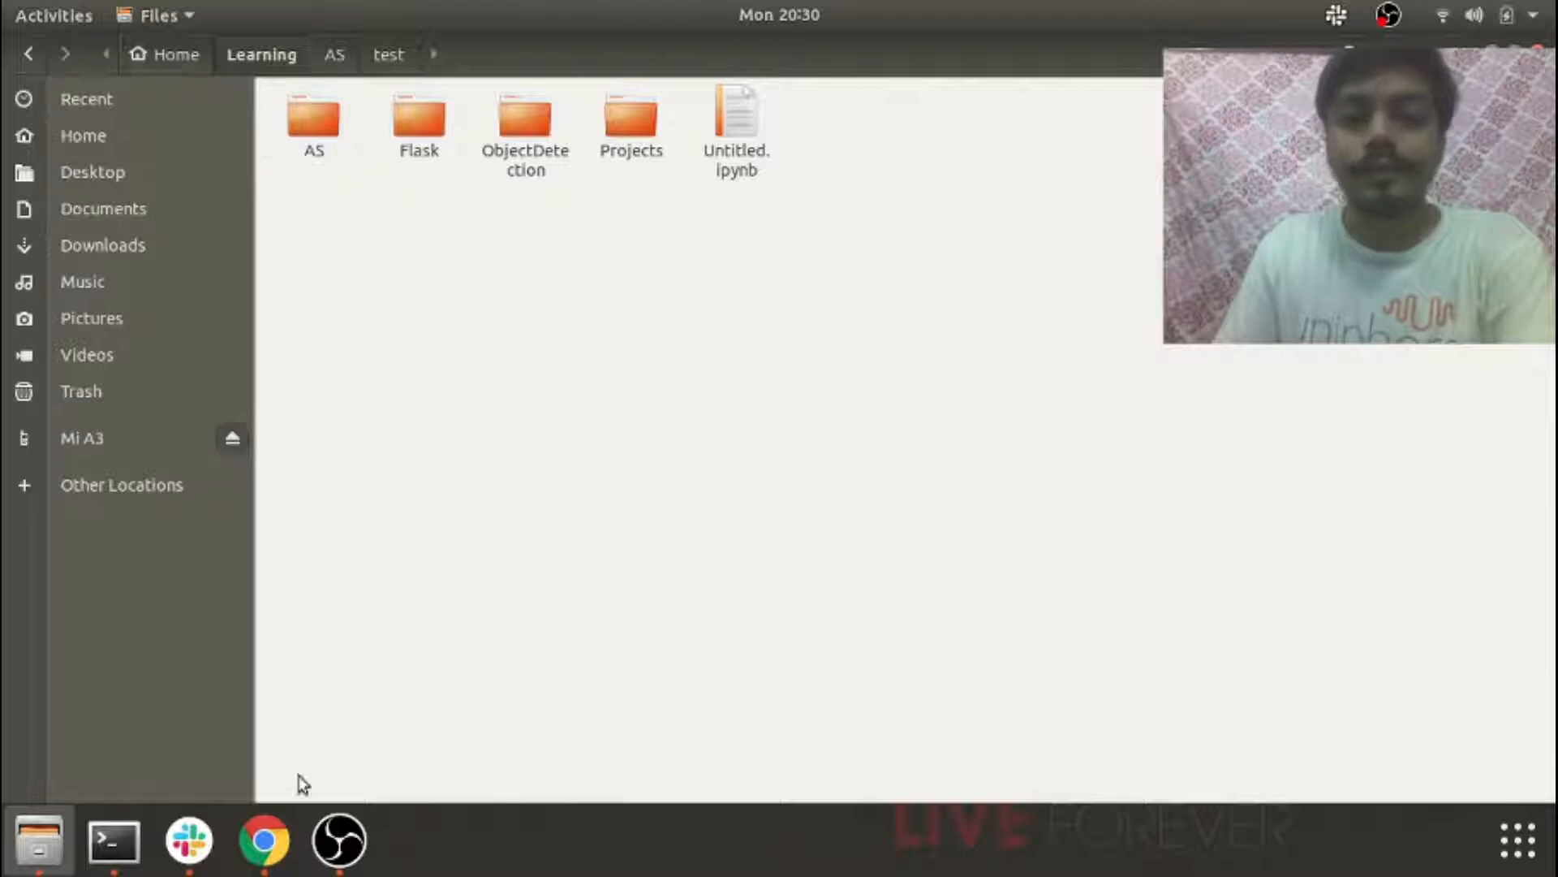
# - Return to the Mask detector notebook and scroll to the model = Sequential CNN cell
pyautogui.click(263, 841)
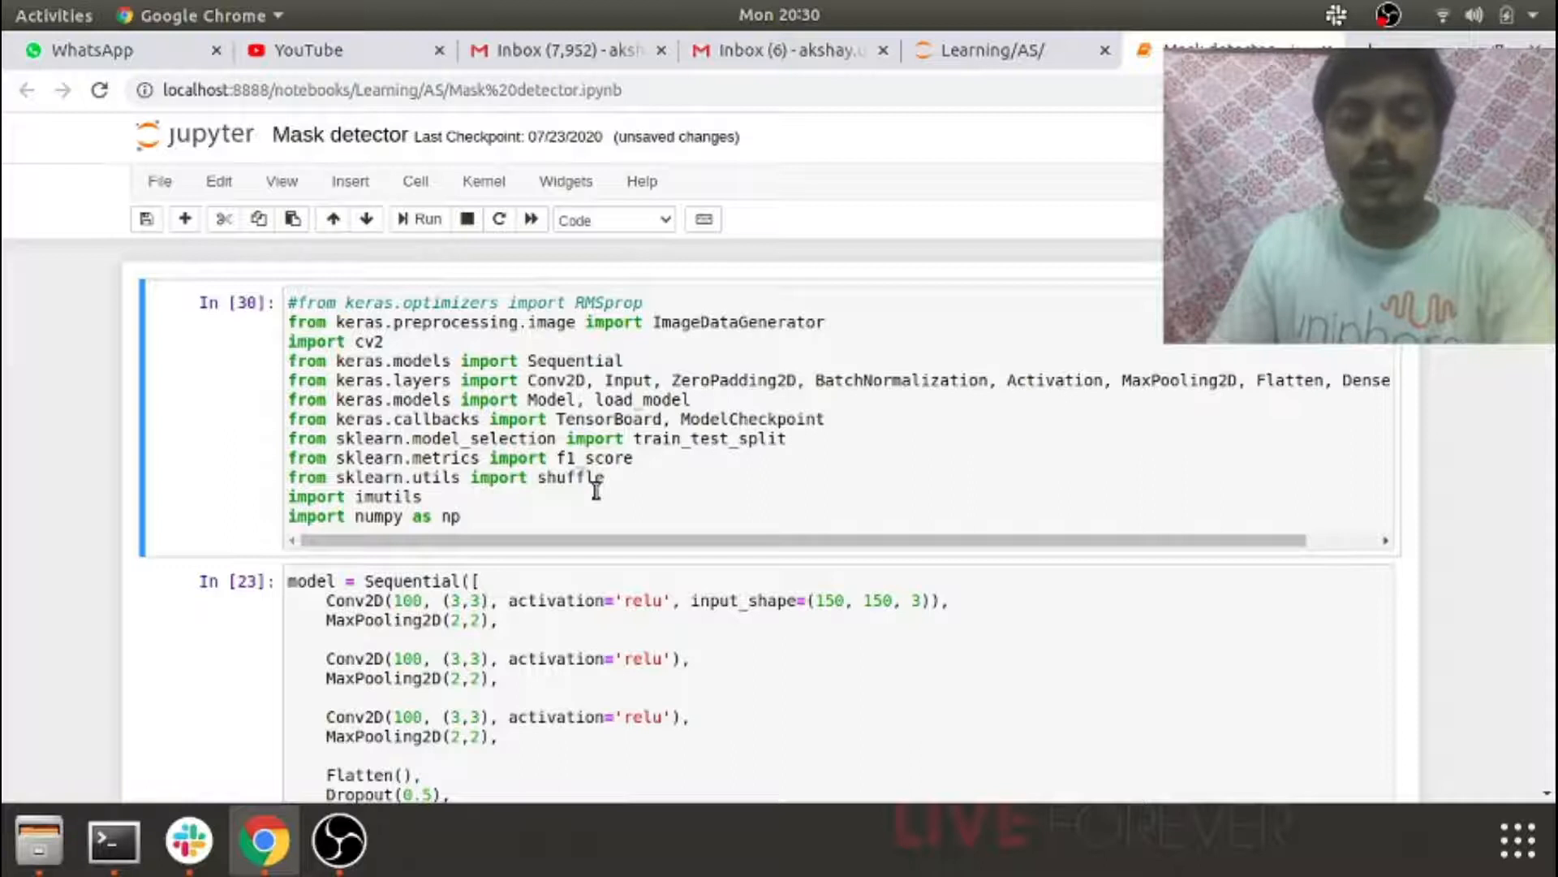
pyautogui.scroll(-3)
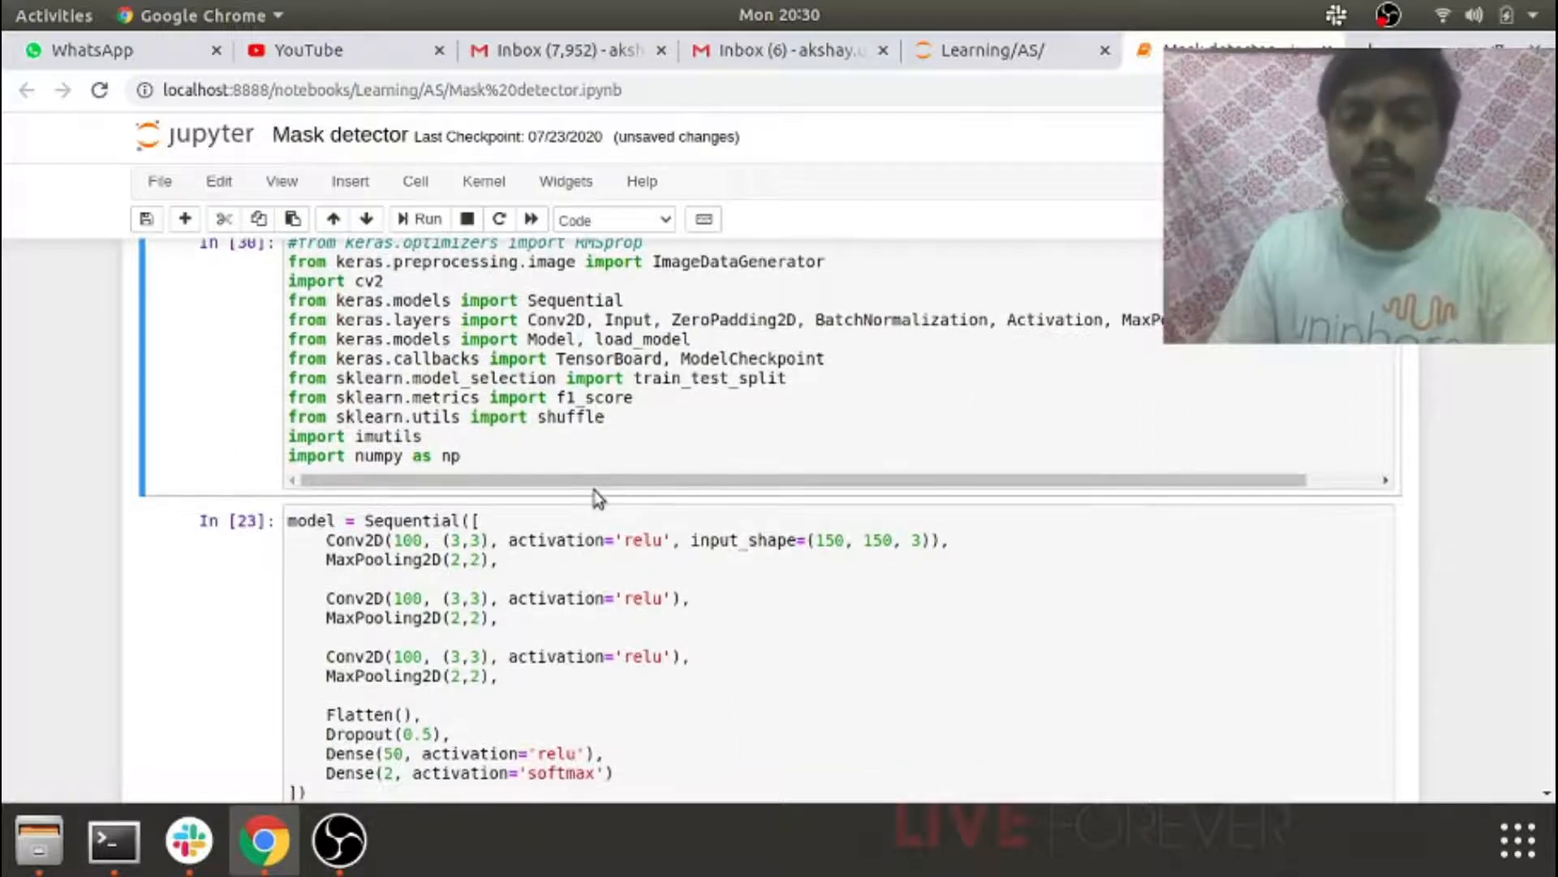
pyautogui.scroll(-3)
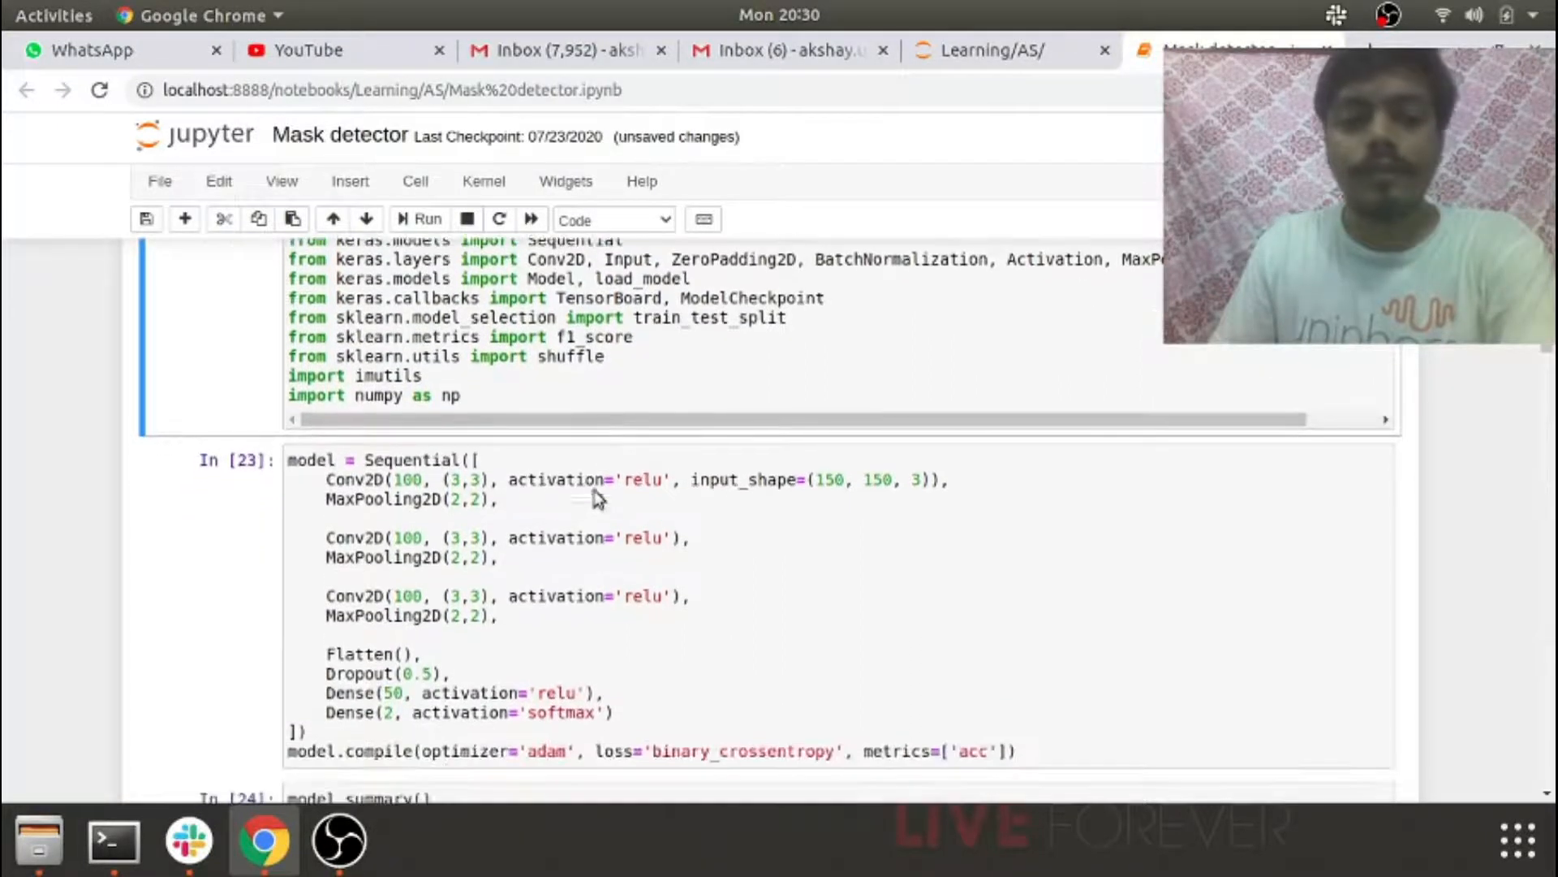
pyautogui.scroll(-3)
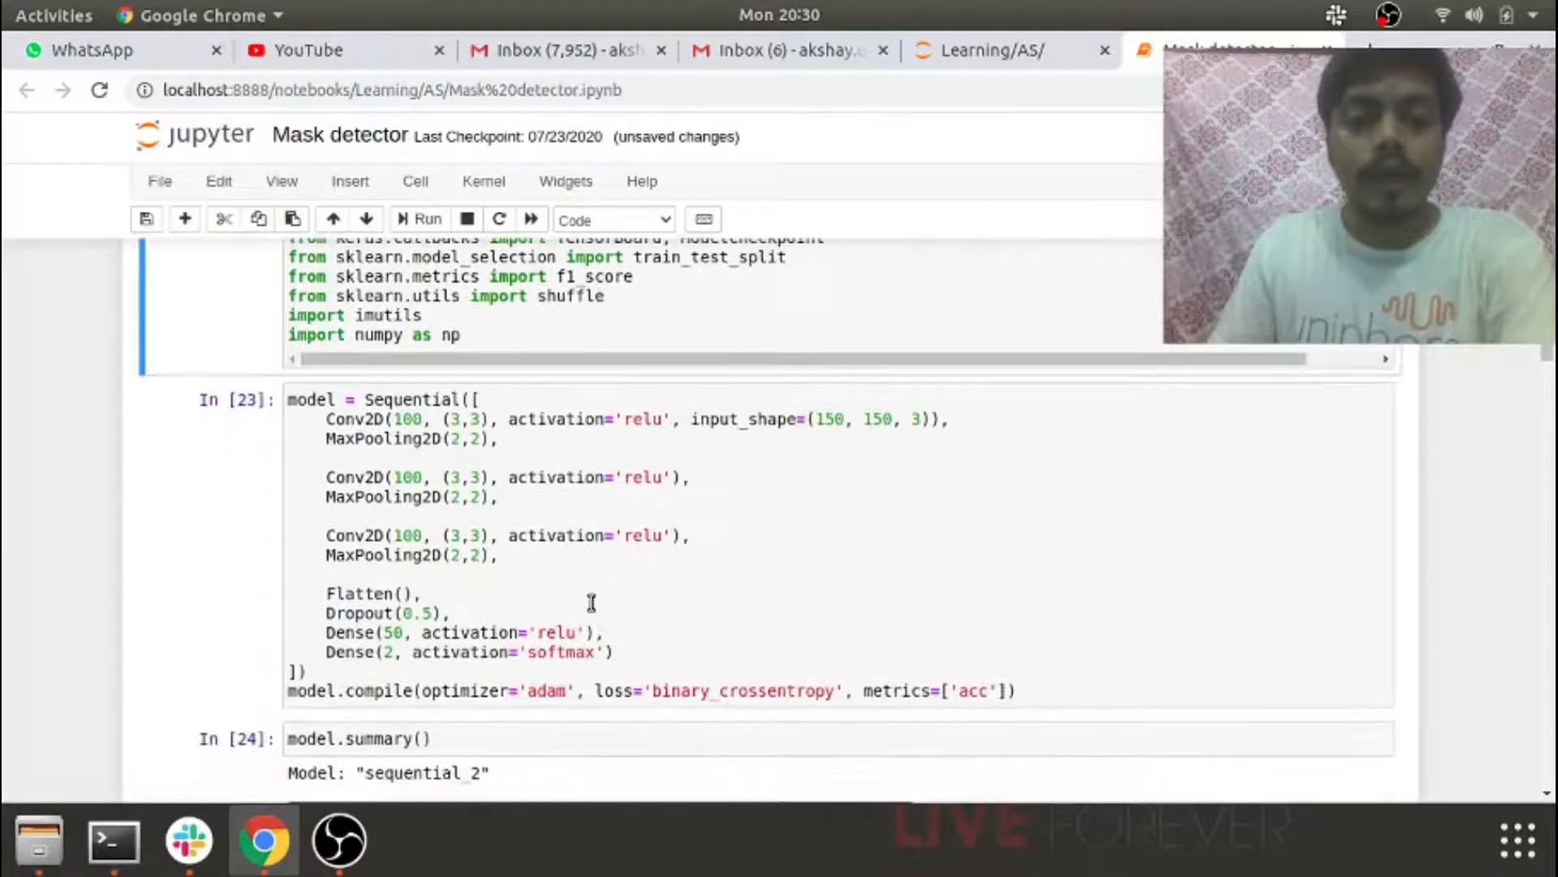
# - Review the CNN model definition cell and scroll to the re-run model.summary() layer table
pyautogui.click(443, 496)
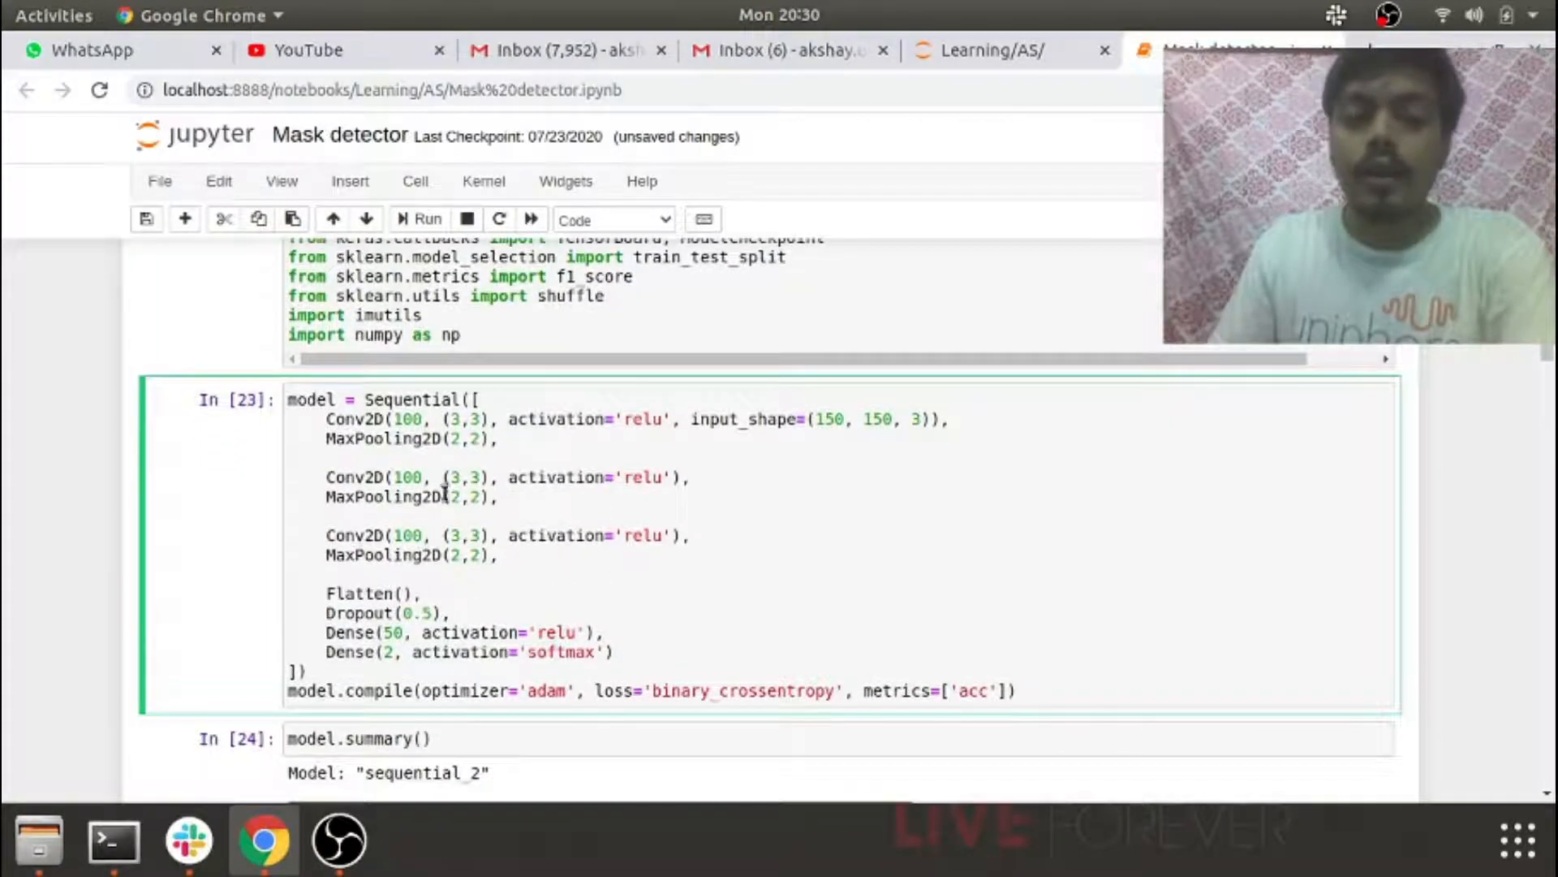
pyautogui.moveTo(318, 418)
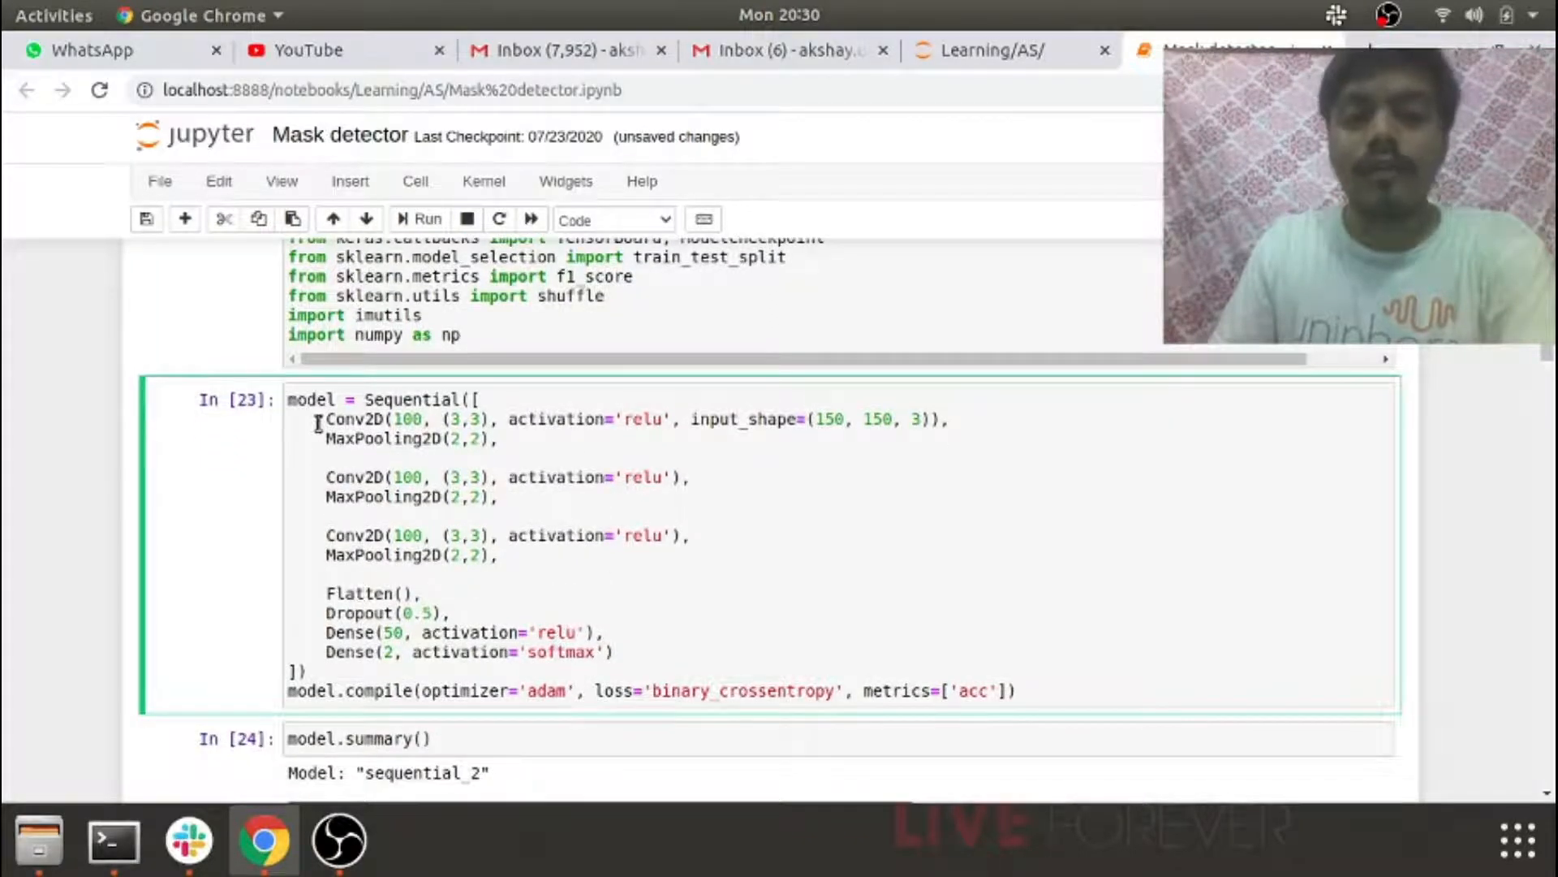
pyautogui.moveTo(333, 478)
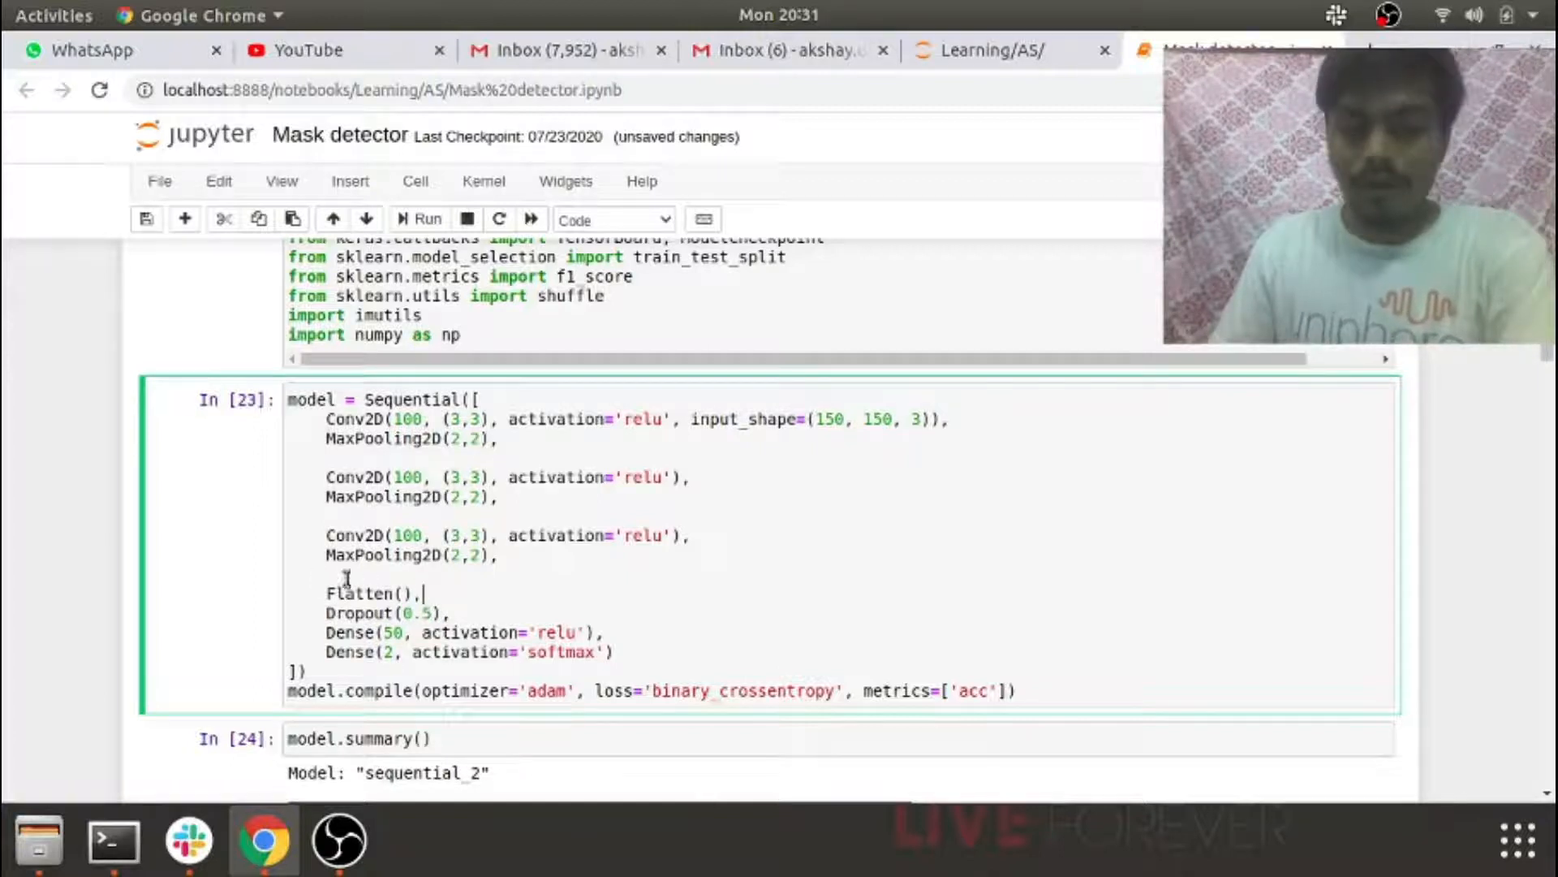
pyautogui.moveTo(361, 556)
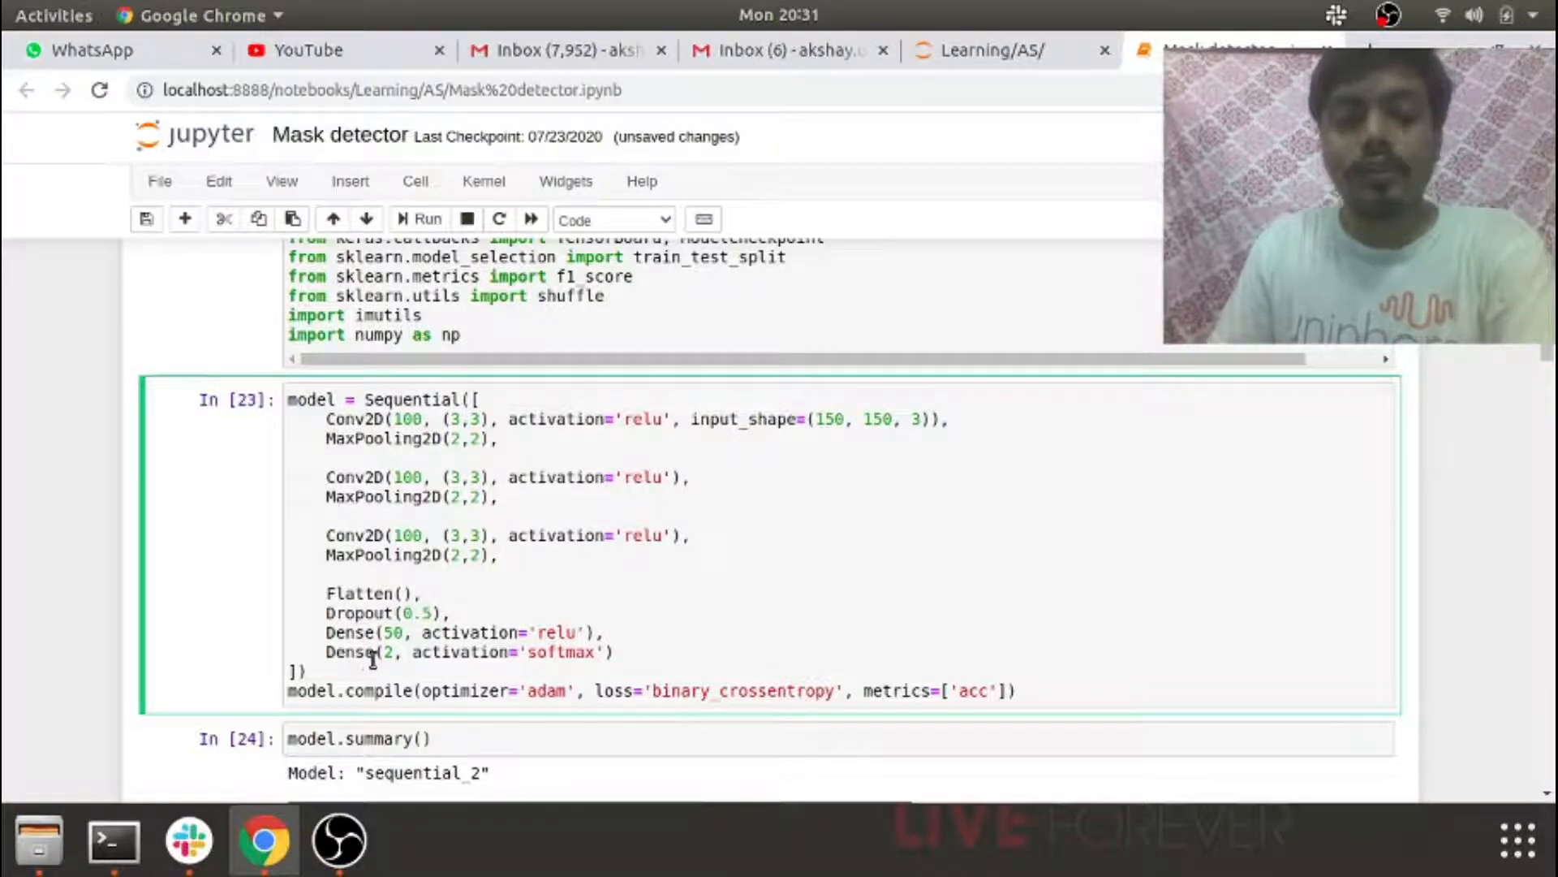
pyautogui.moveTo(453, 656)
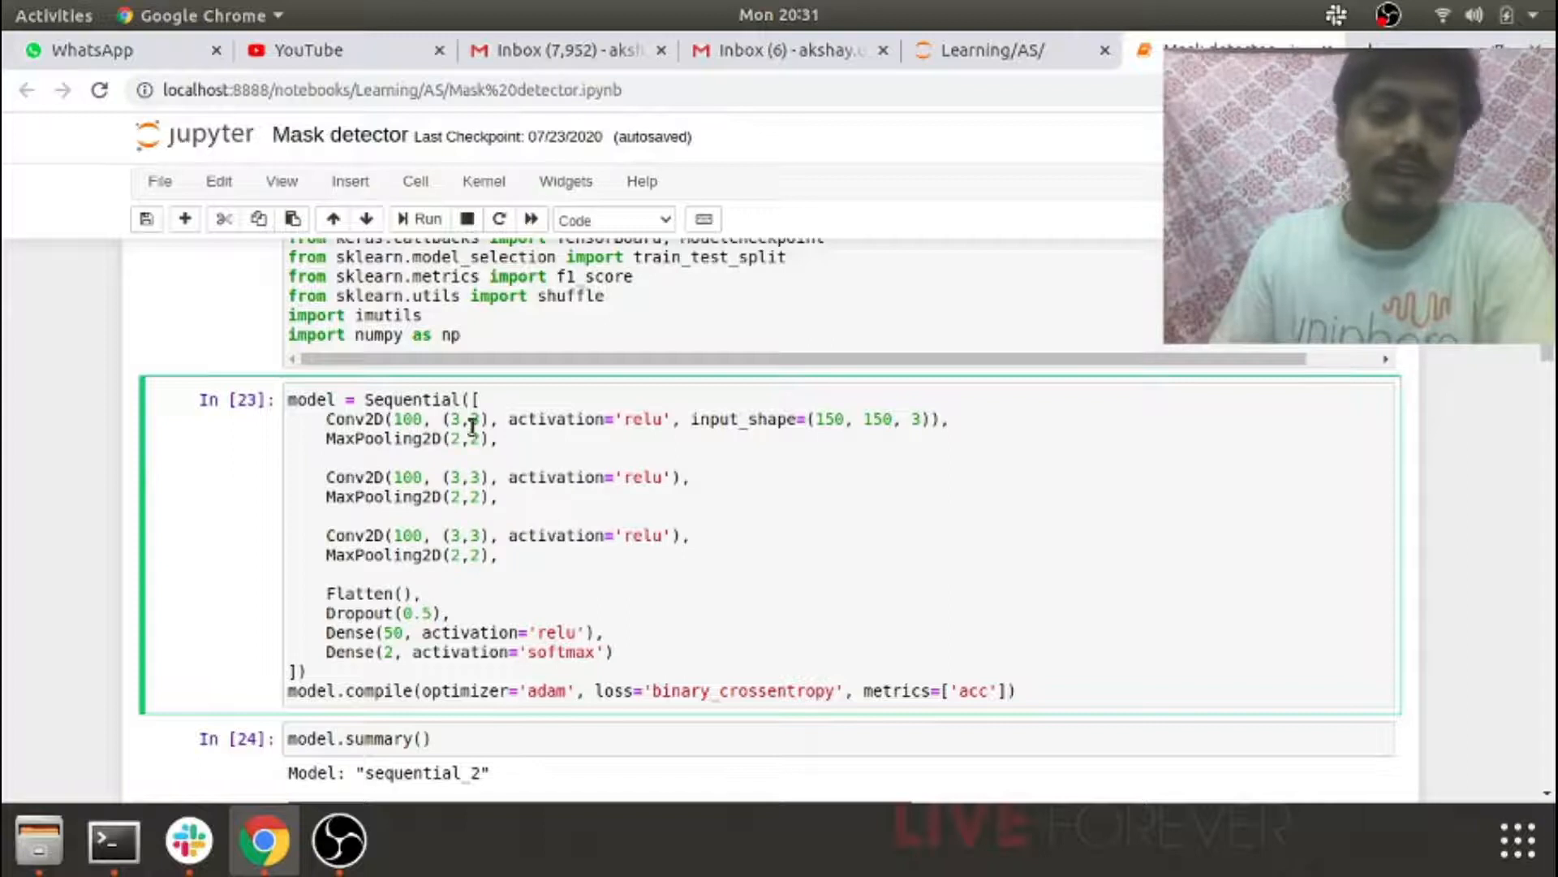
pyautogui.moveTo(427, 448)
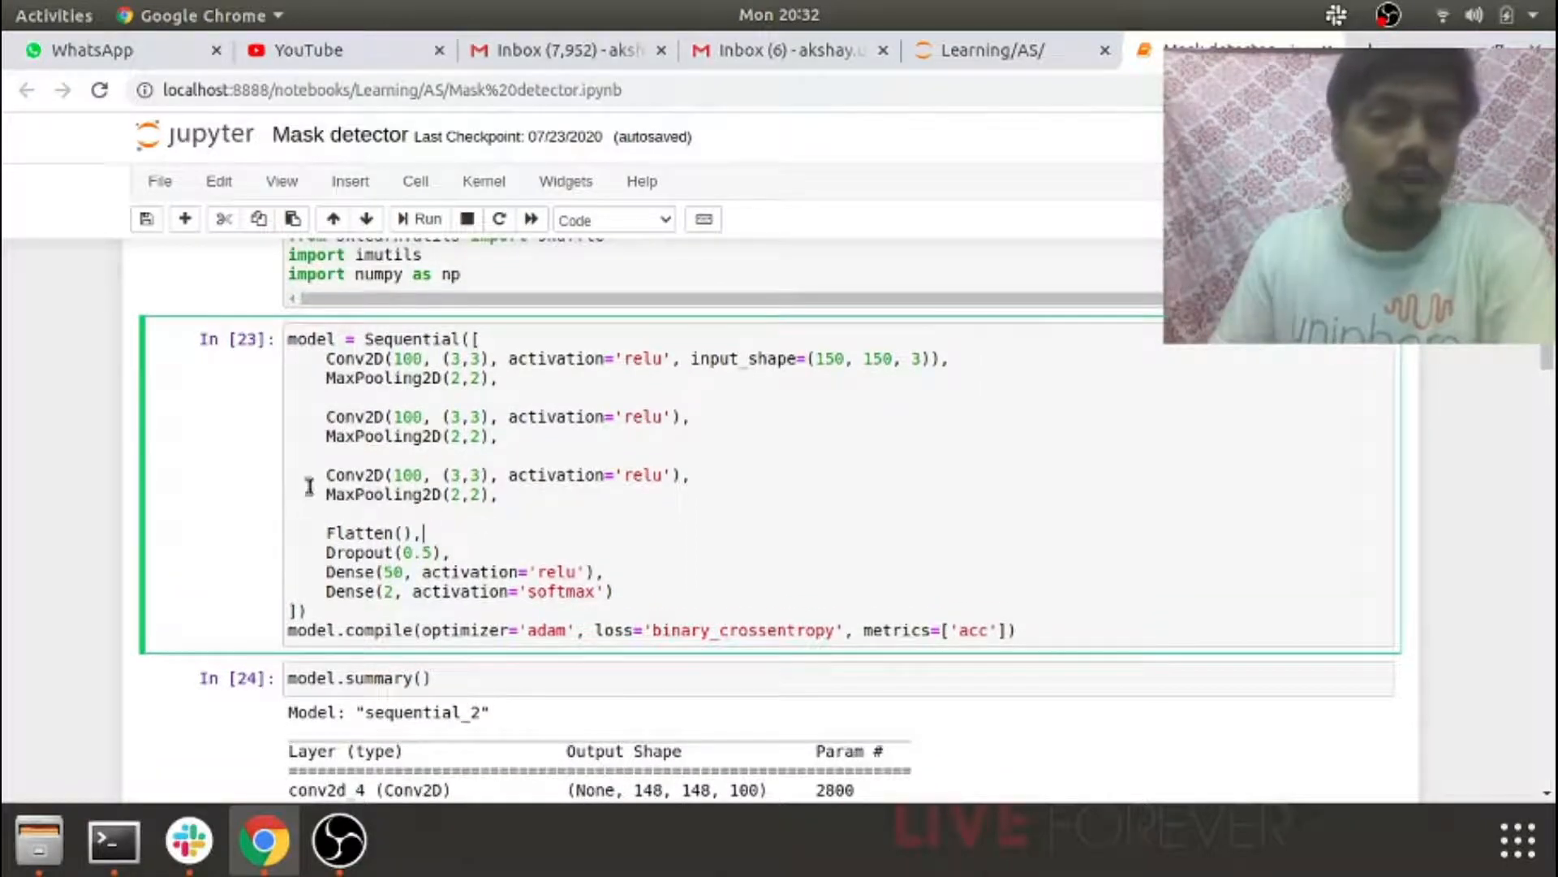
pyautogui.moveTo(333, 526)
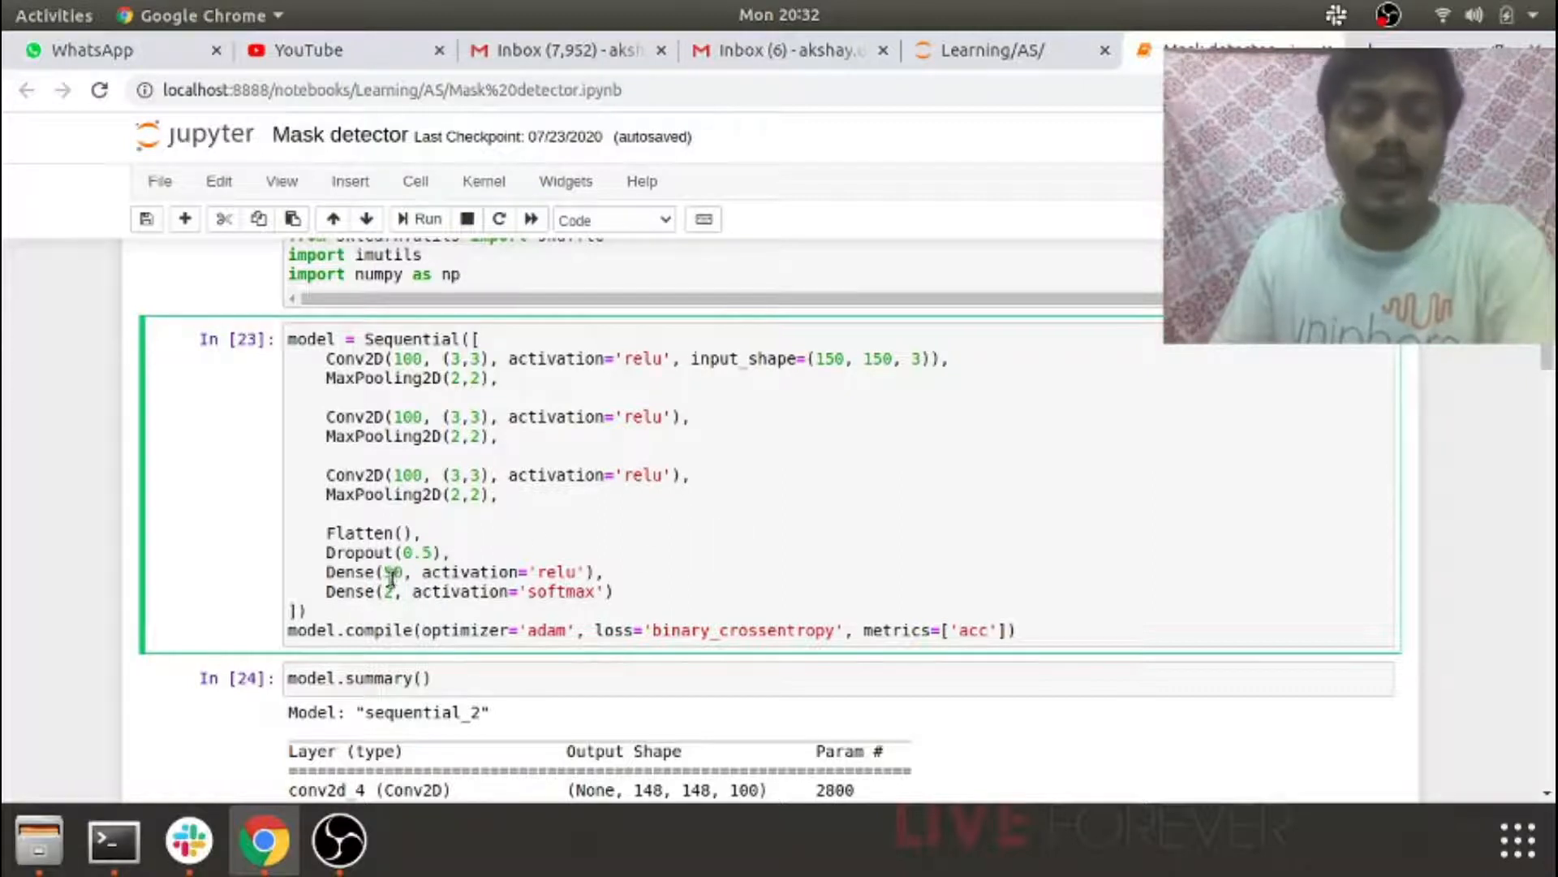
pyautogui.scroll(-3)
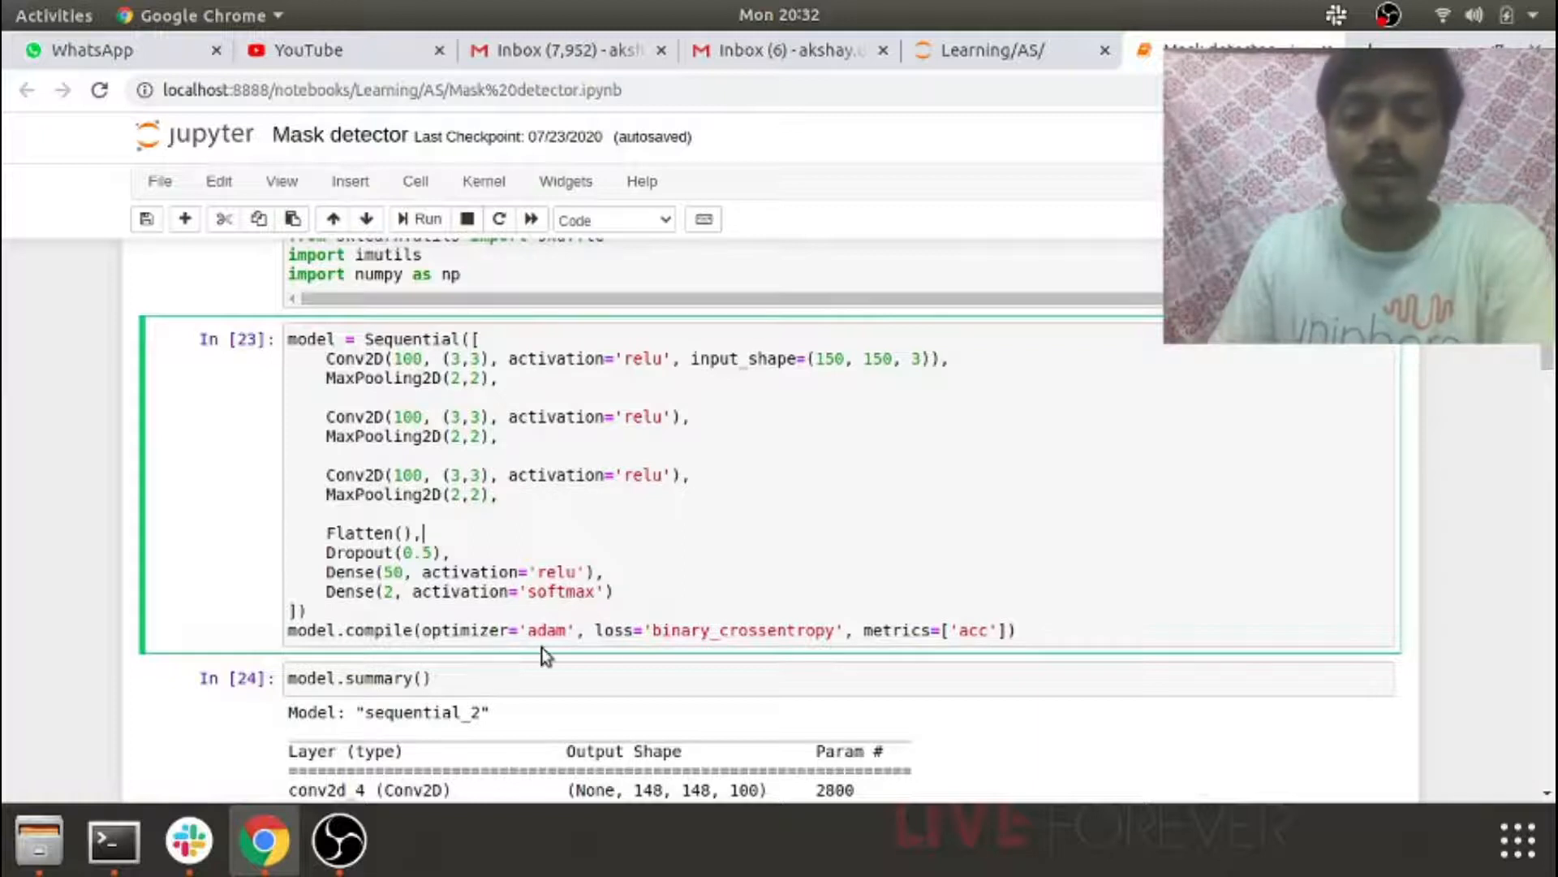
pyautogui.scroll(-3)
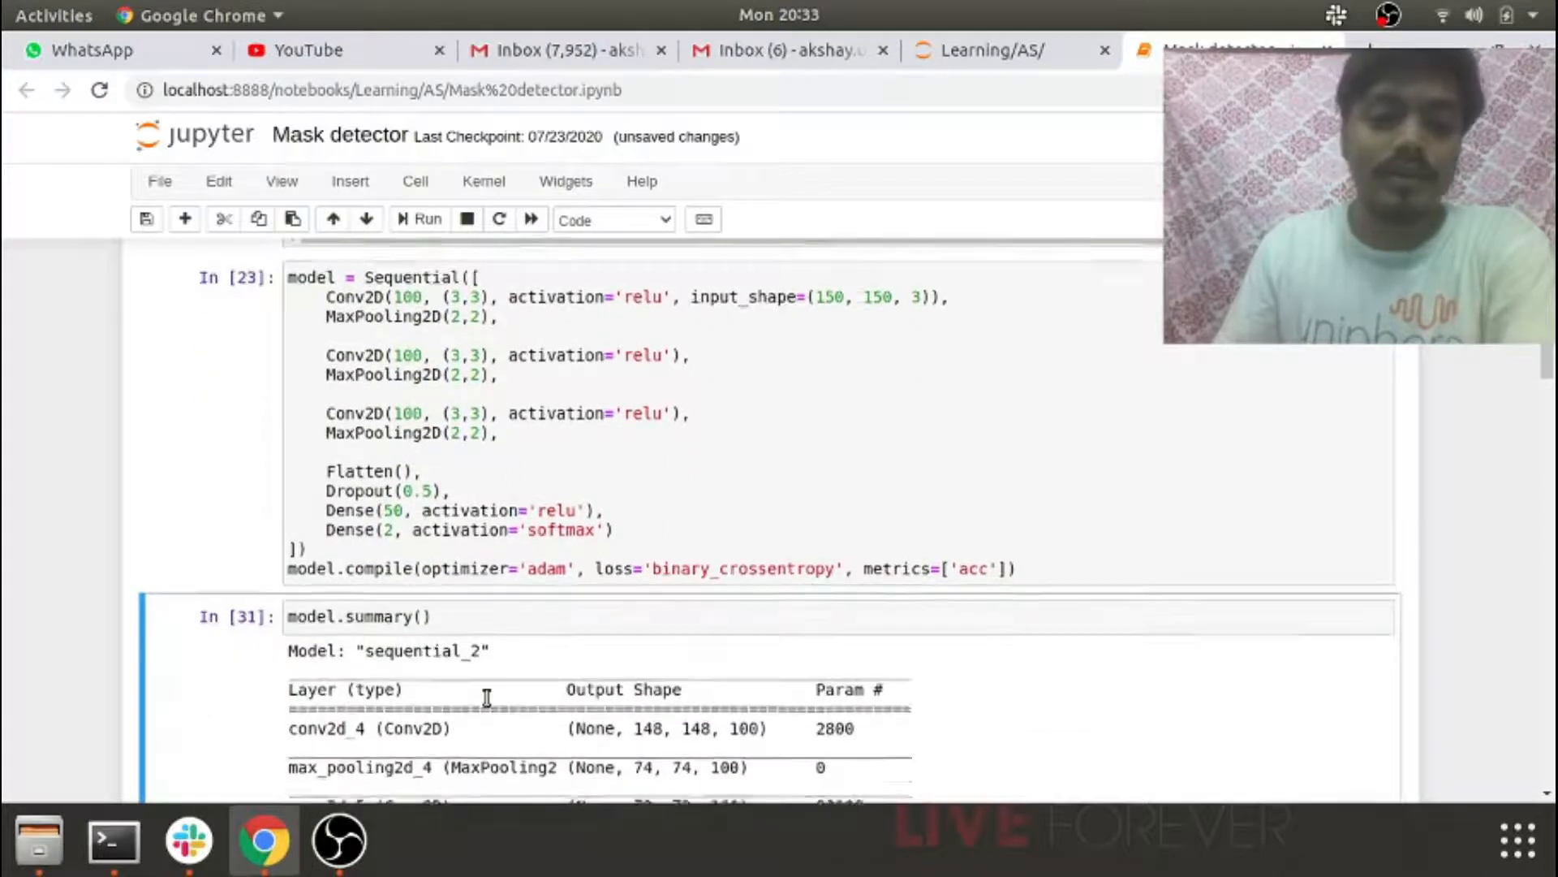
# - Scroll past the TRAINING_DIR and ImageDataGenerator cells, then switch to the Files app
pyautogui.scroll(-3)
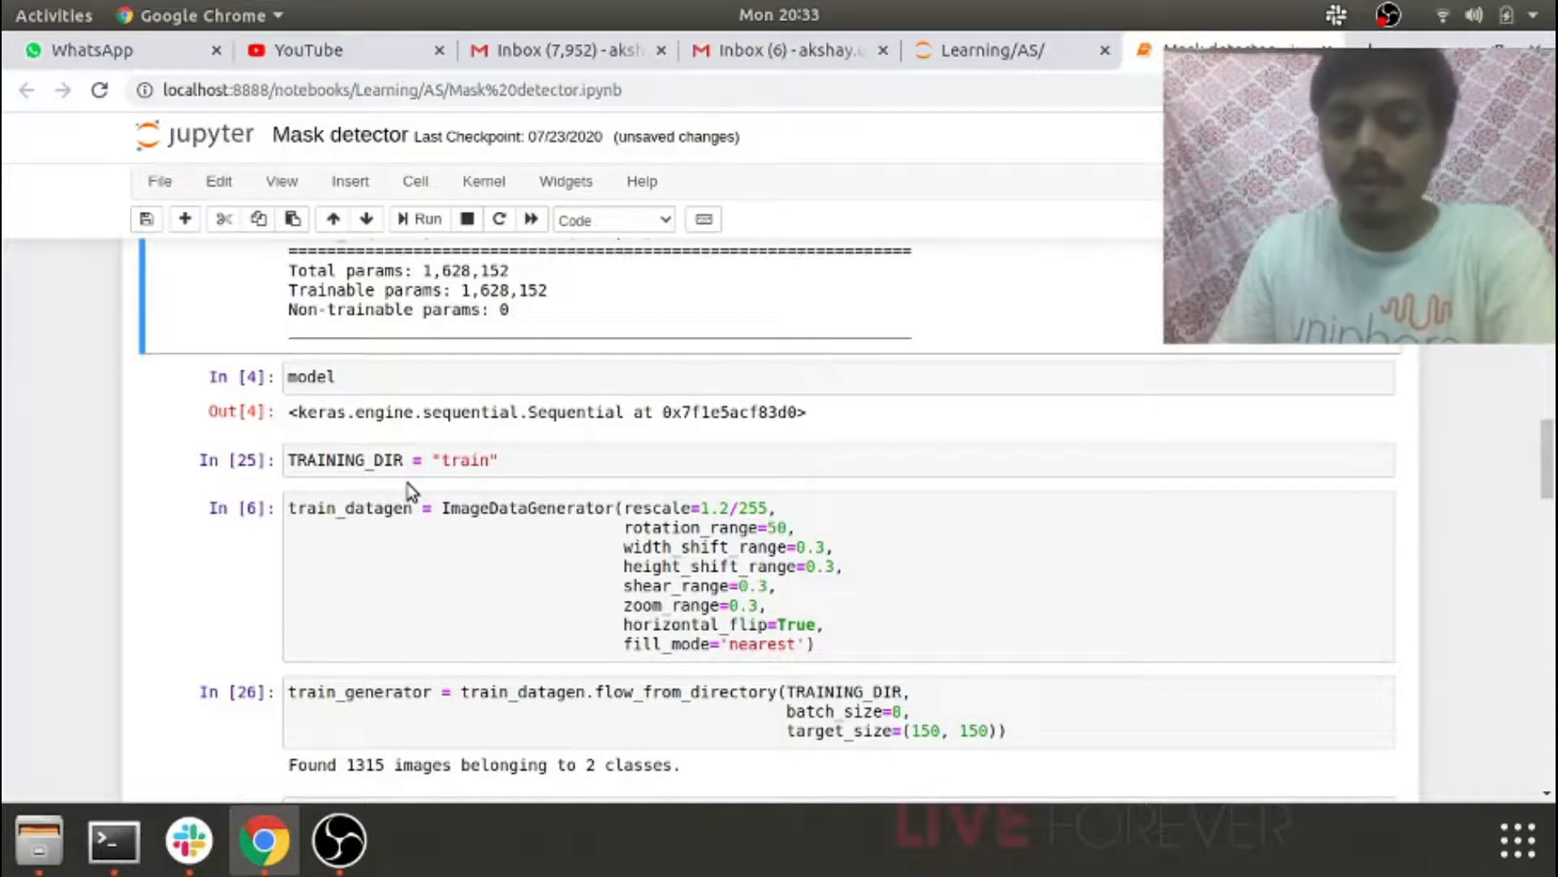
pyautogui.click(39, 848)
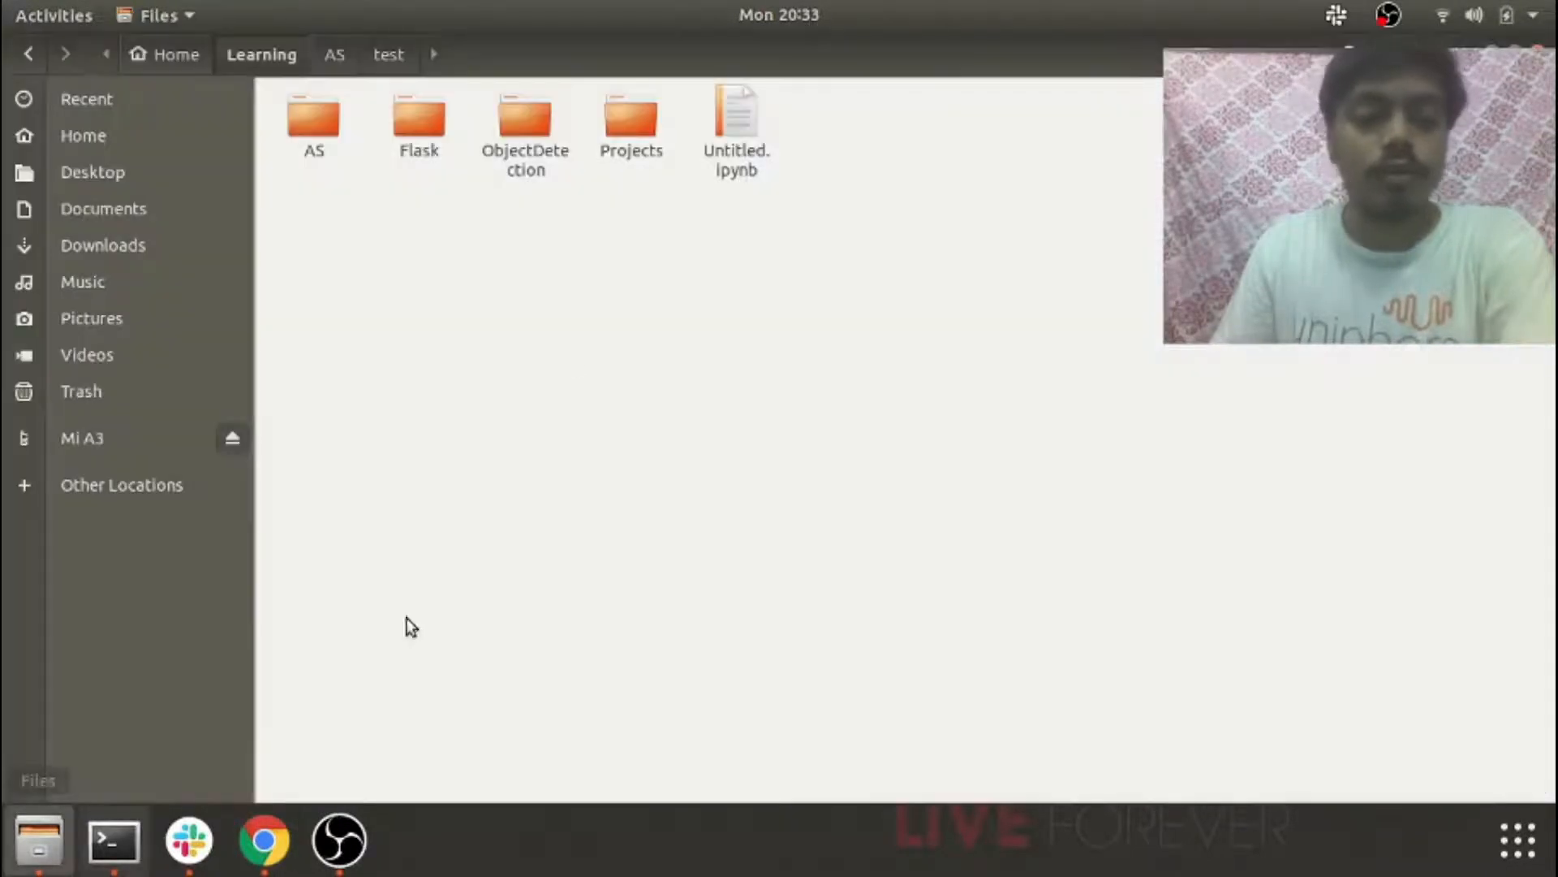
# - Enter train/with_mask and select all its images to count the 658 masked photos
pyautogui.click(336, 53)
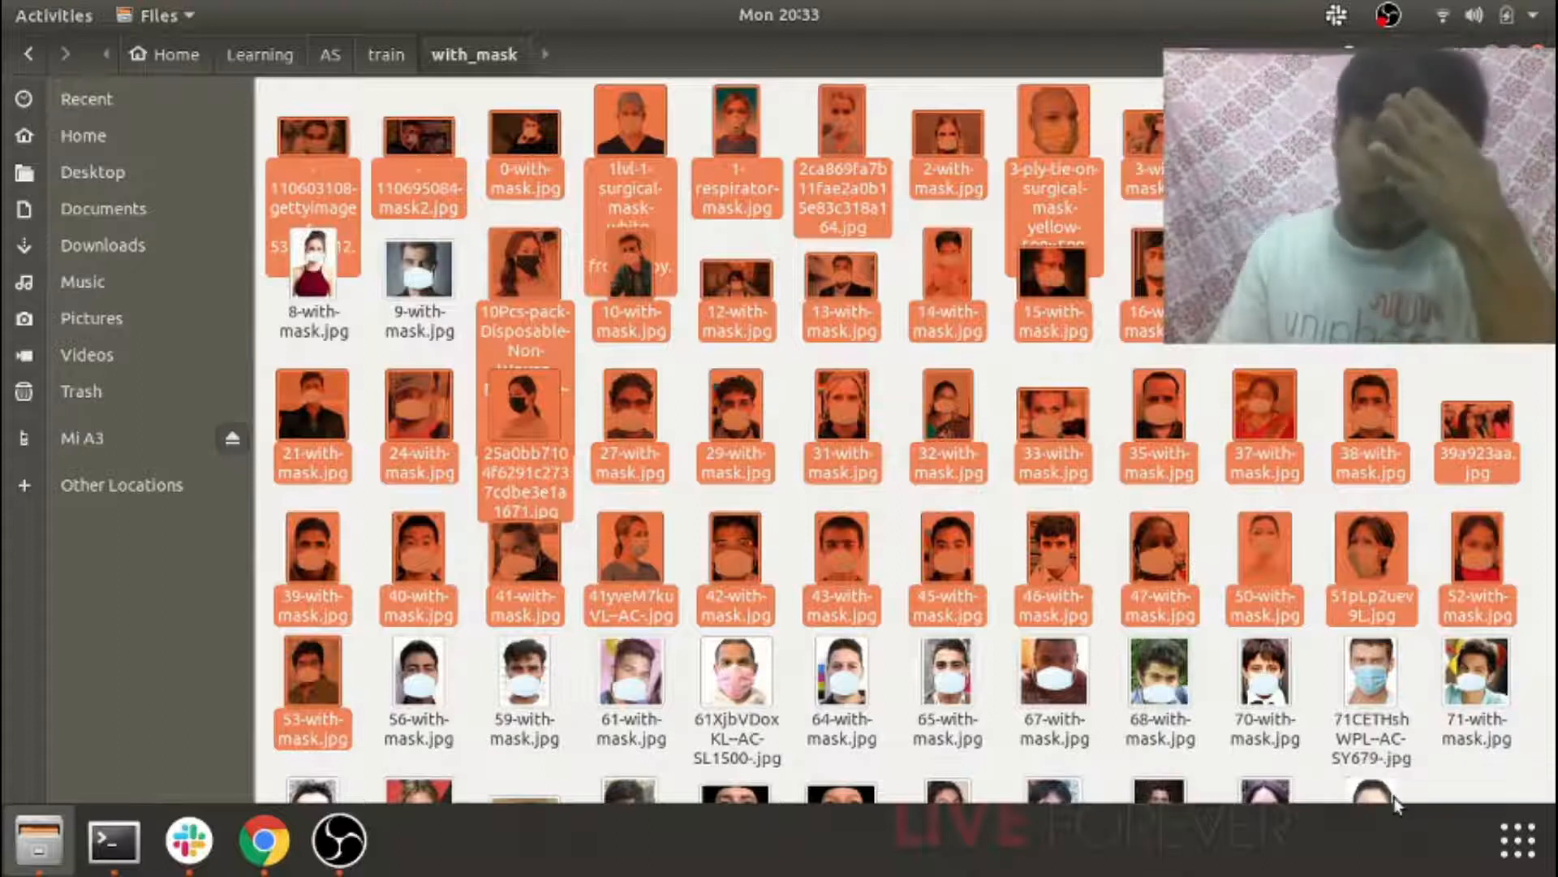
pyautogui.click(1370, 681)
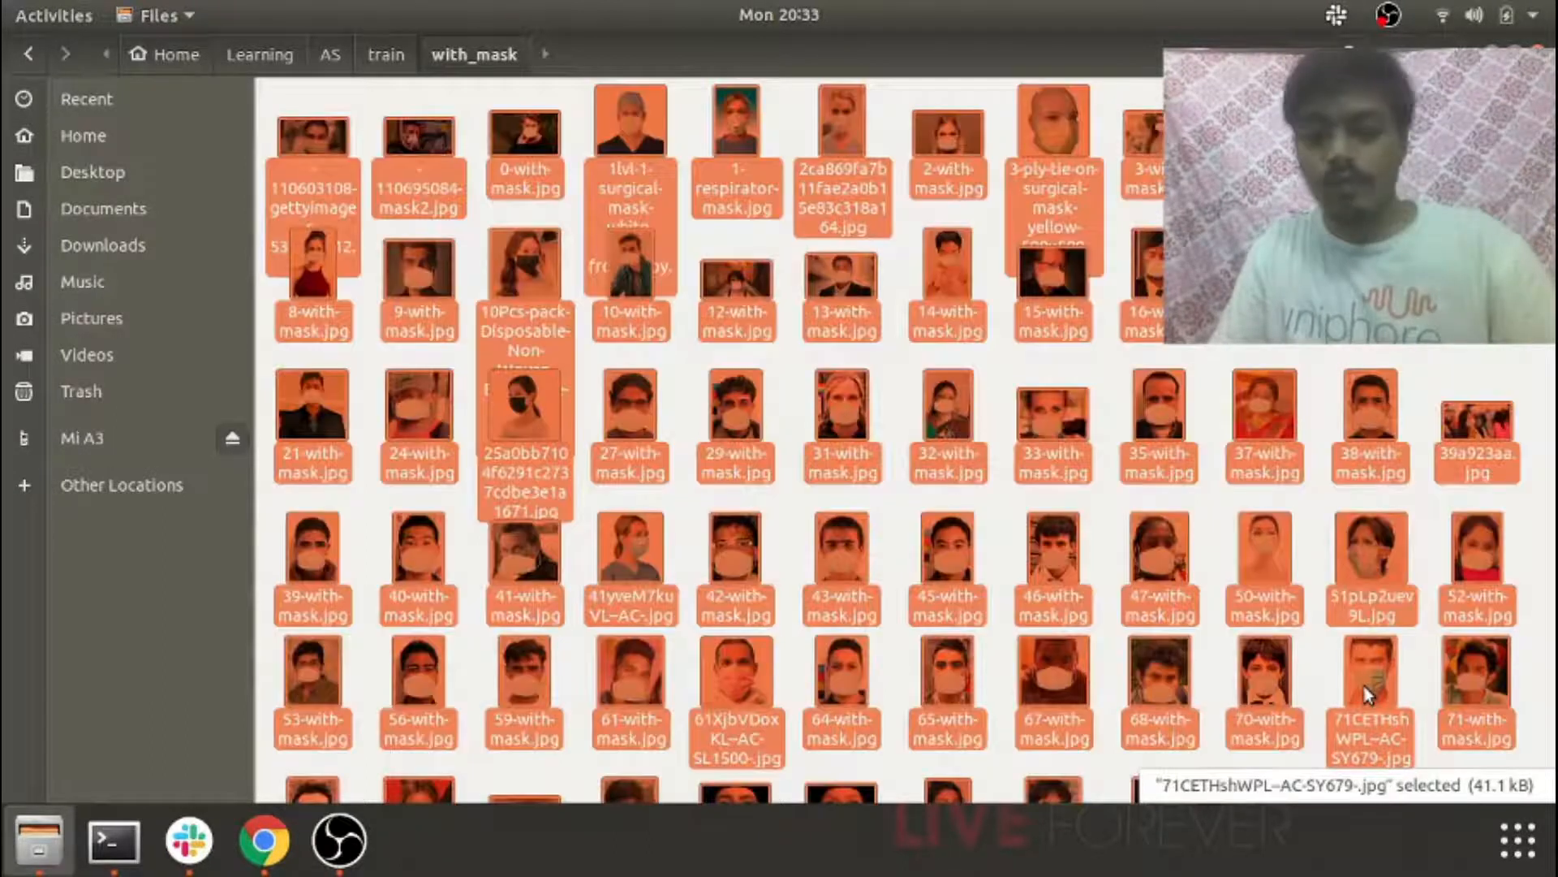
pyautogui.press('ctrl+a')
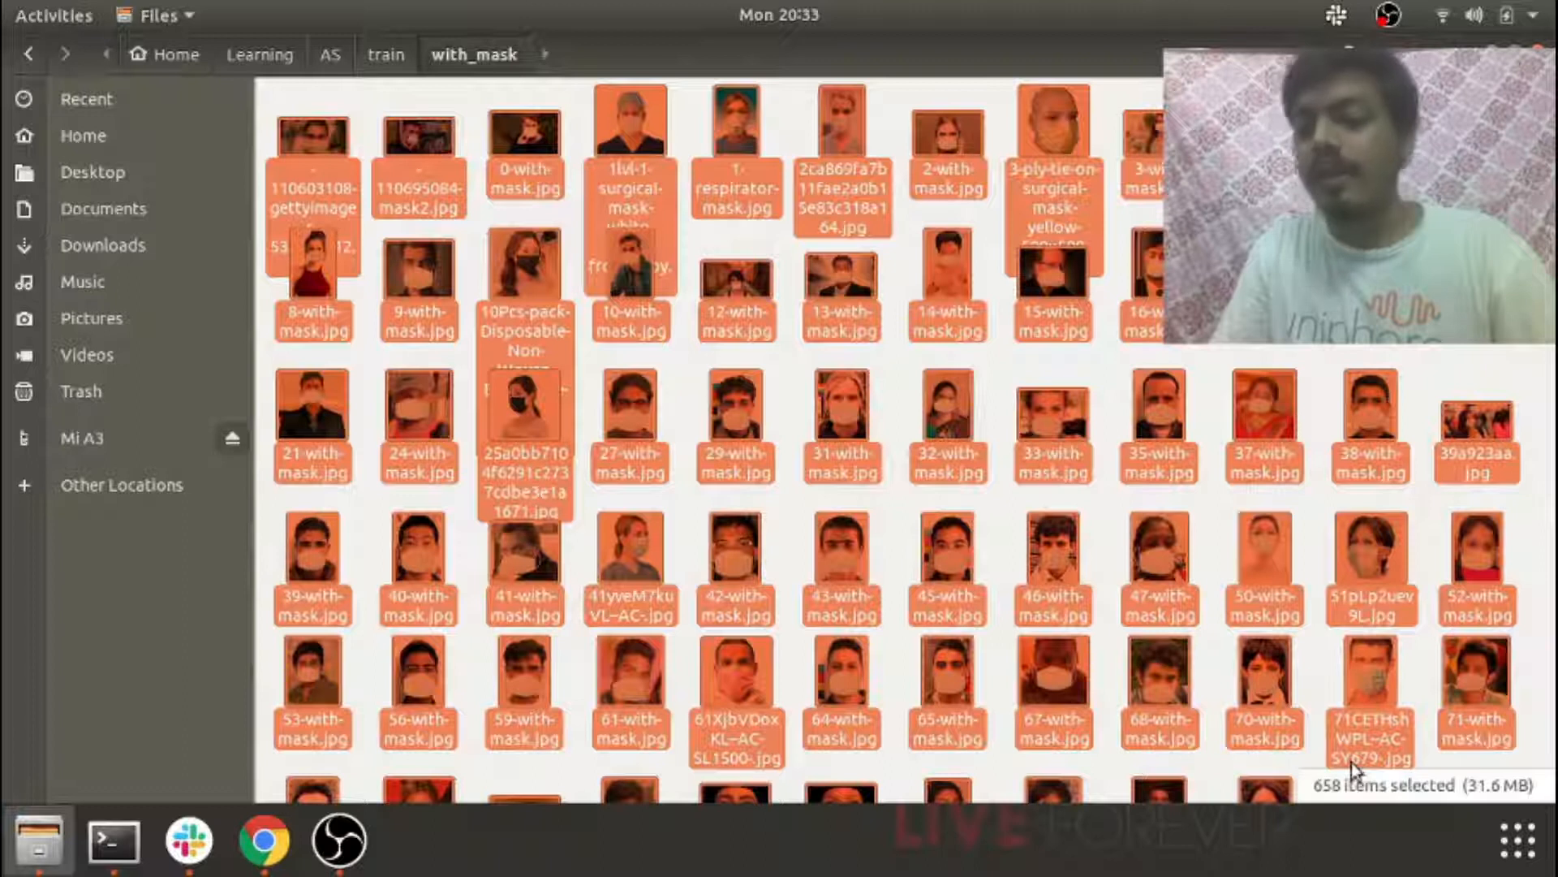
# - Go back to the train folder and enter the without_mask image folder
pyautogui.click(386, 54)
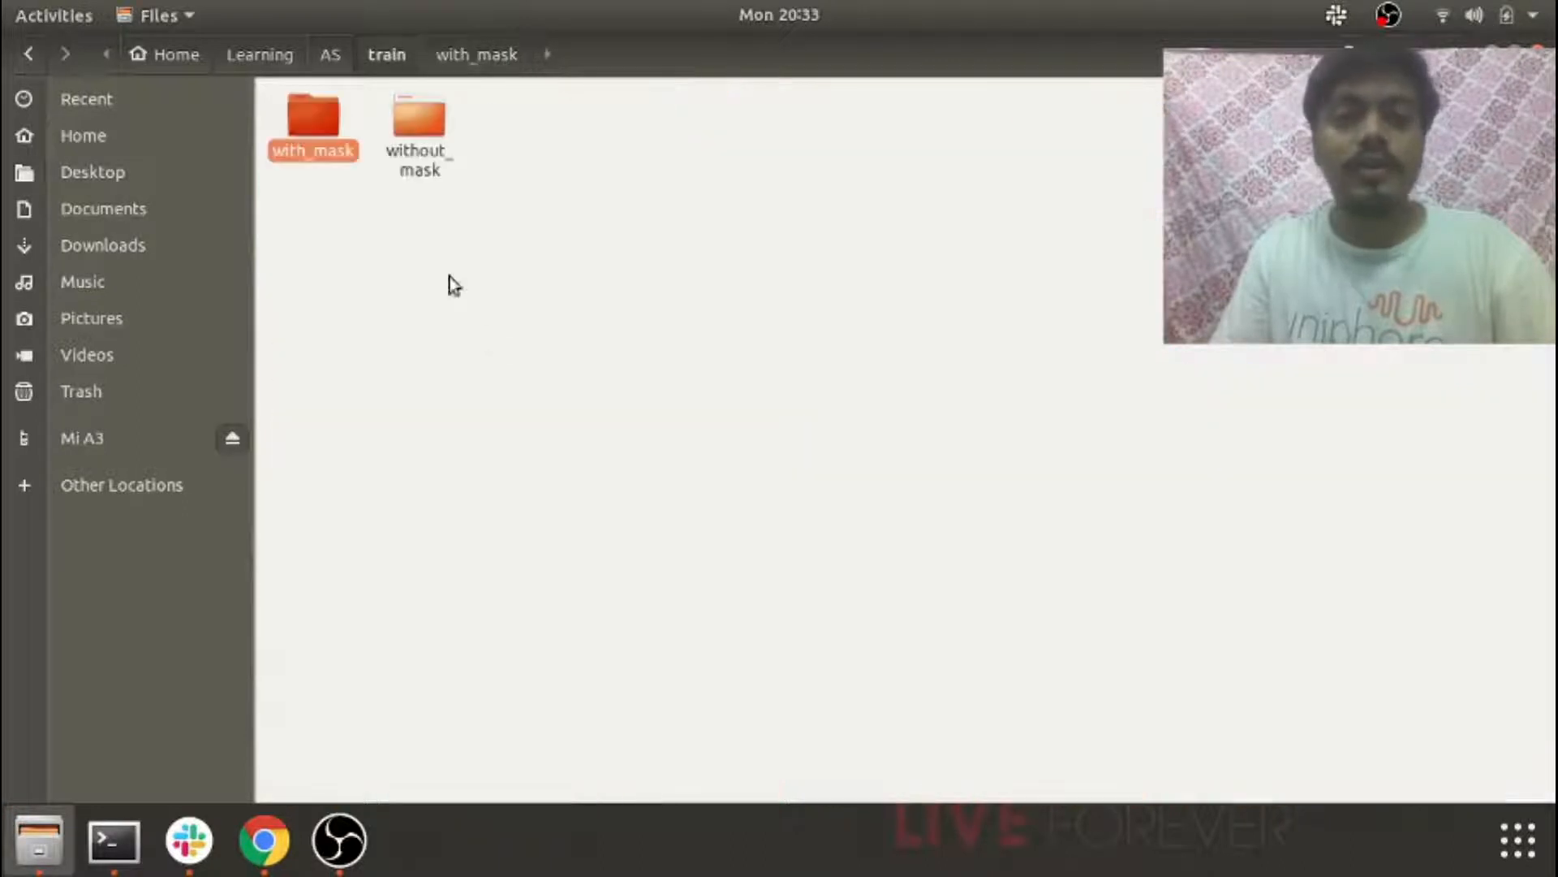
pyautogui.doubleClick(417, 114)
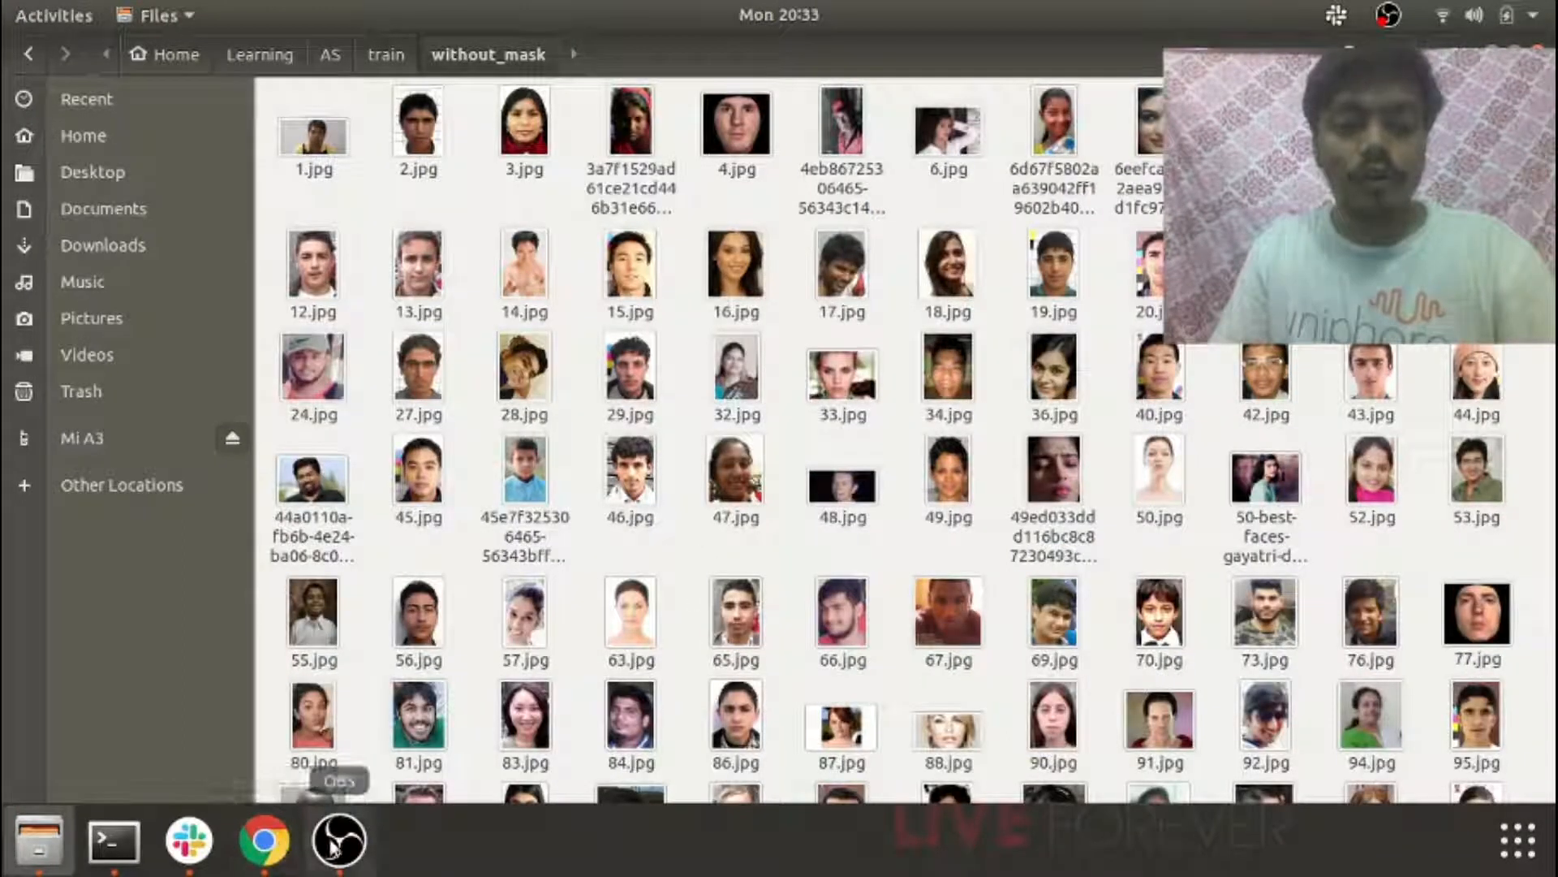
# - Show the OBS Studio recording window, then return to the Mask detector notebook
pyautogui.click(338, 841)
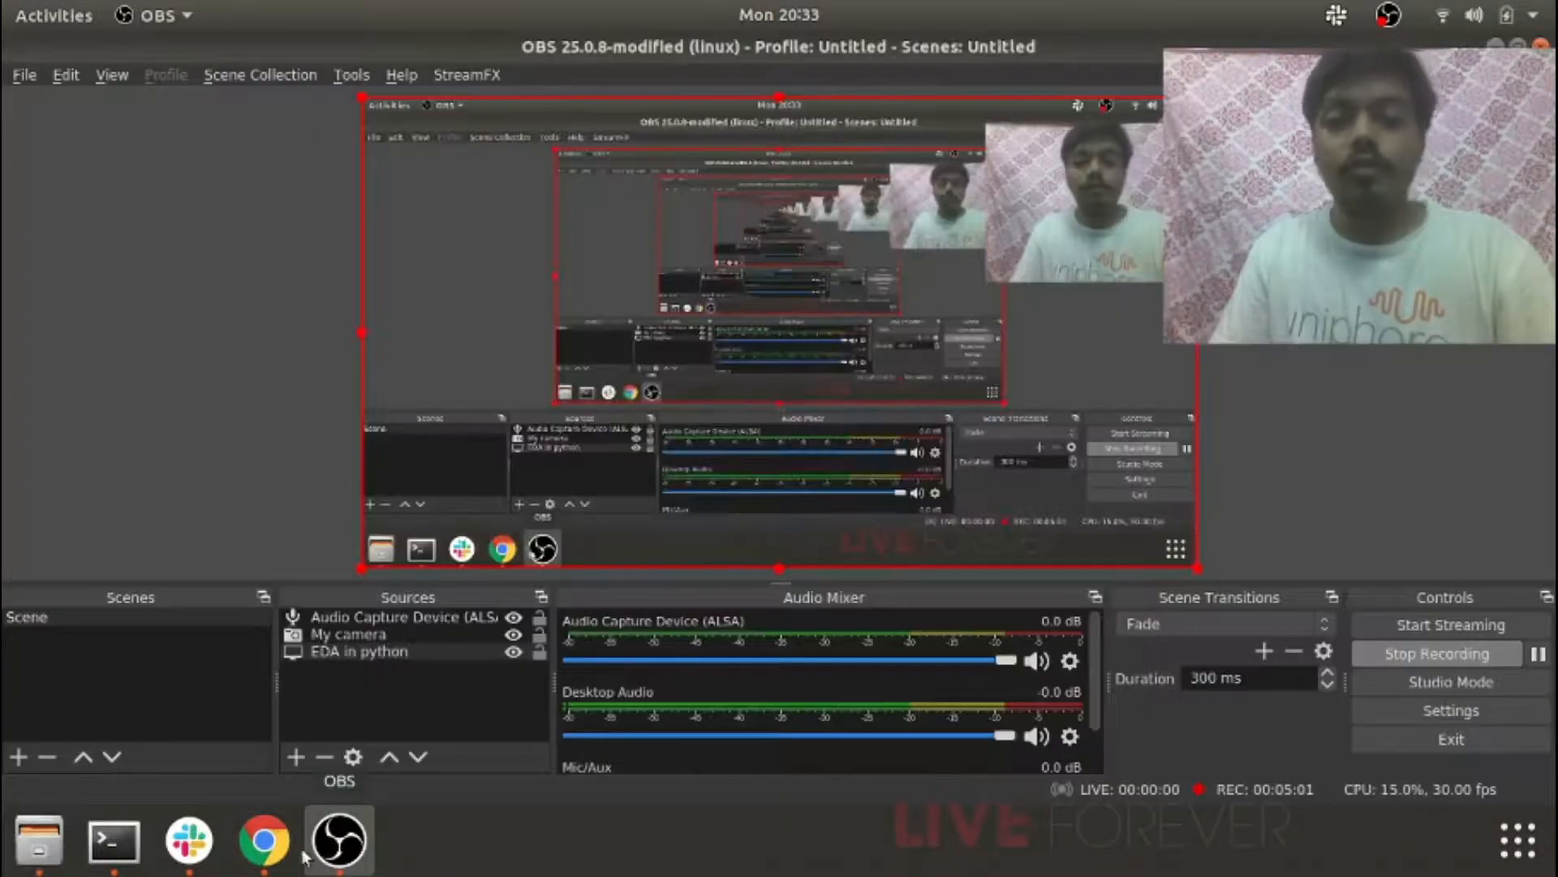
pyautogui.click(263, 841)
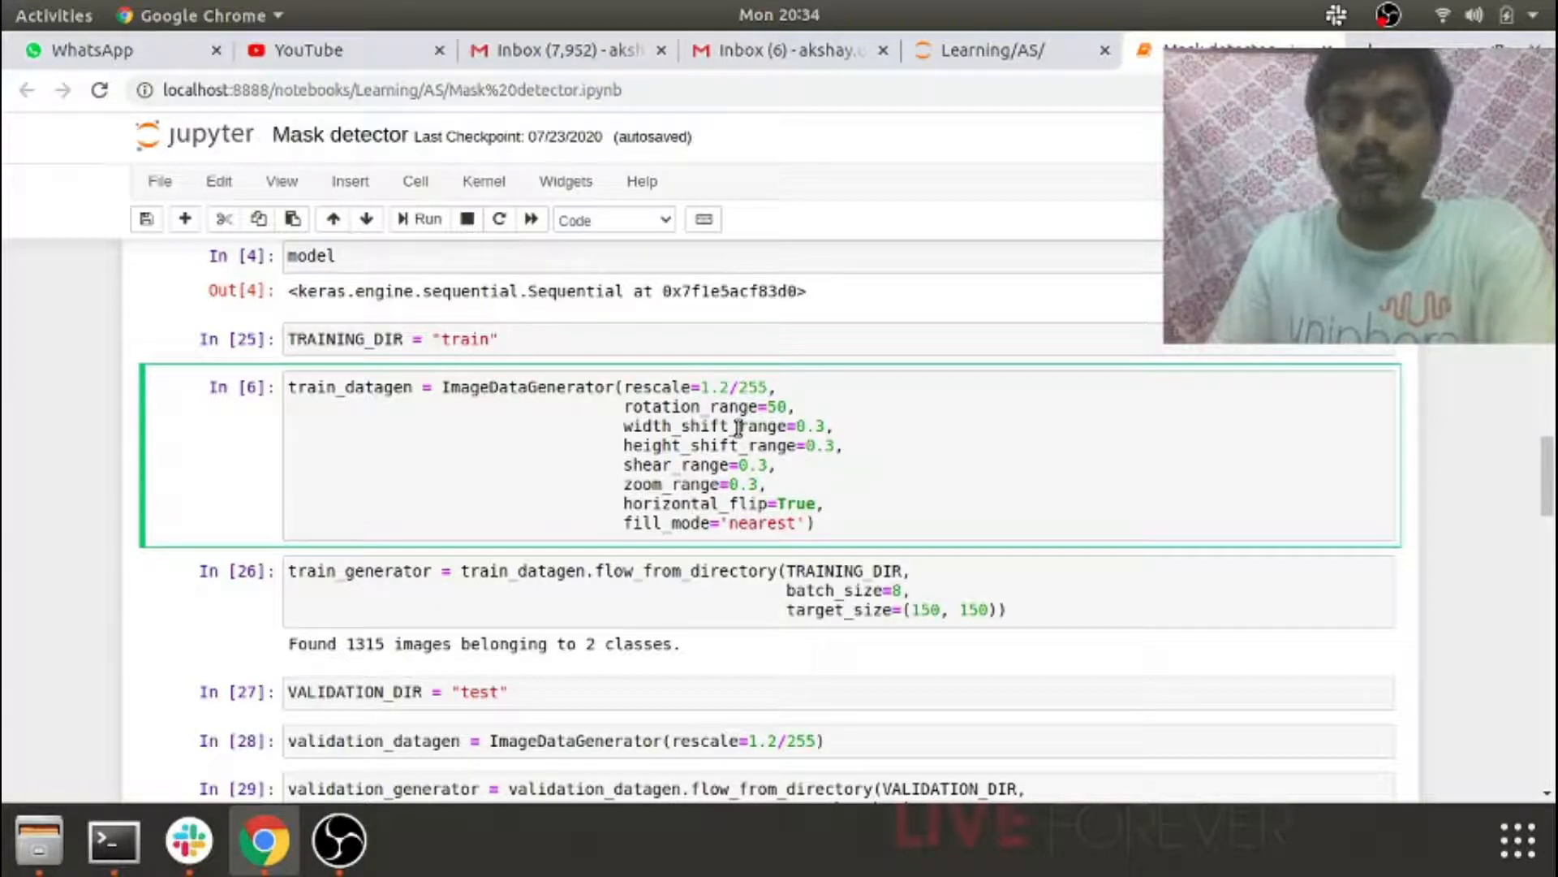
pyautogui.moveTo(646, 443)
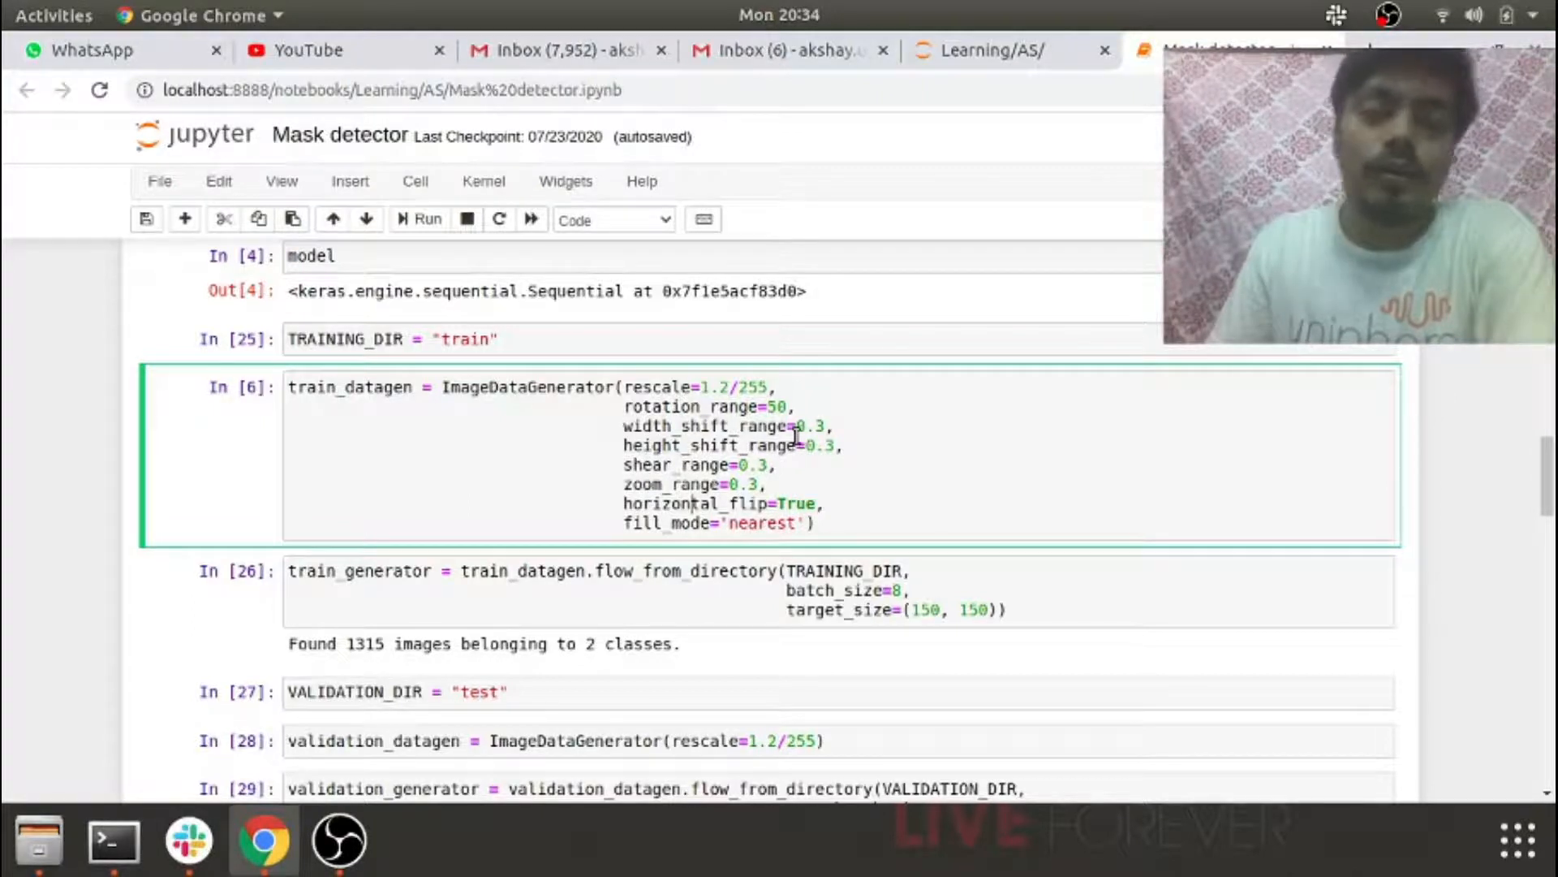
pyautogui.moveTo(666, 427)
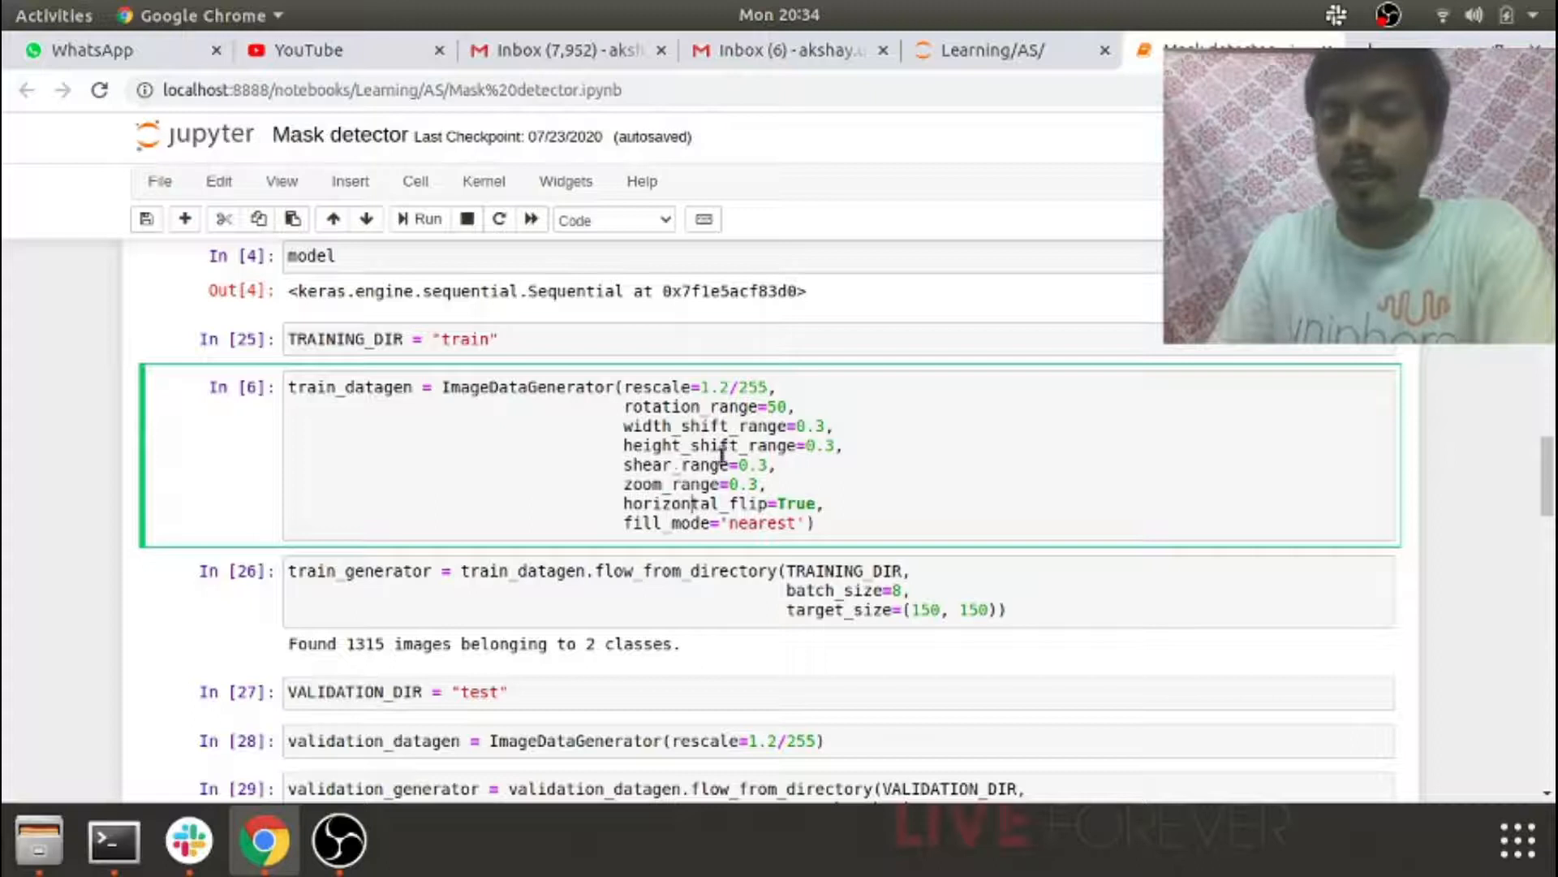
pyautogui.moveTo(698, 467)
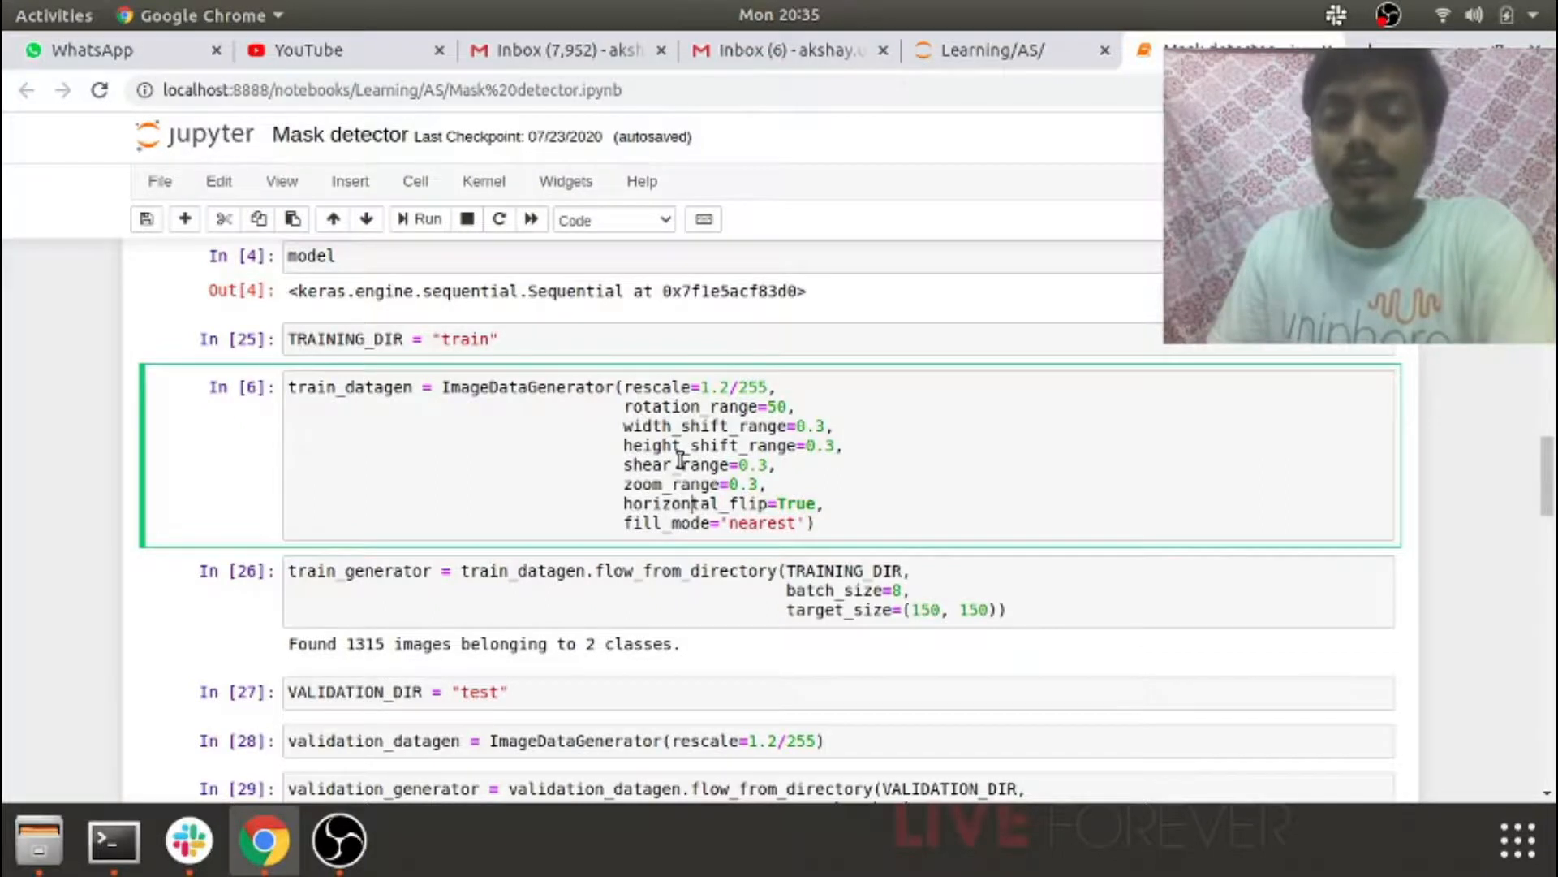
pyautogui.scroll(-3)
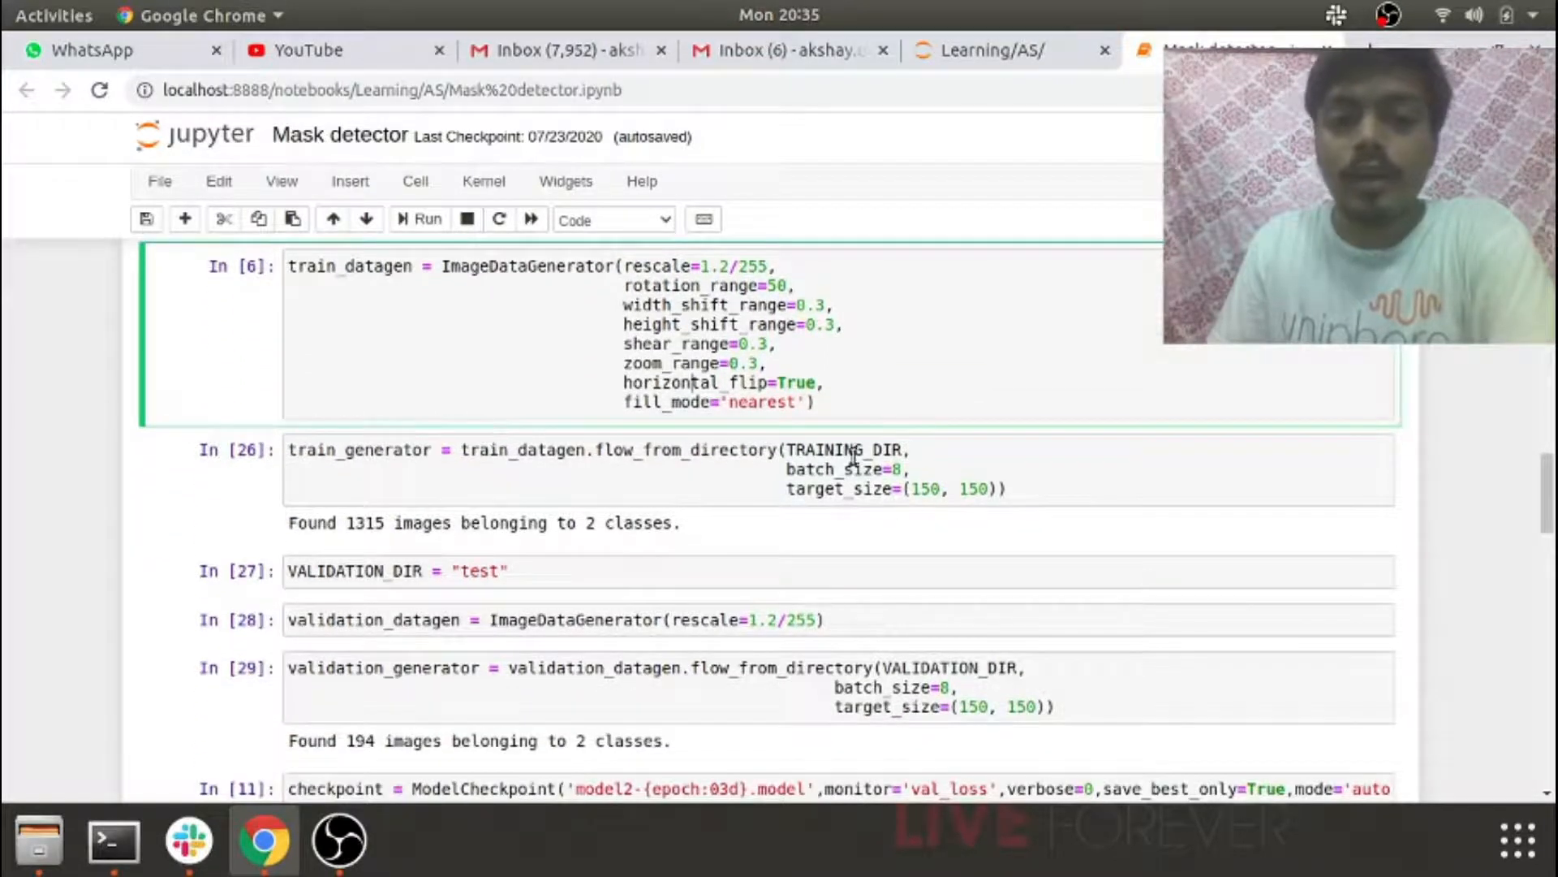
pyautogui.click(901, 469)
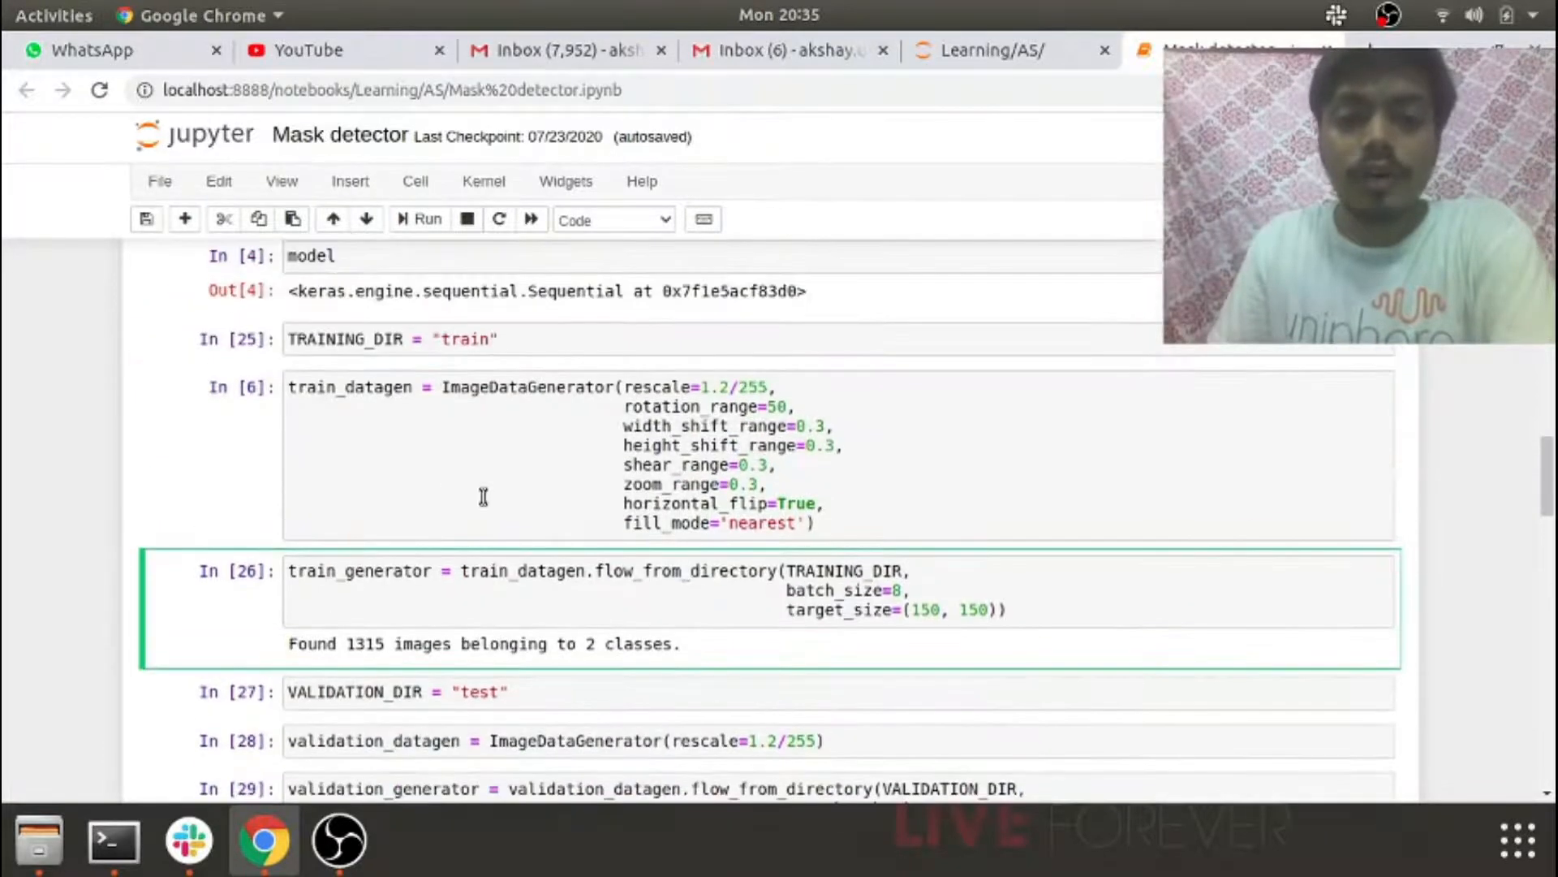
pyautogui.scroll(-3)
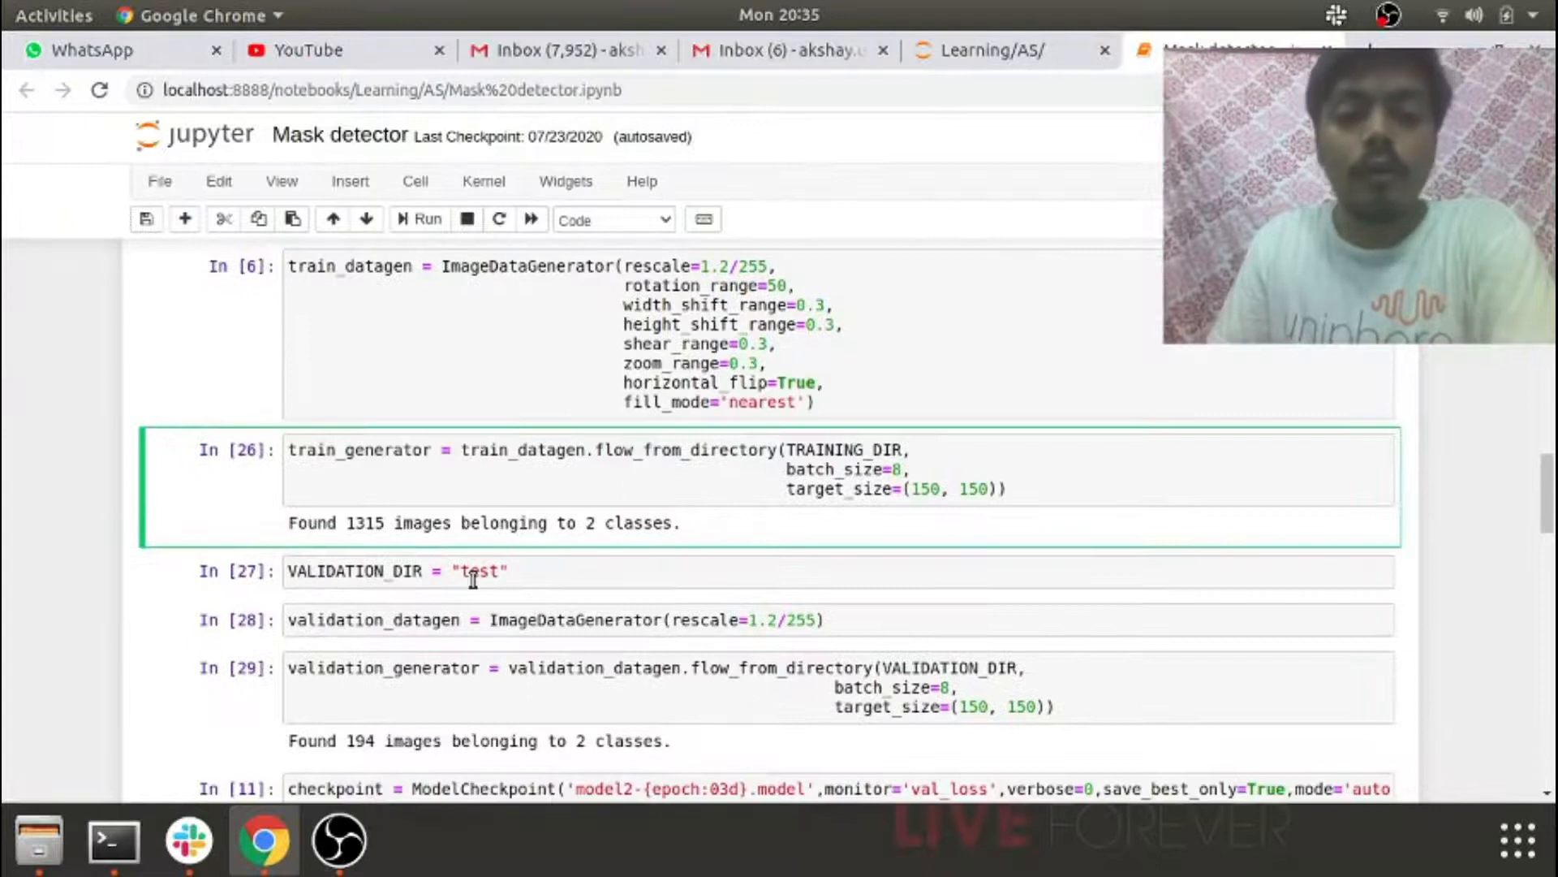
pyautogui.click(474, 571)
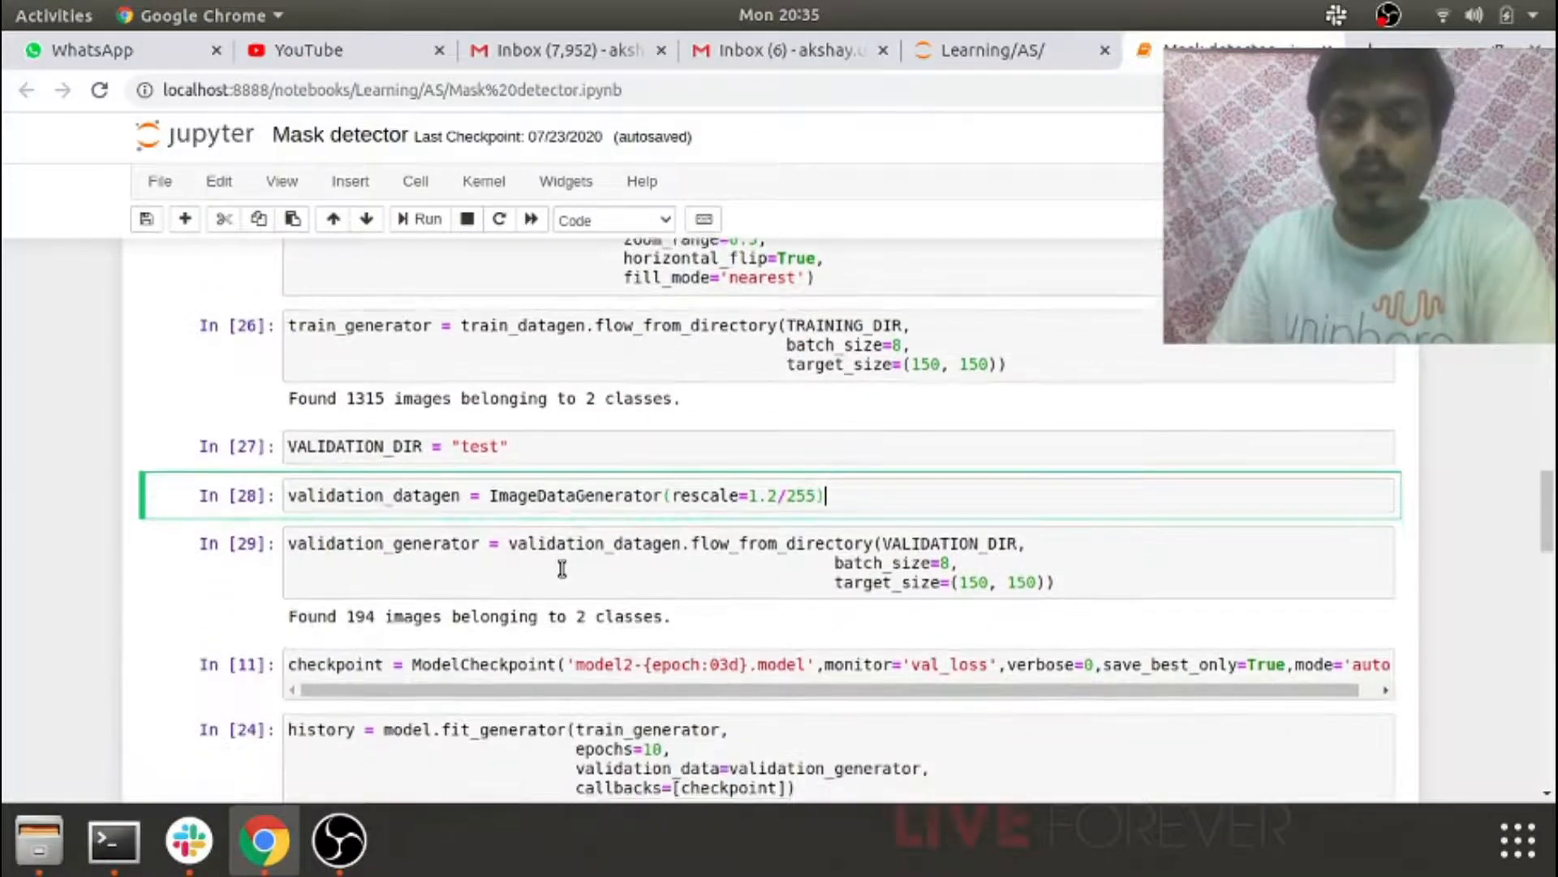
pyautogui.scroll(-3)
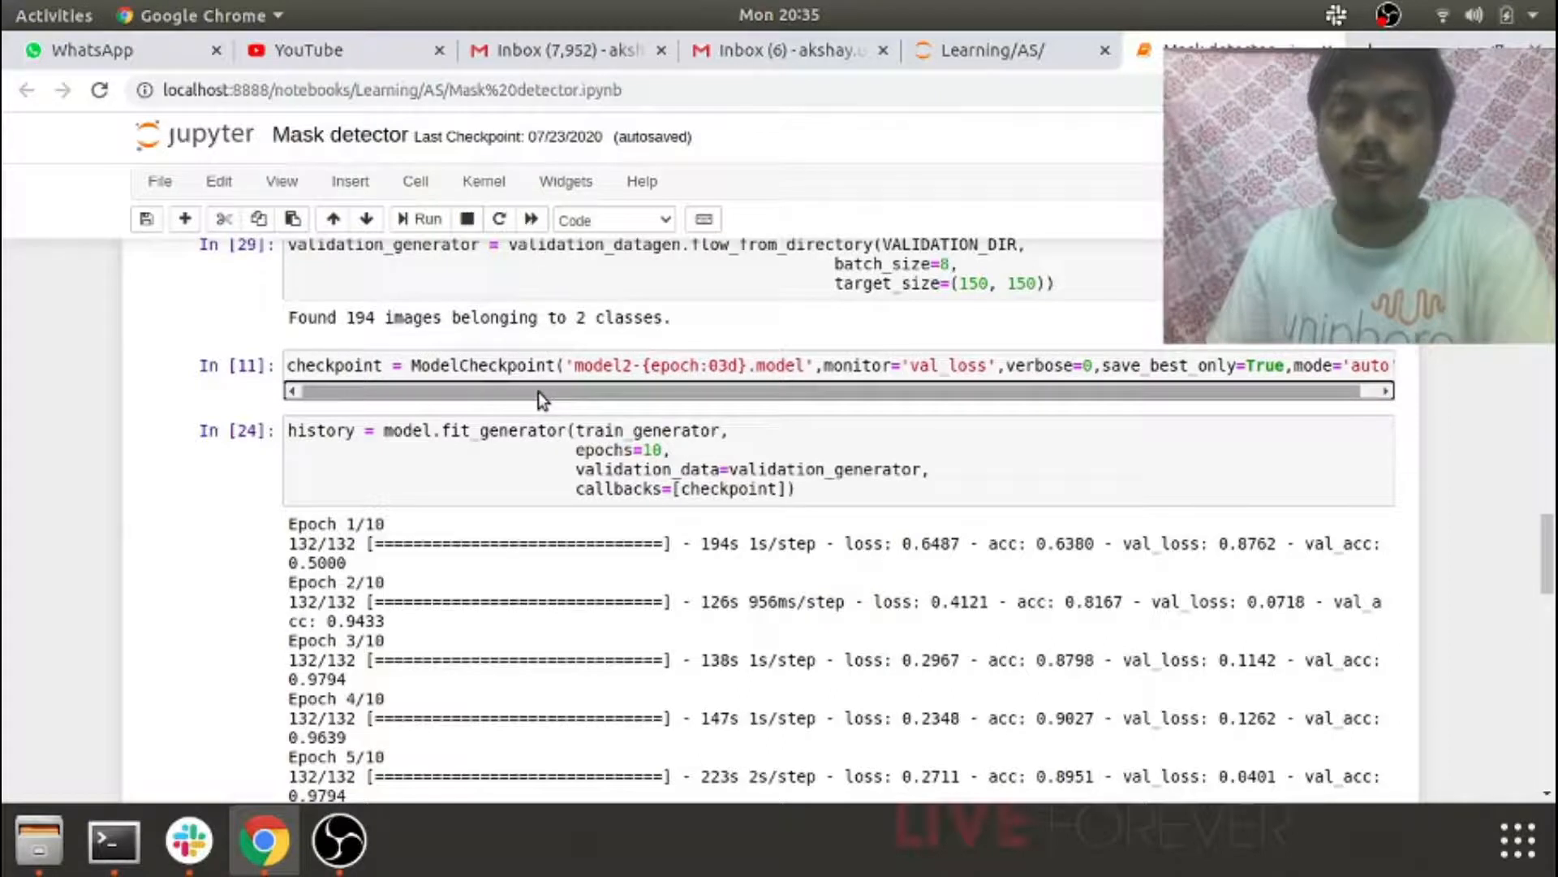
pyautogui.hscroll(3)
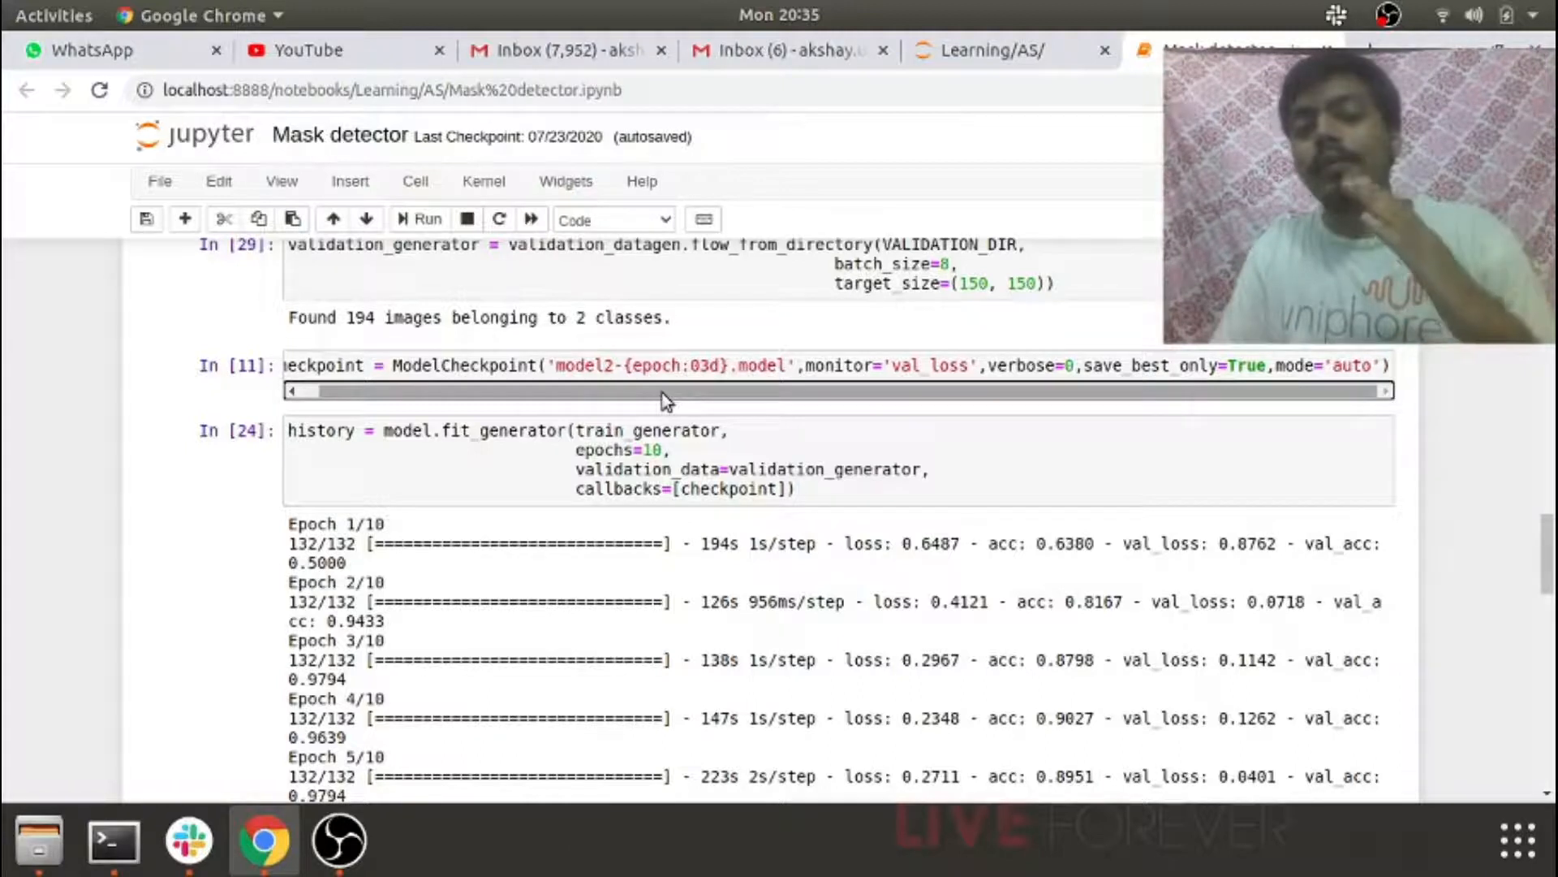
pyautogui.moveTo(569, 403)
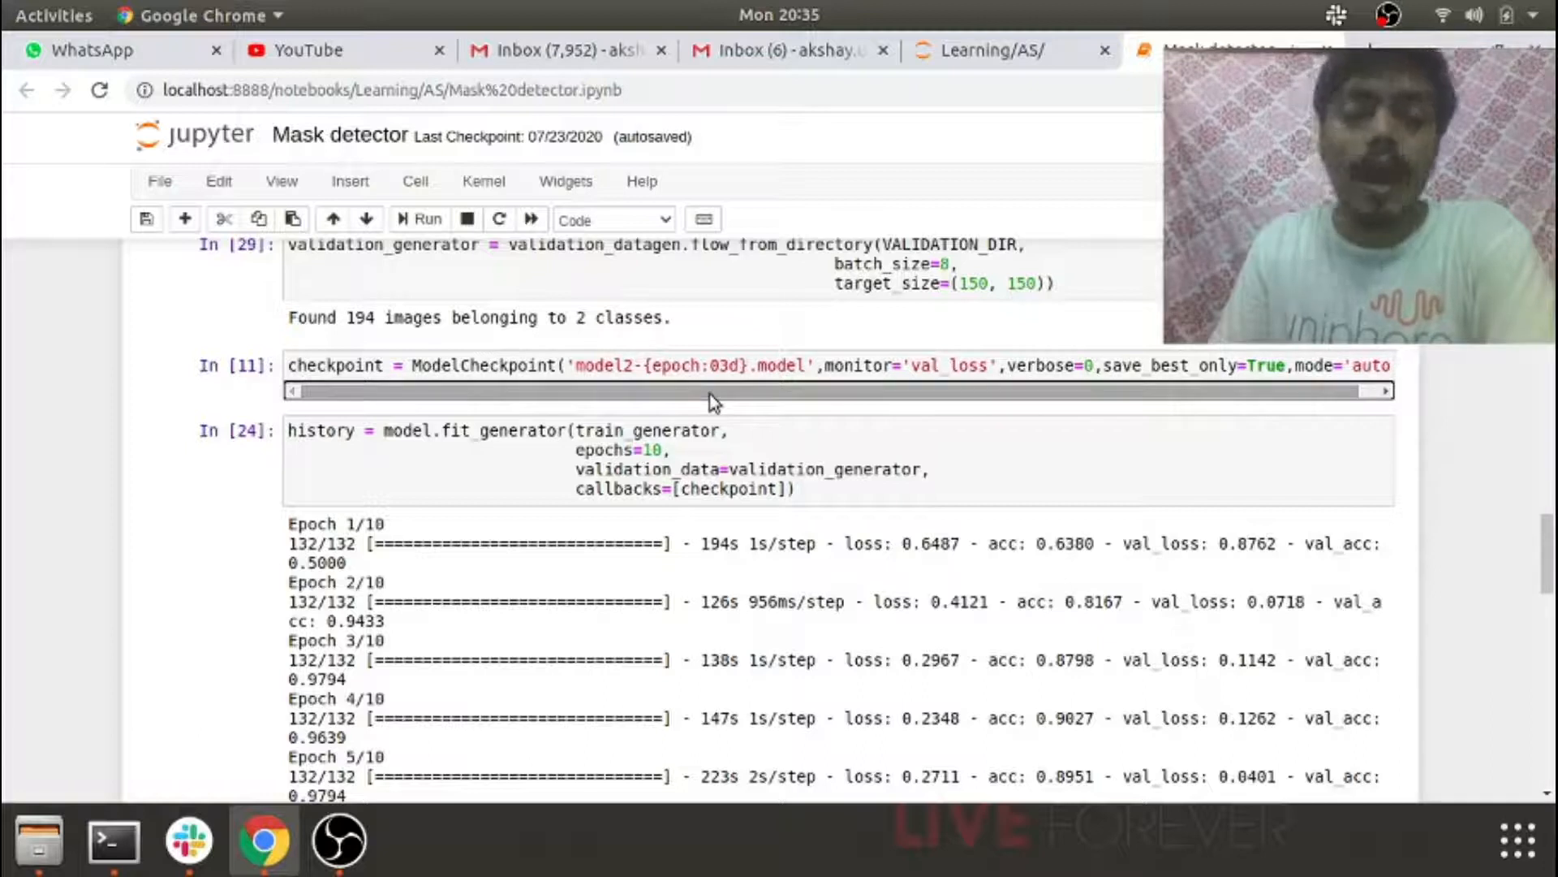
# - Select the fit_generator training cell and scroll through epochs 6–9 of its log
pyautogui.scroll(-3)
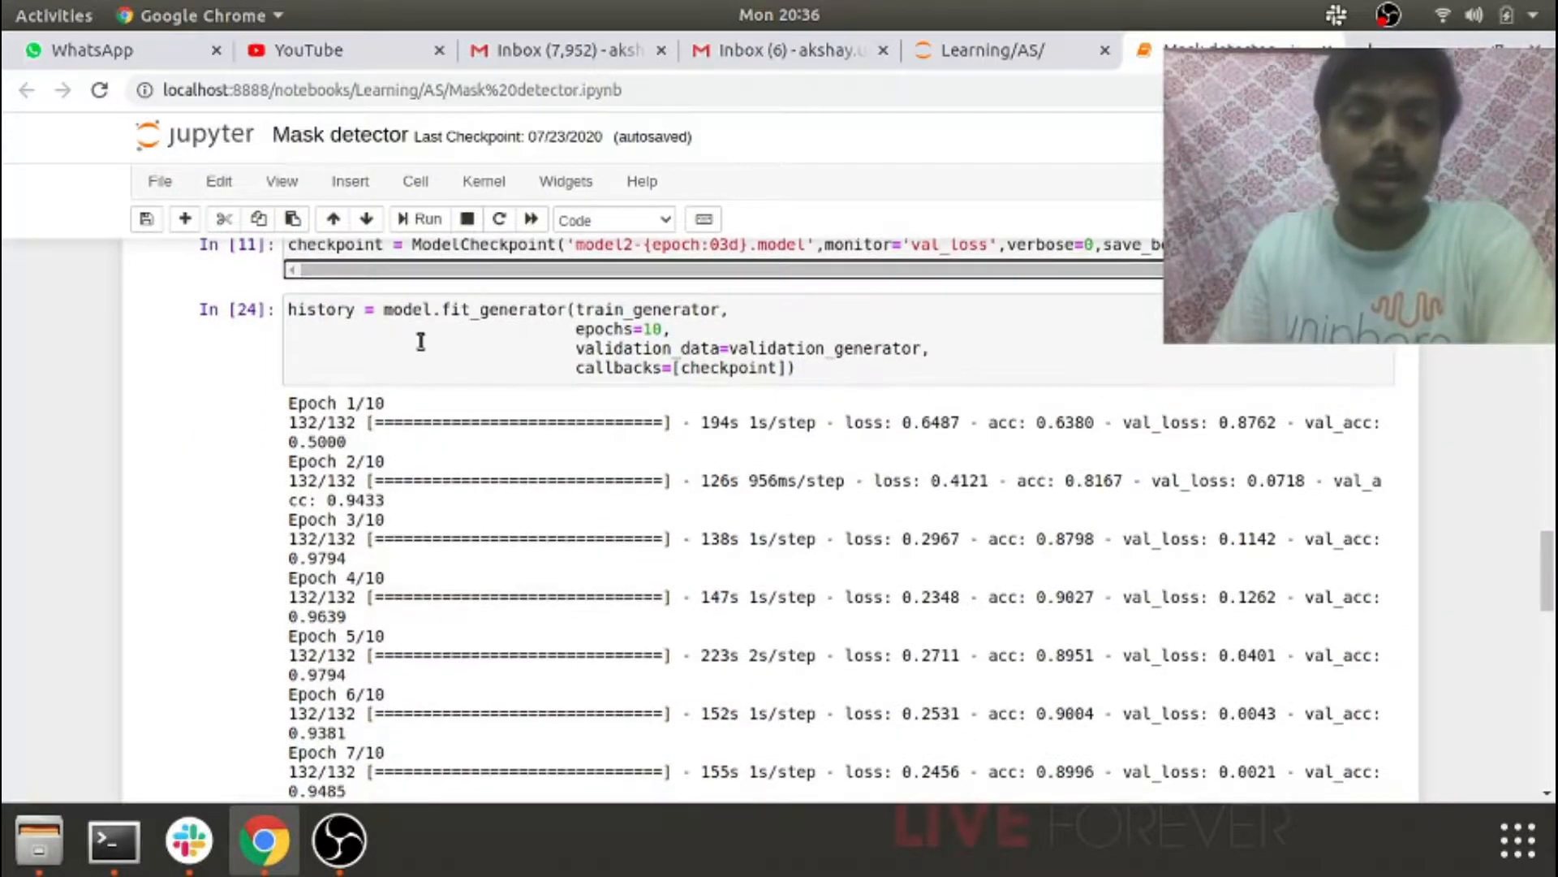
pyautogui.click(647, 390)
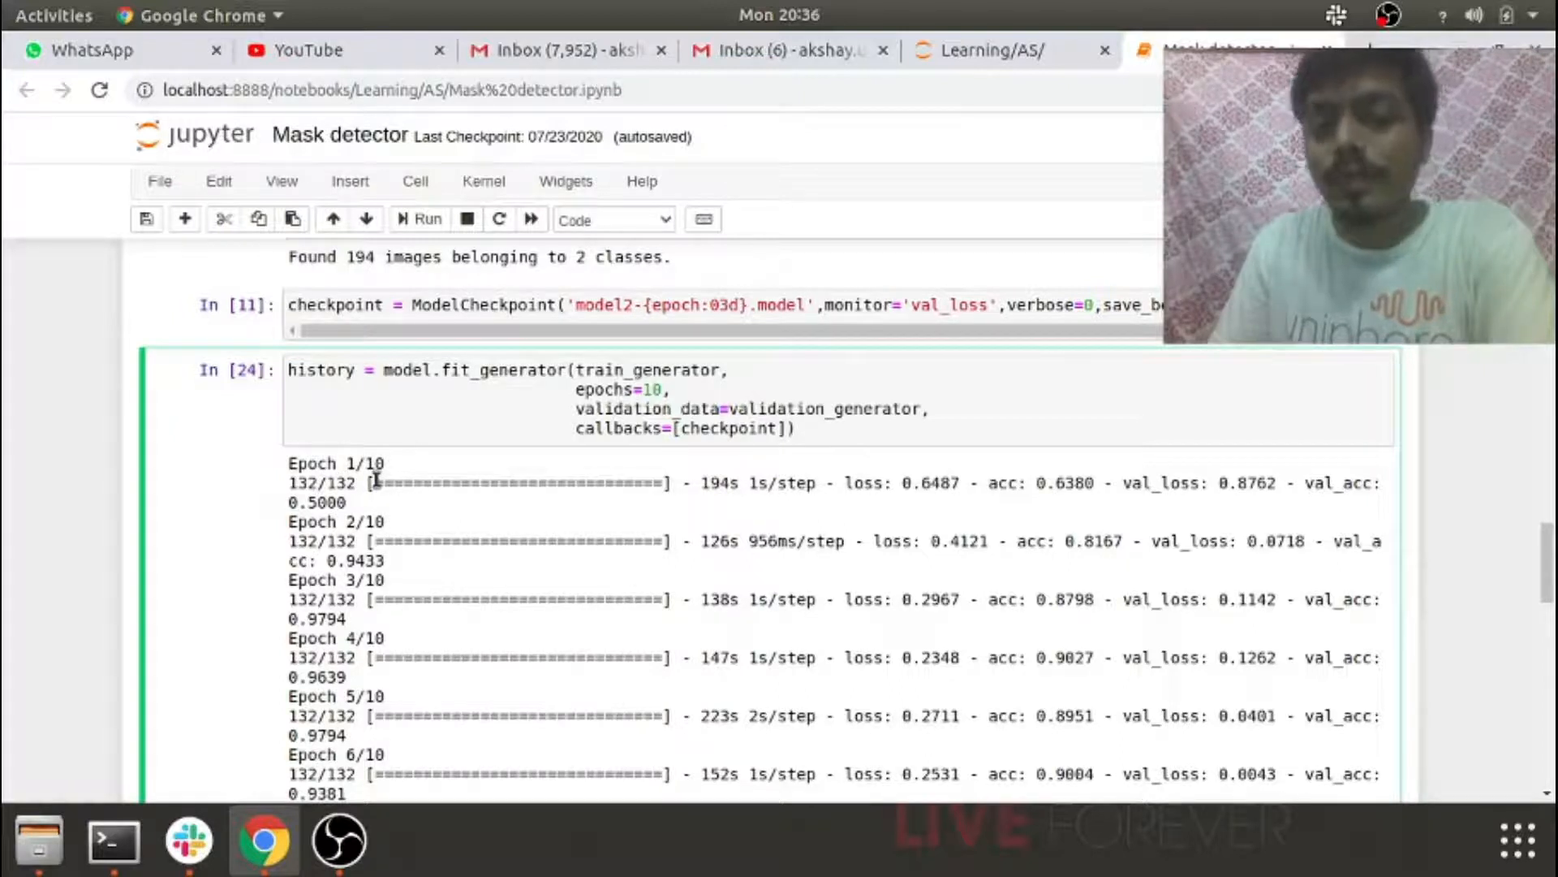
pyautogui.moveTo(383, 511)
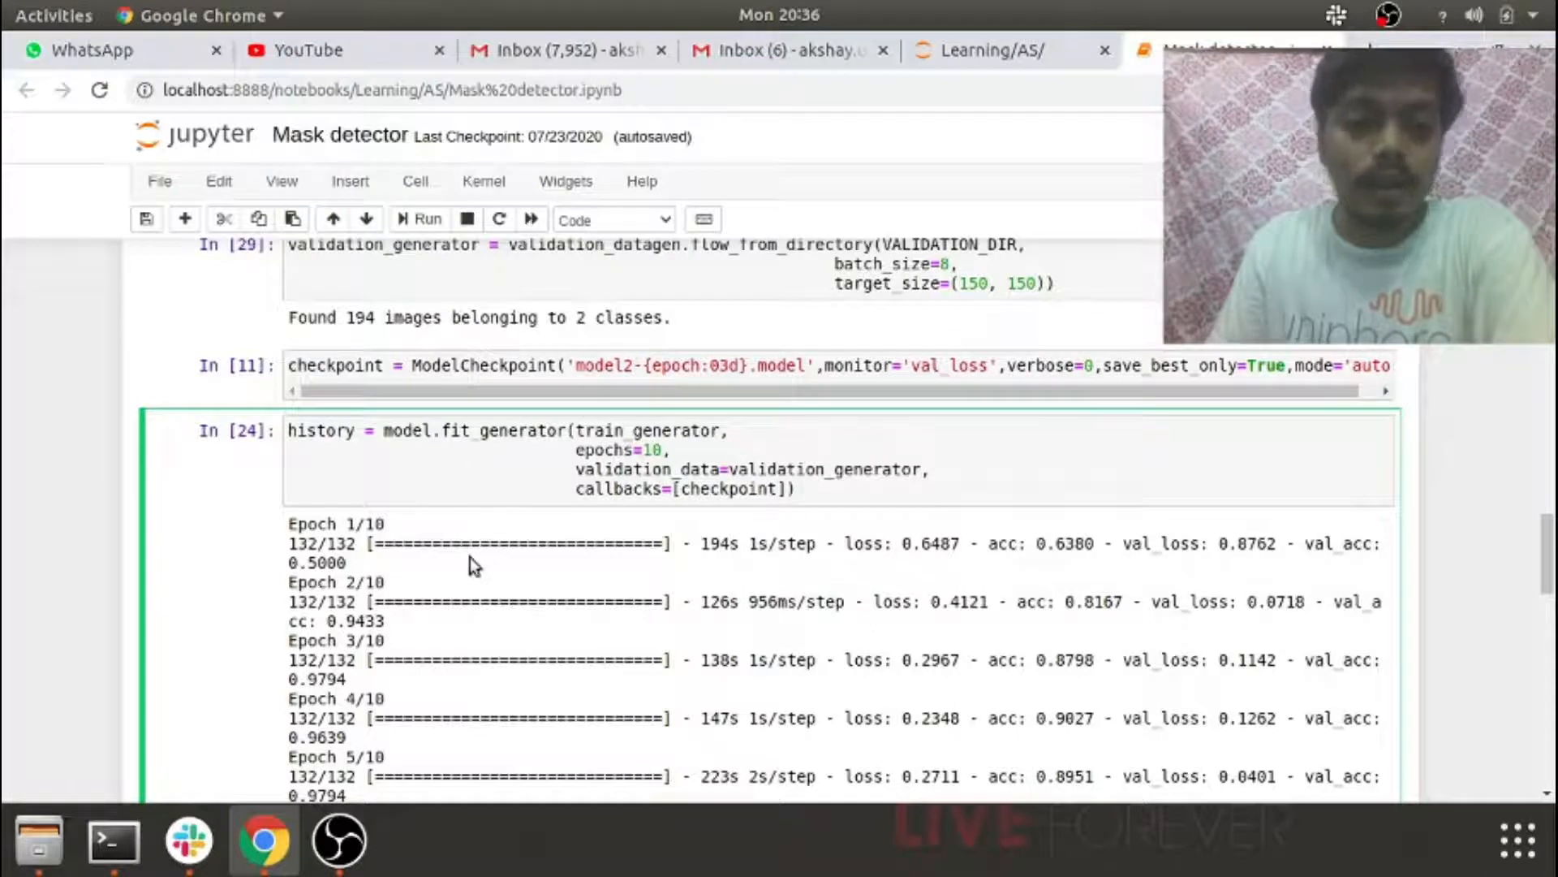
pyautogui.scroll(-3)
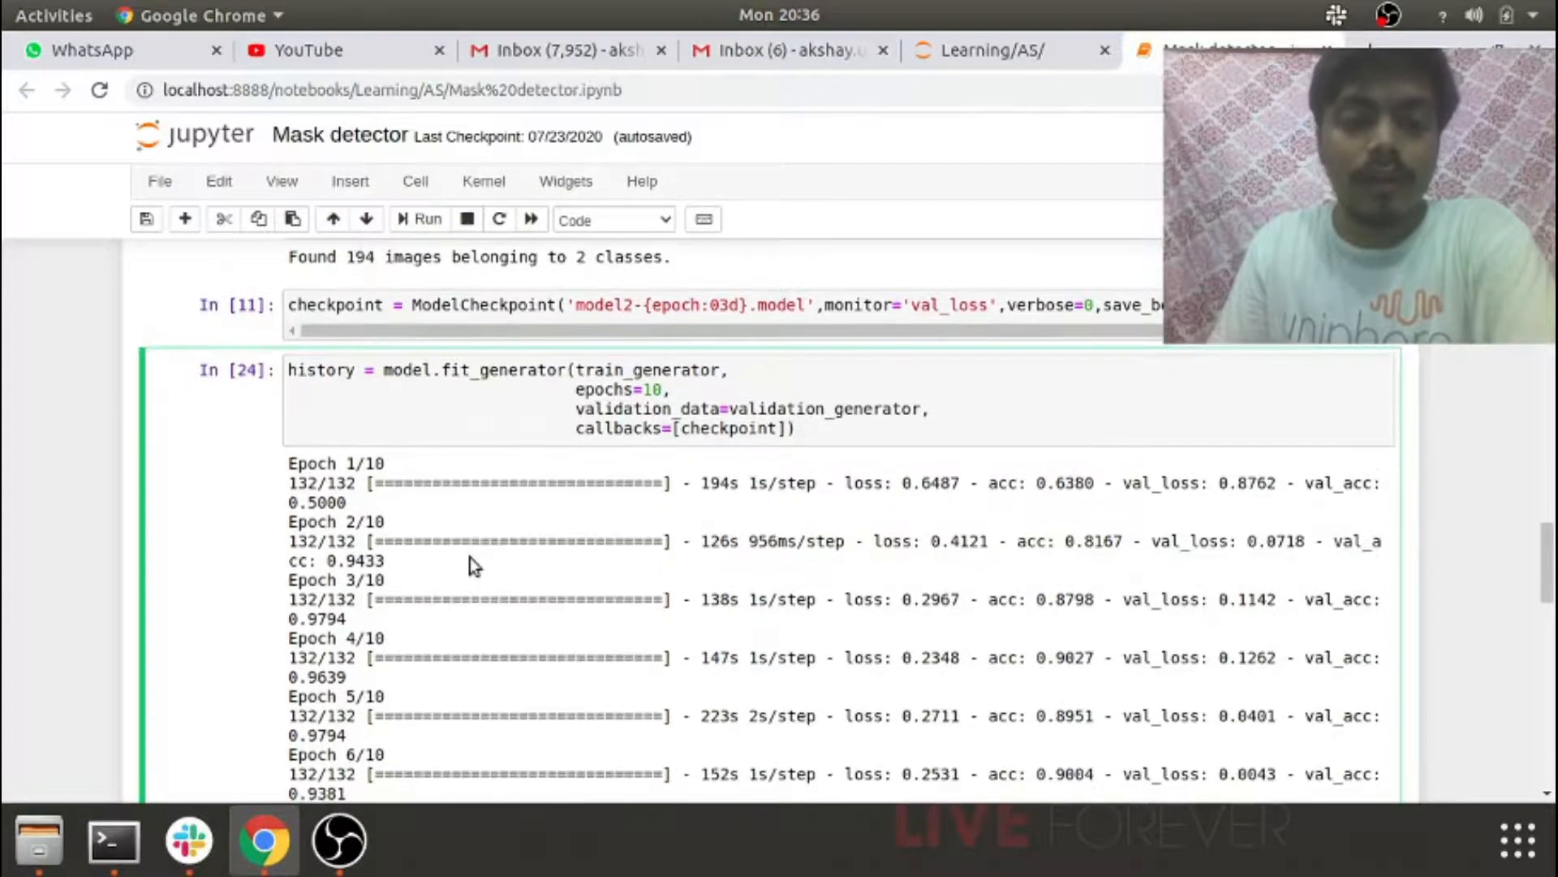
pyautogui.scroll(-3)
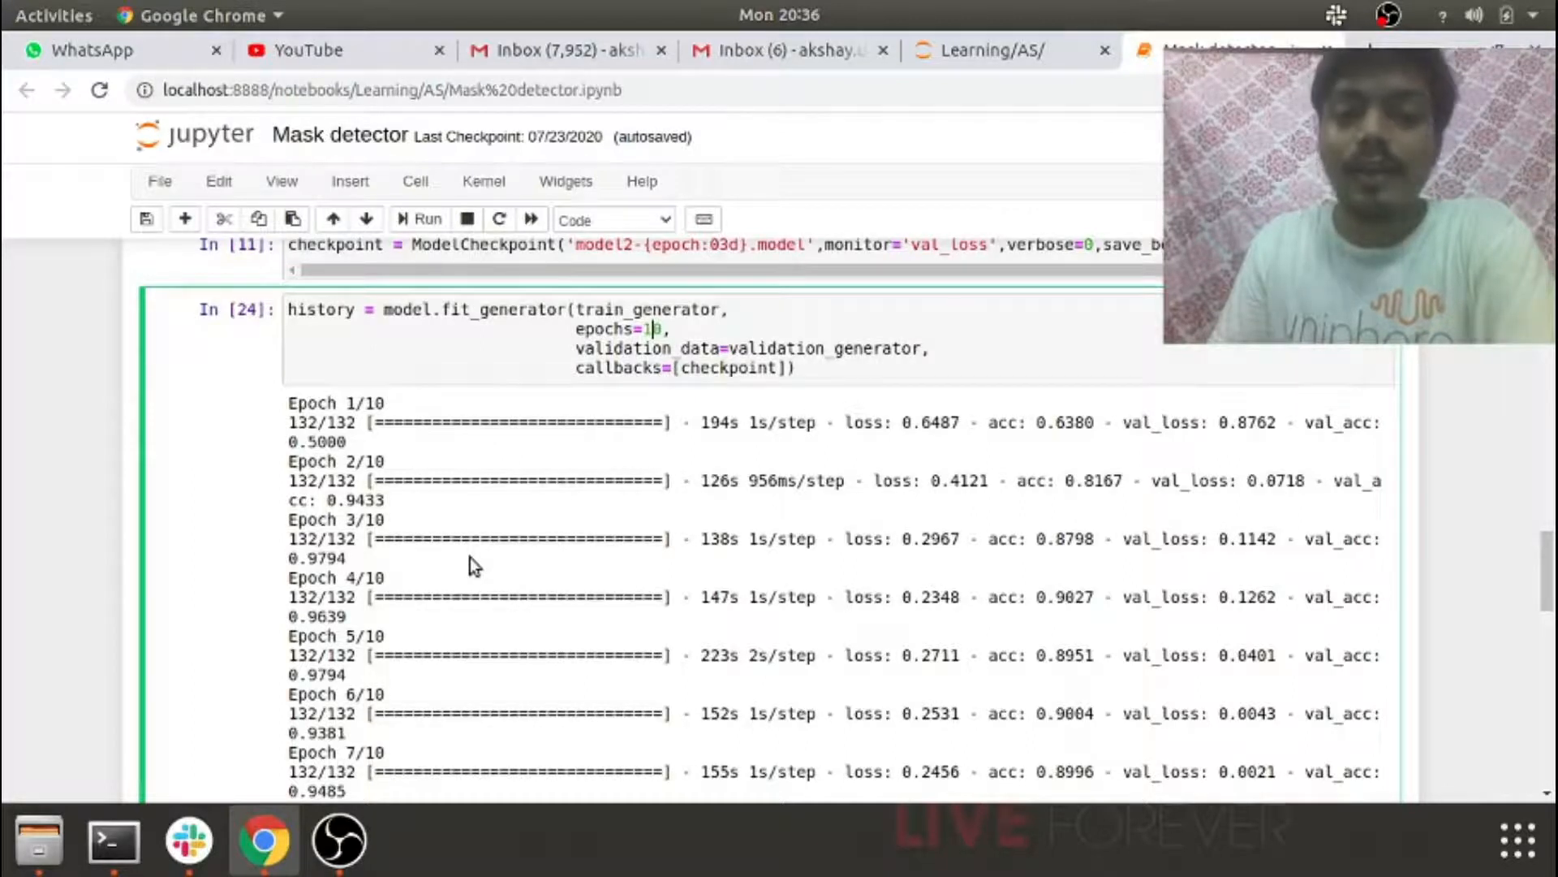
pyautogui.scroll(-3)
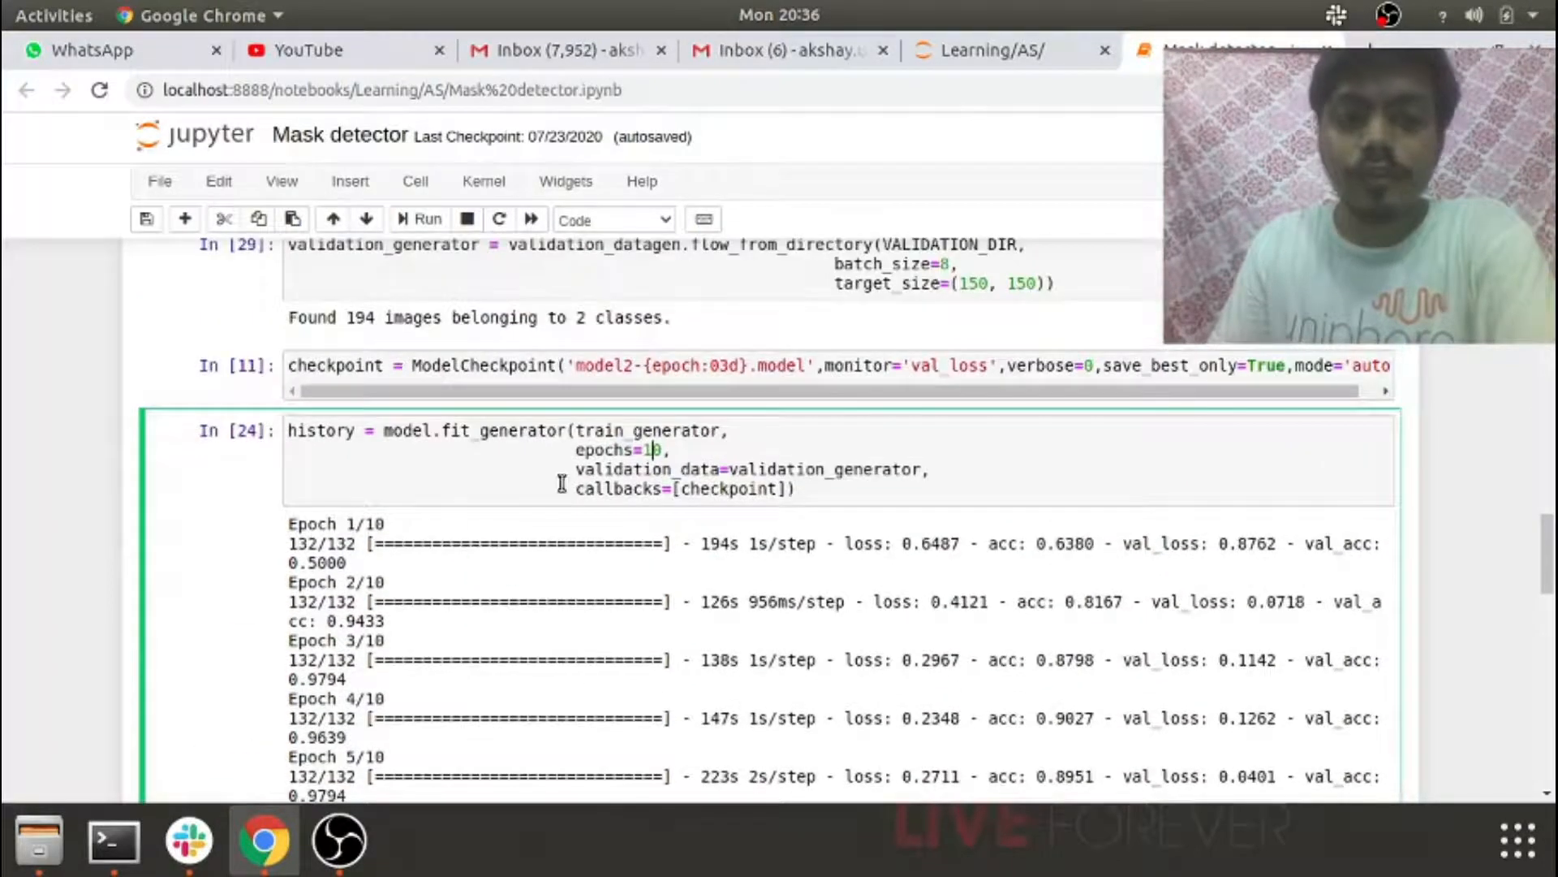
pyautogui.moveTo(698, 477)
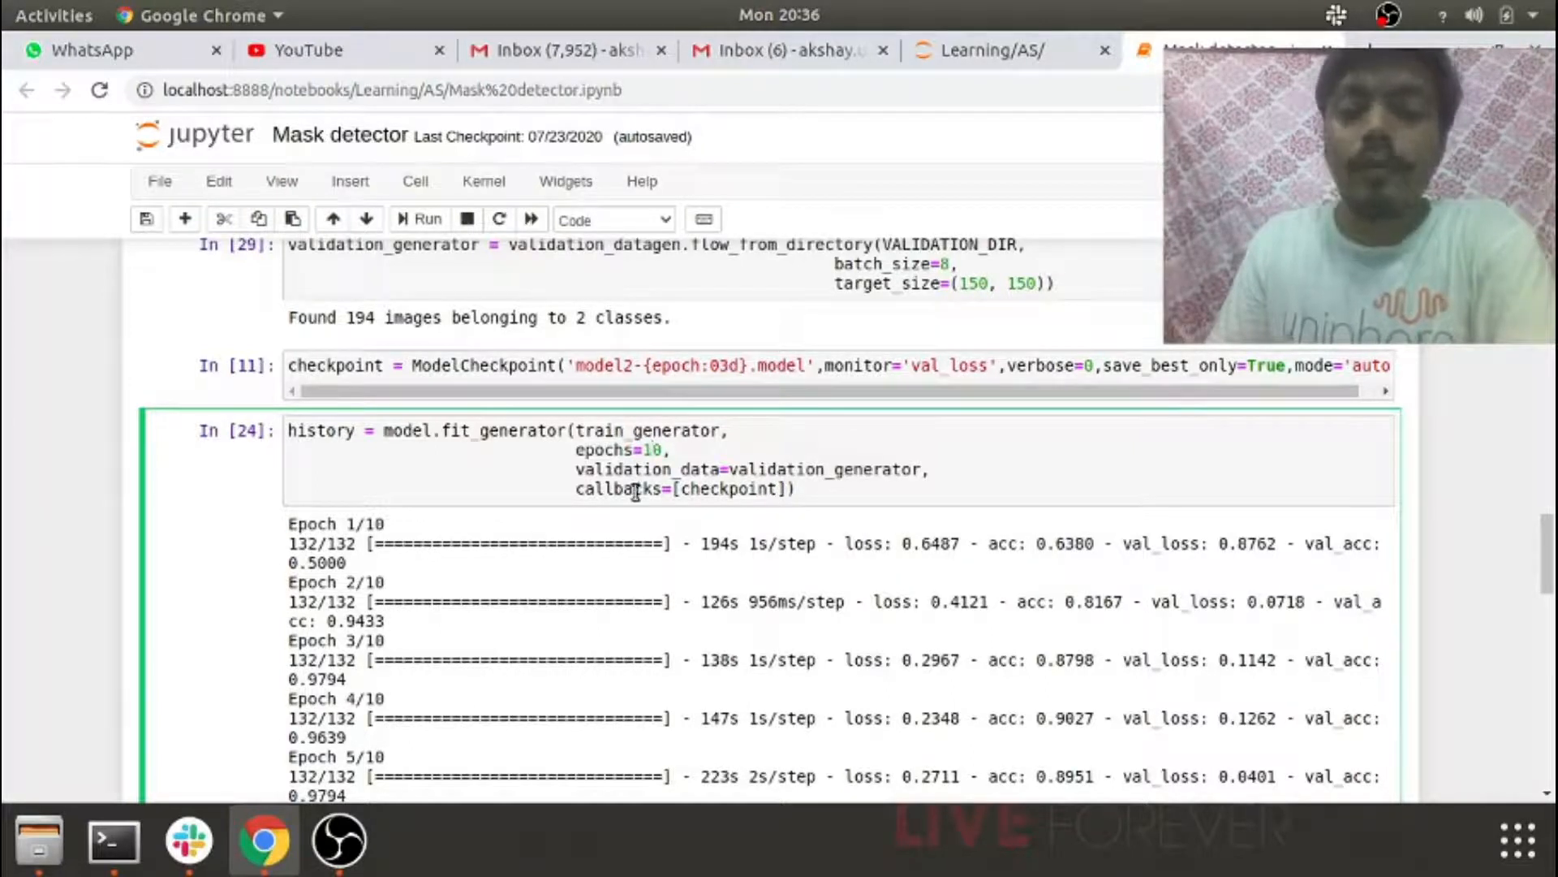
pyautogui.scroll(-3)
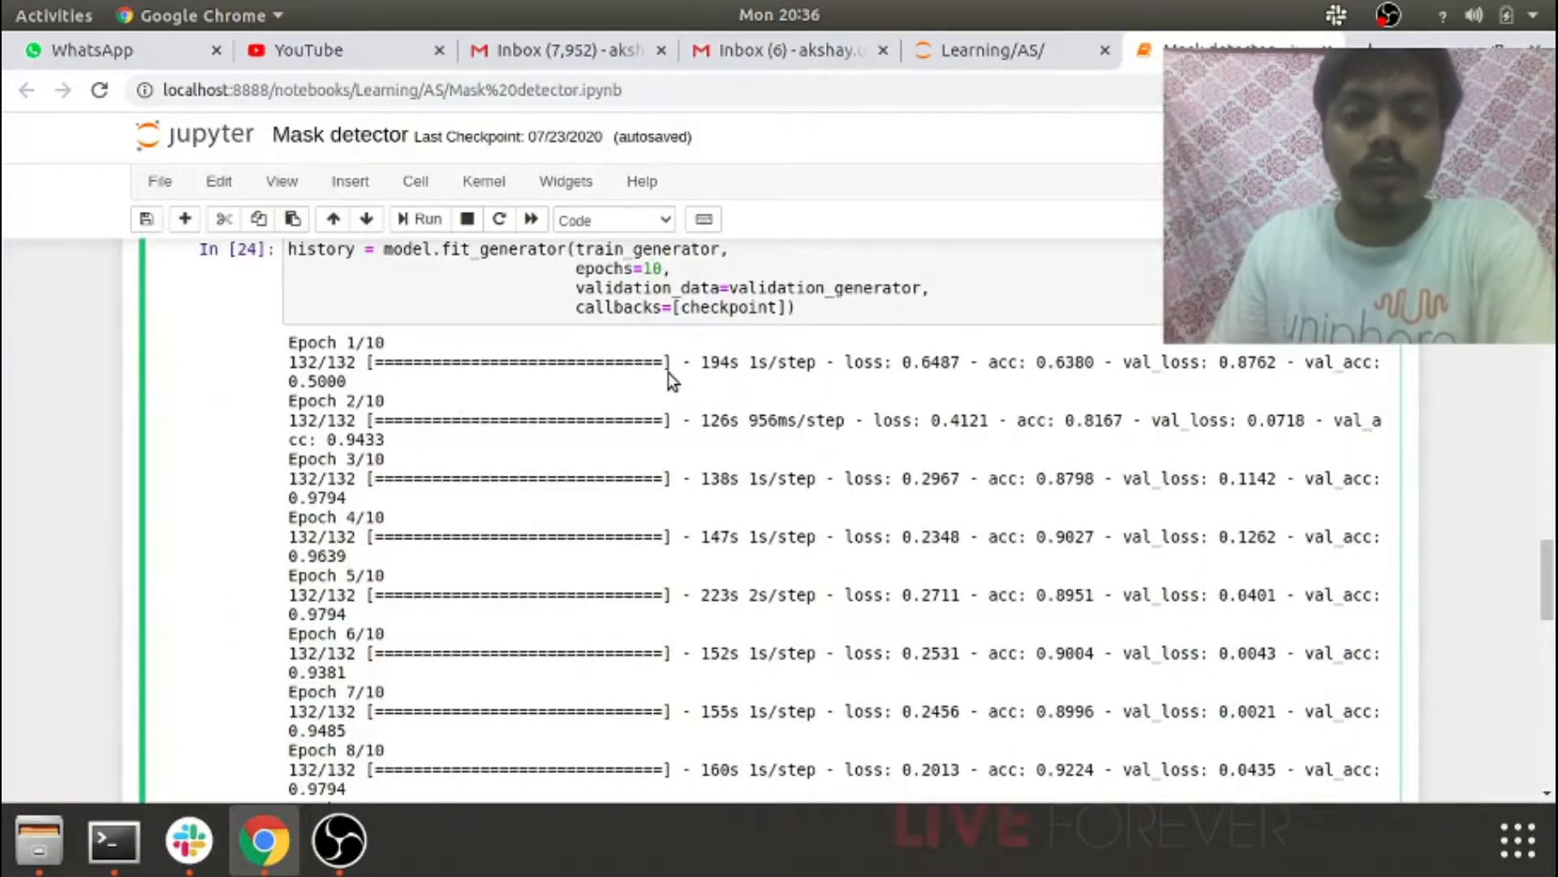
pyautogui.scroll(-3)
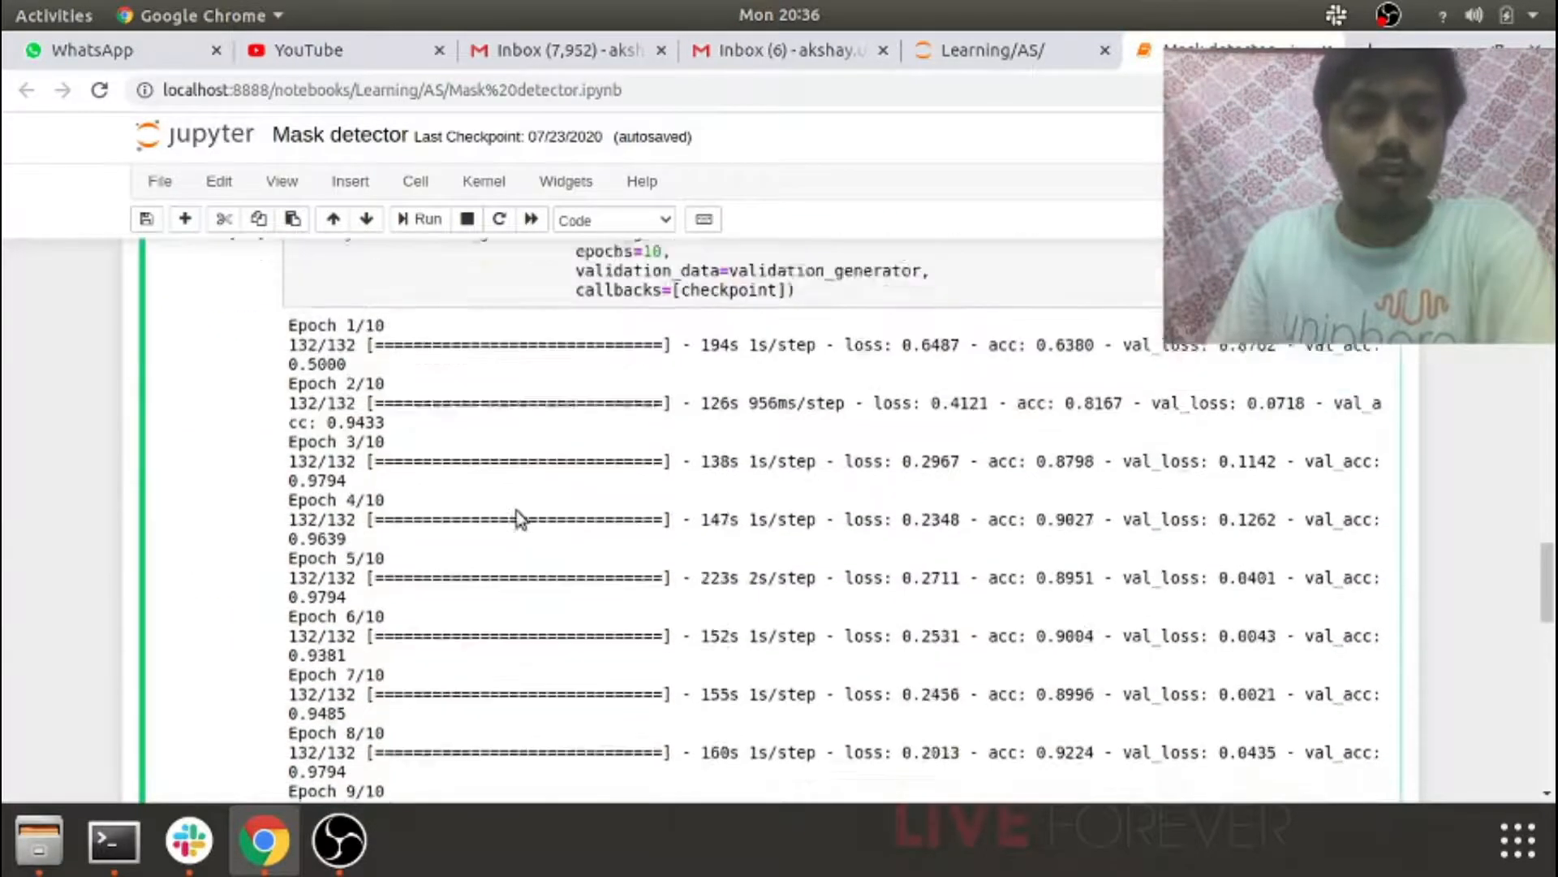
pyautogui.scroll(3)
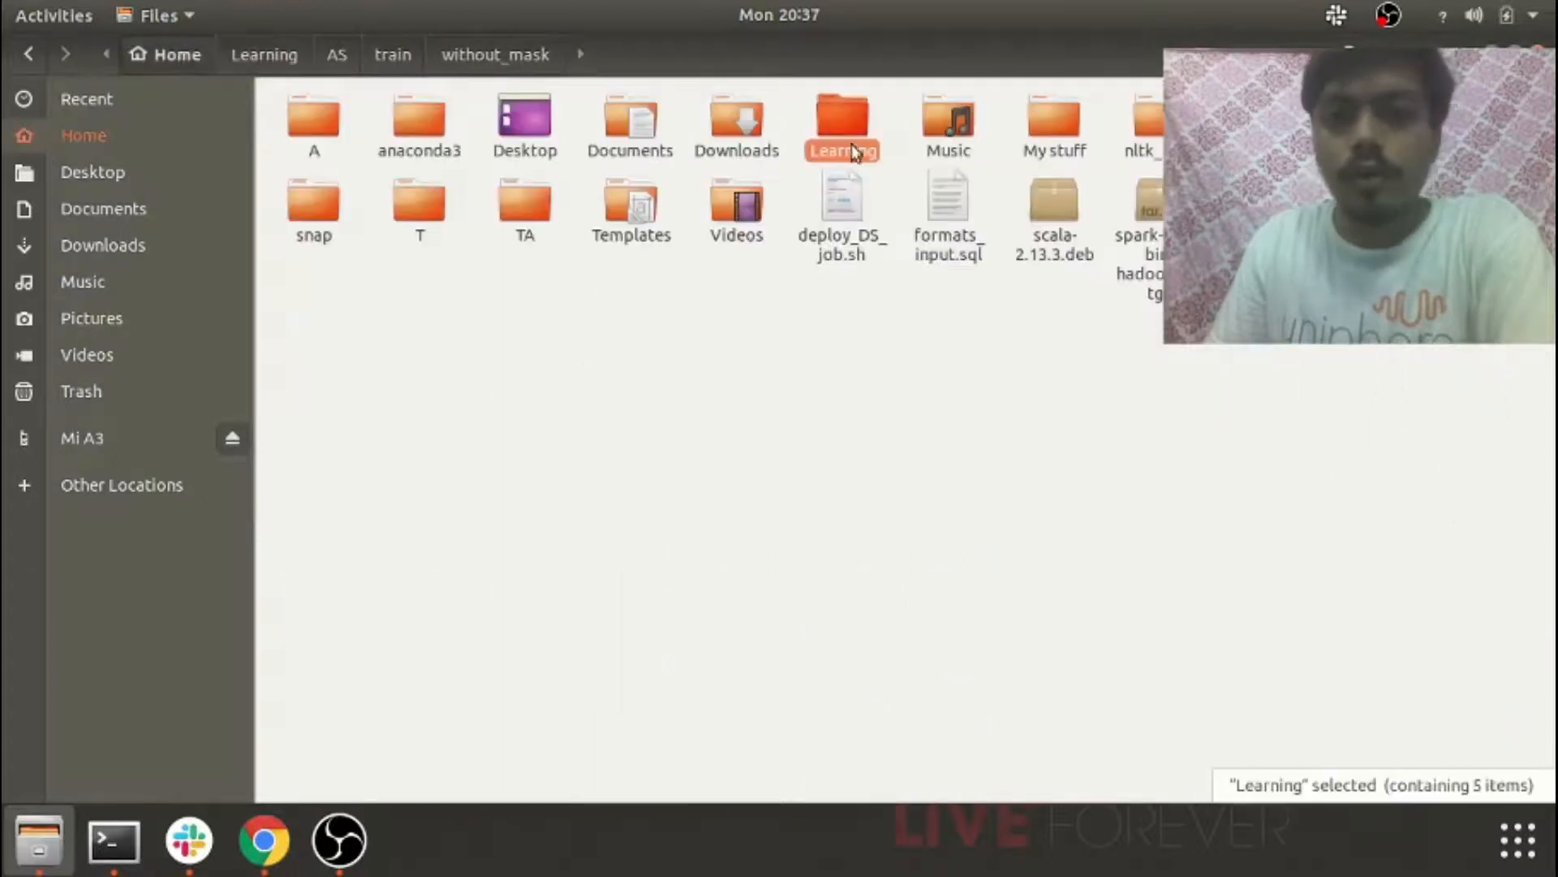
# - Navigate into Learning/AS to show the saved model2-00X.model checkpoint files
pyautogui.click(337, 54)
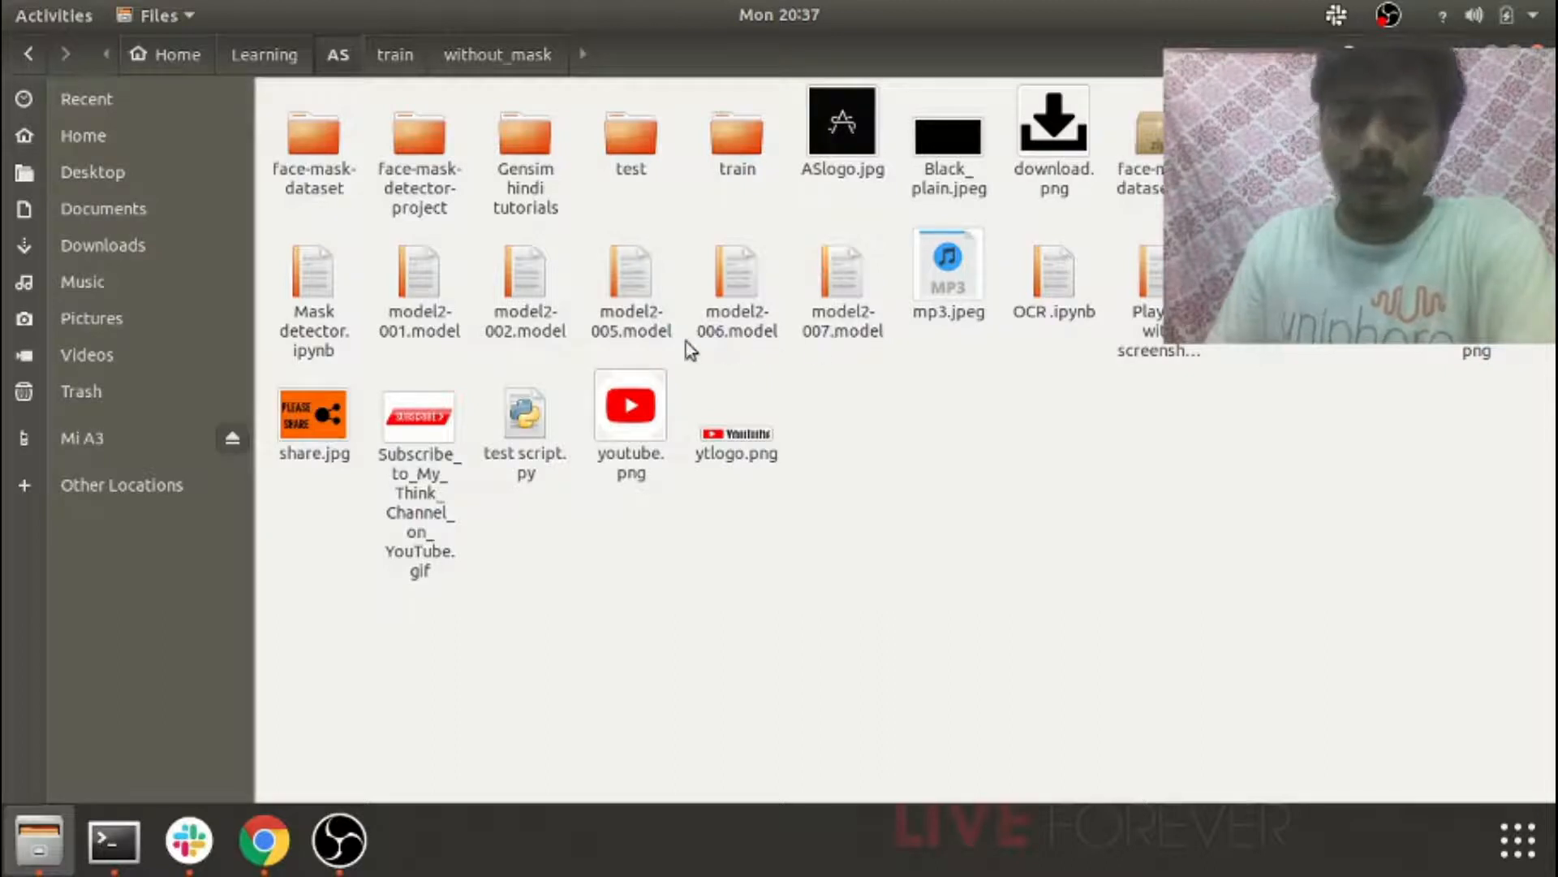
pyautogui.moveTo(1010, 497)
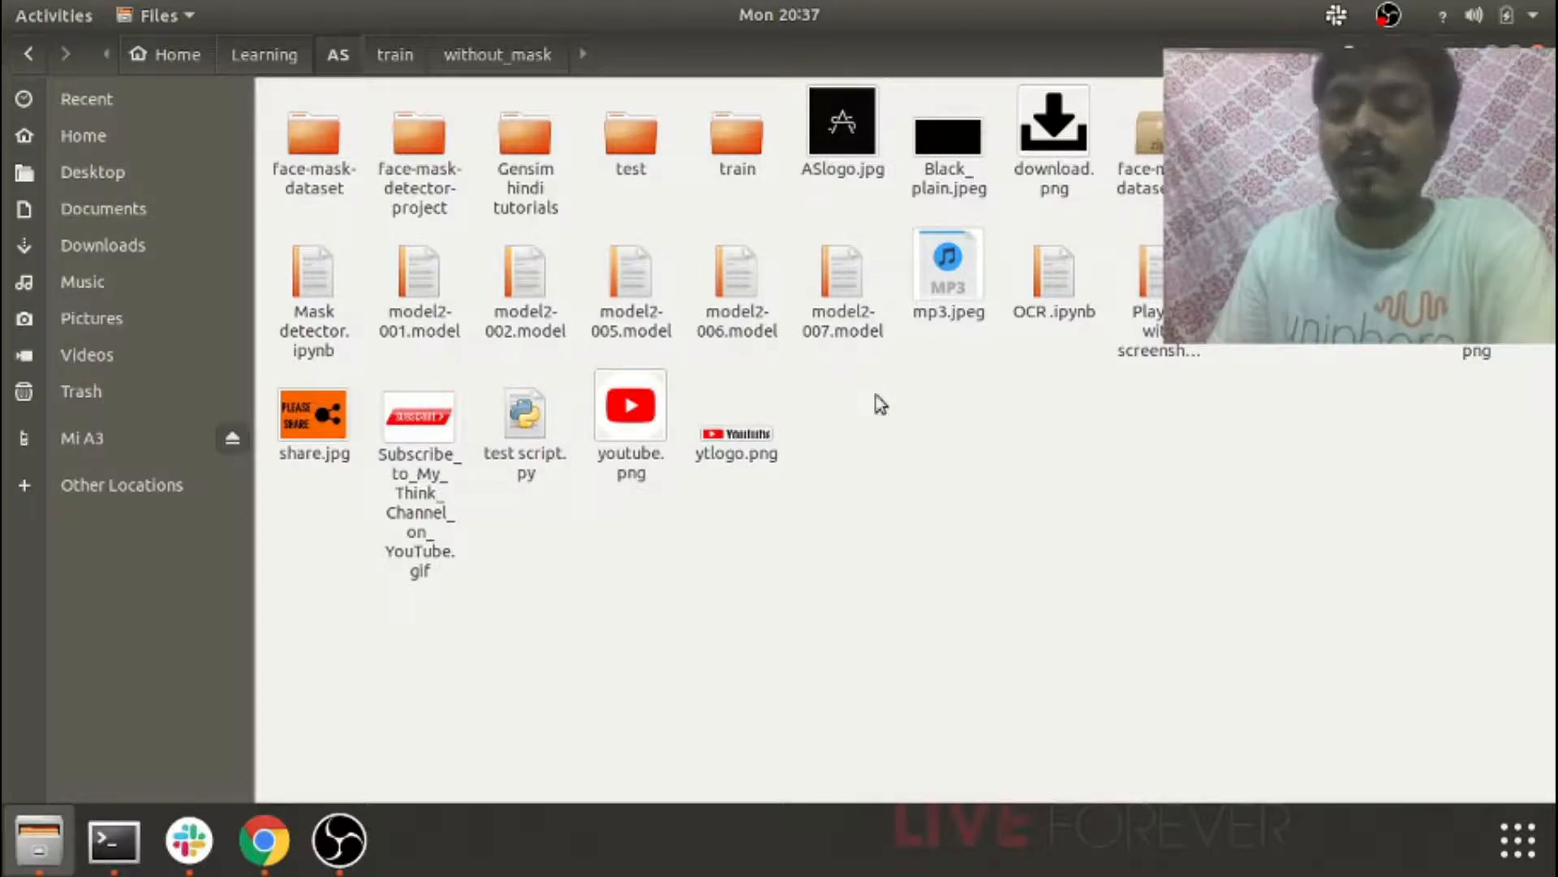
pyautogui.moveTo(858, 331)
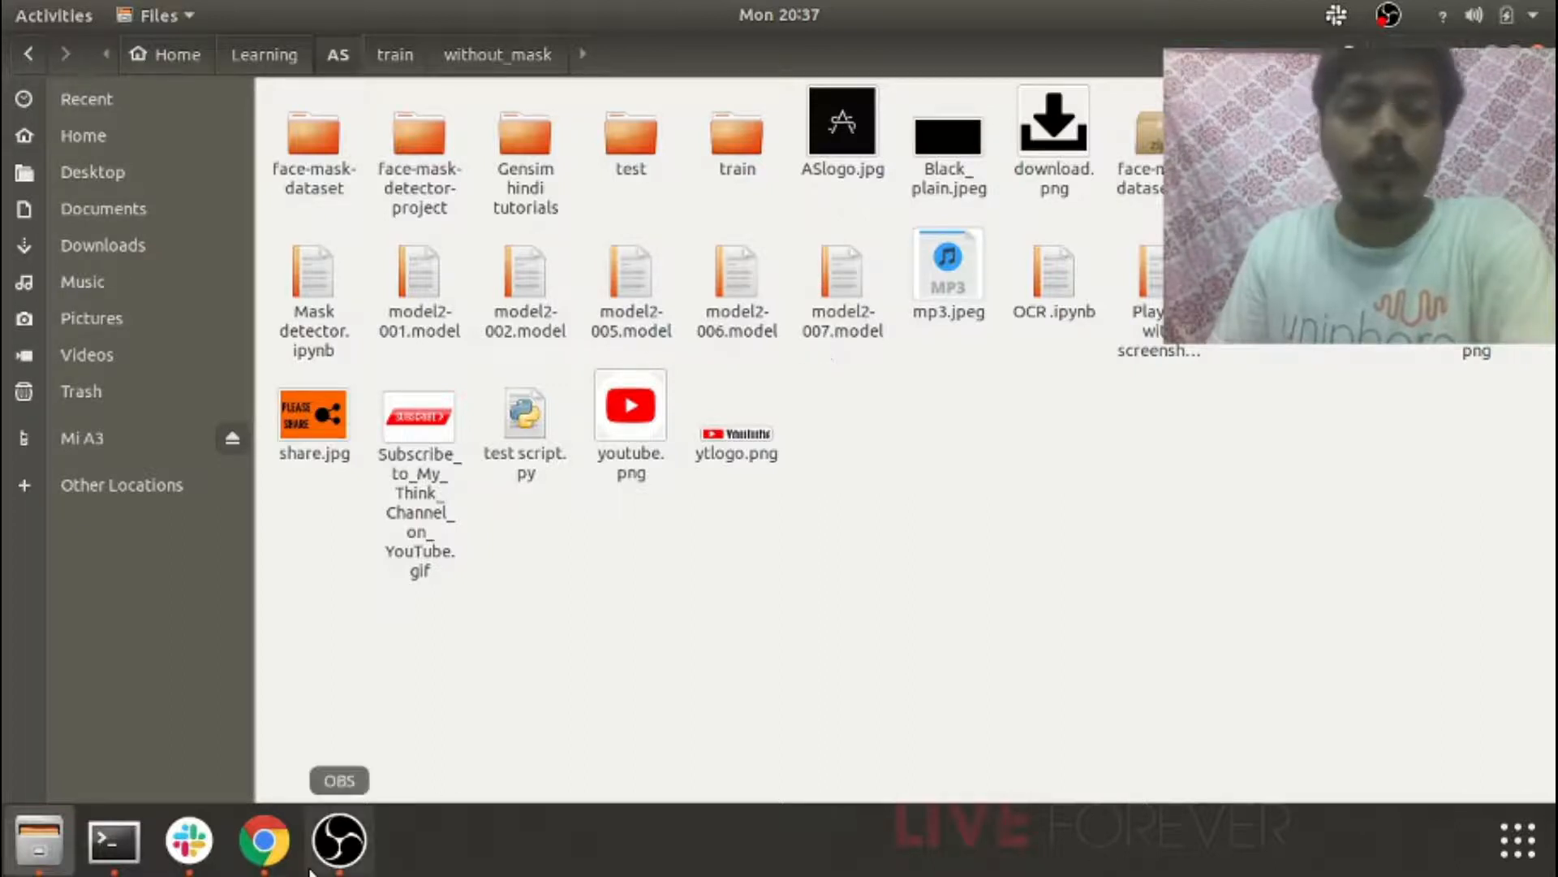
# - Select the cell loading model2-007.model in the Mask detector notebook after reviewing the training log
pyautogui.click(263, 841)
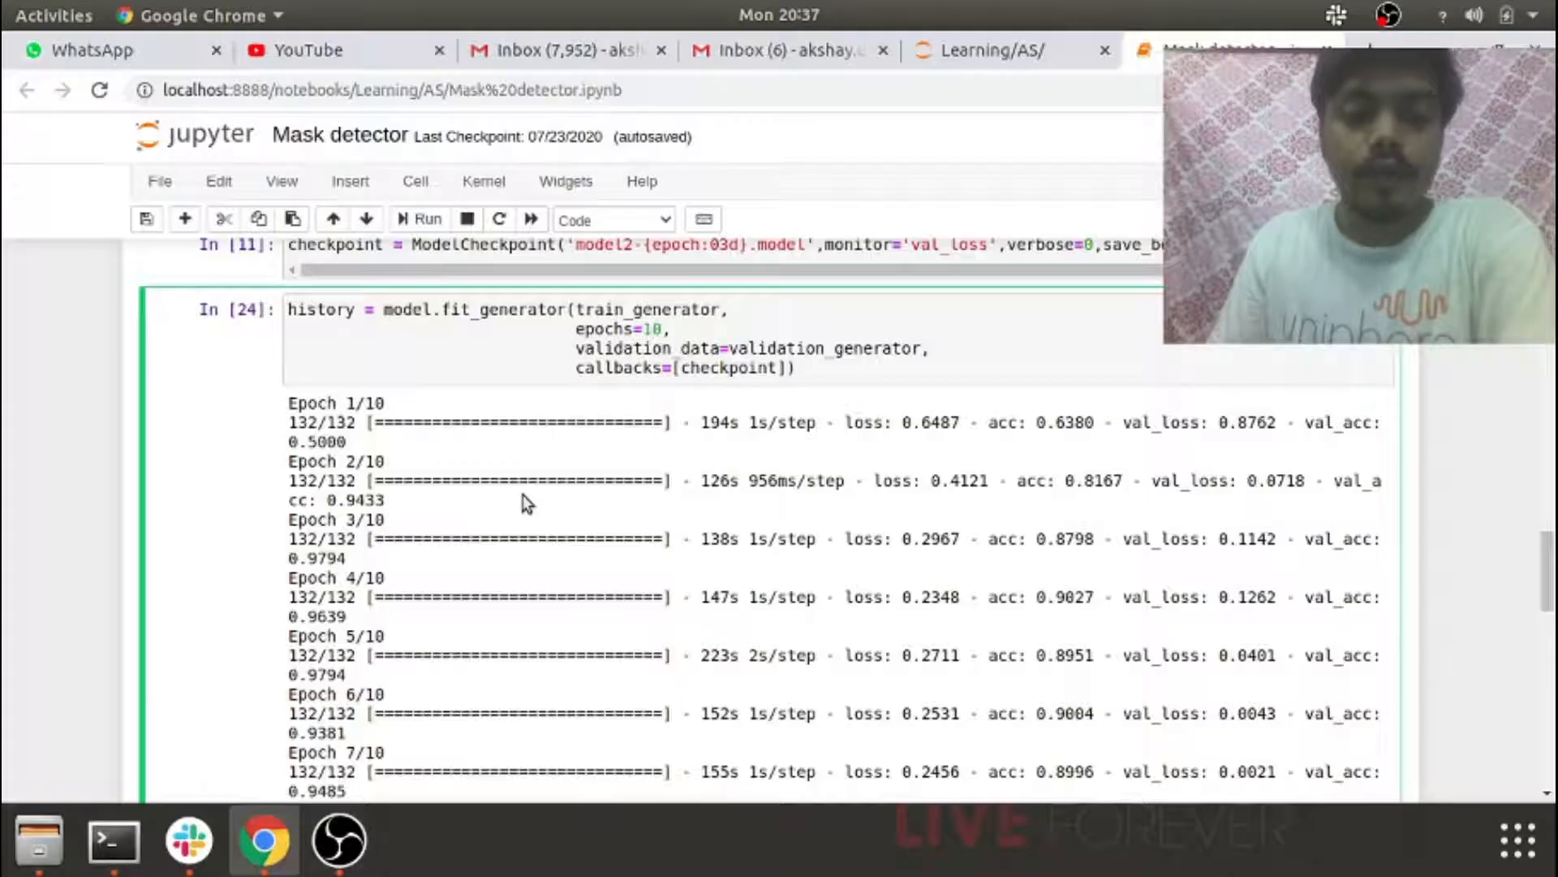
pyautogui.scroll(-3)
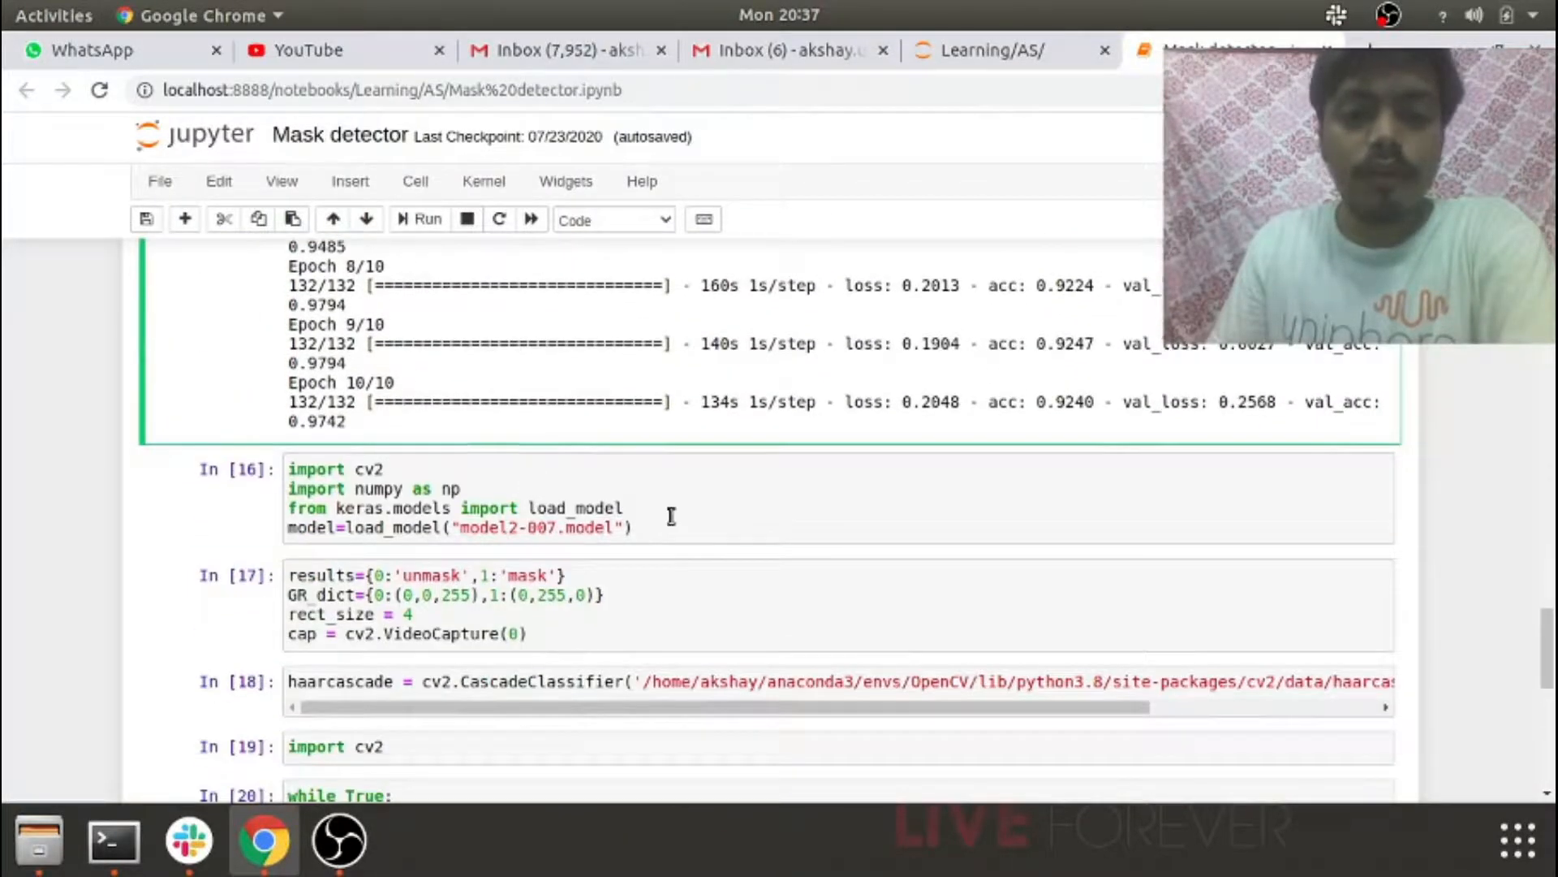
pyautogui.click(372, 489)
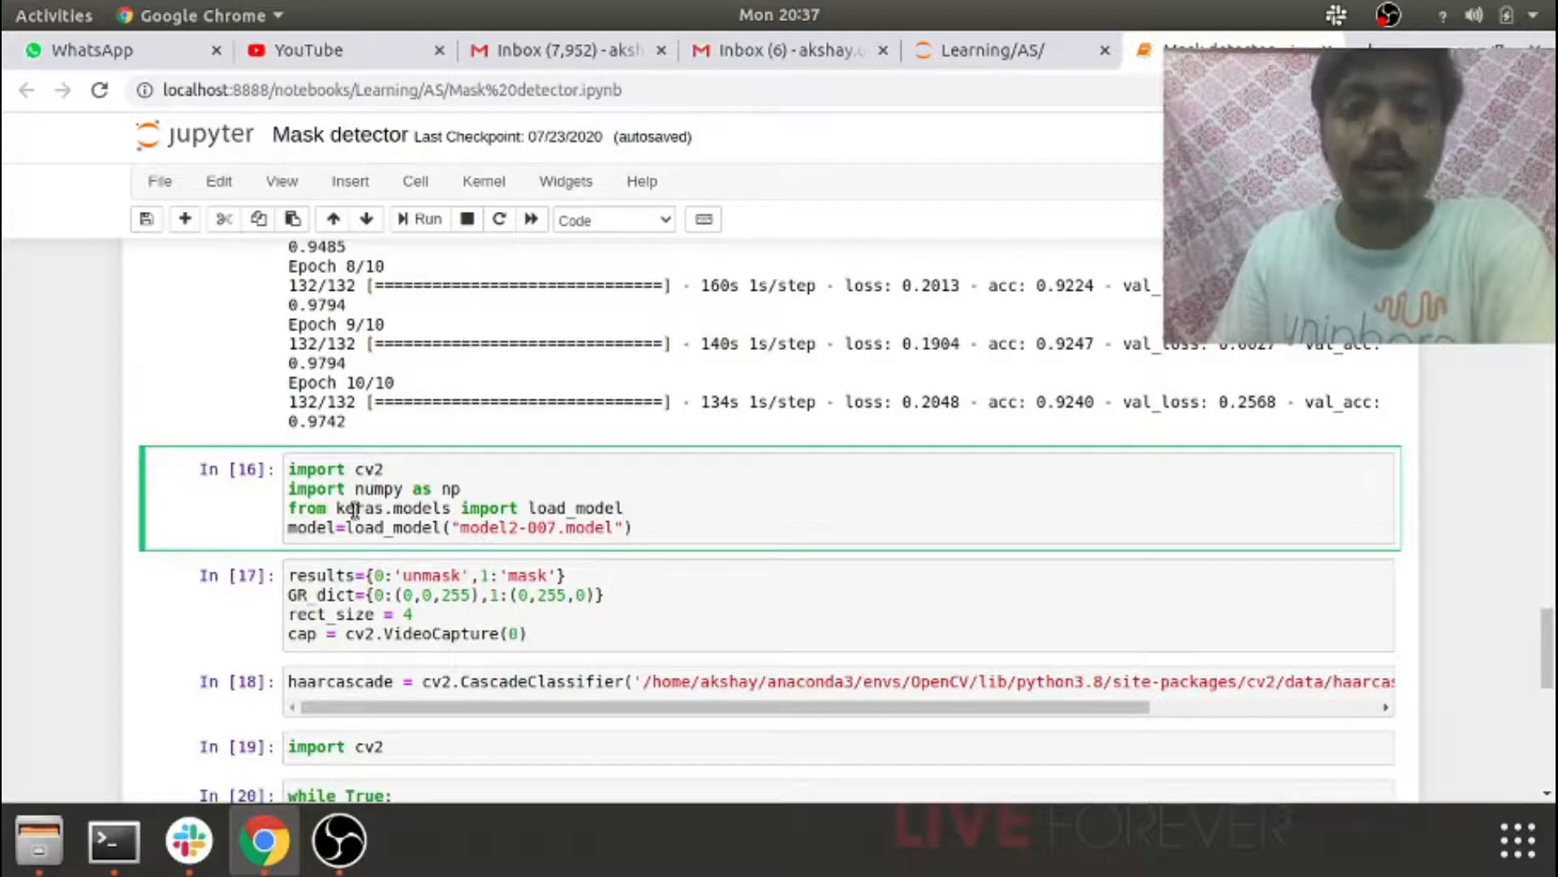
pyautogui.moveTo(562, 508)
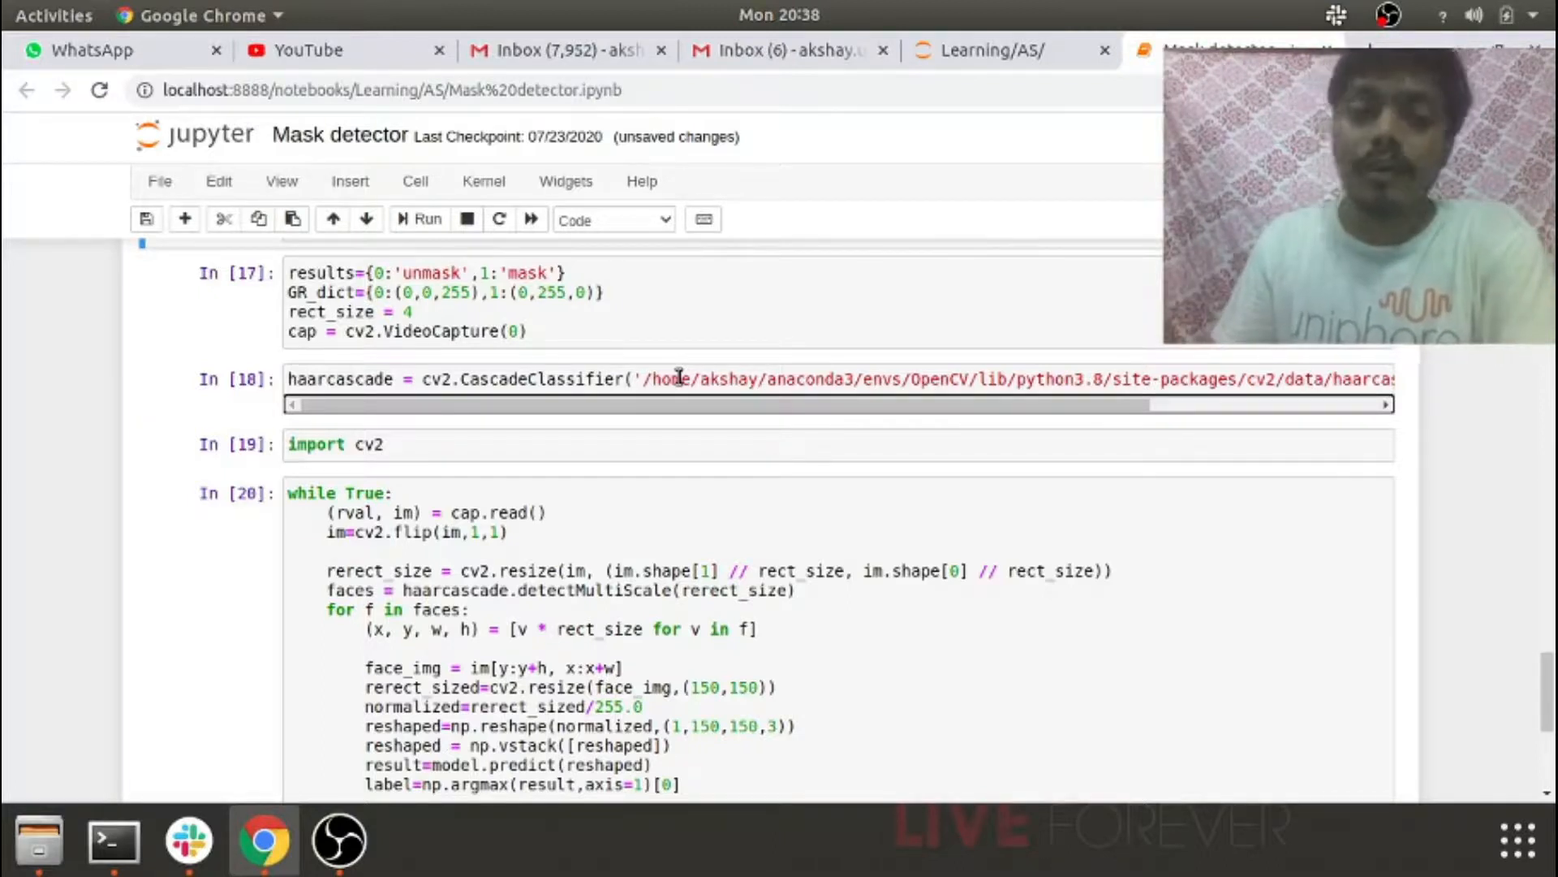
pyautogui.scroll(-3)
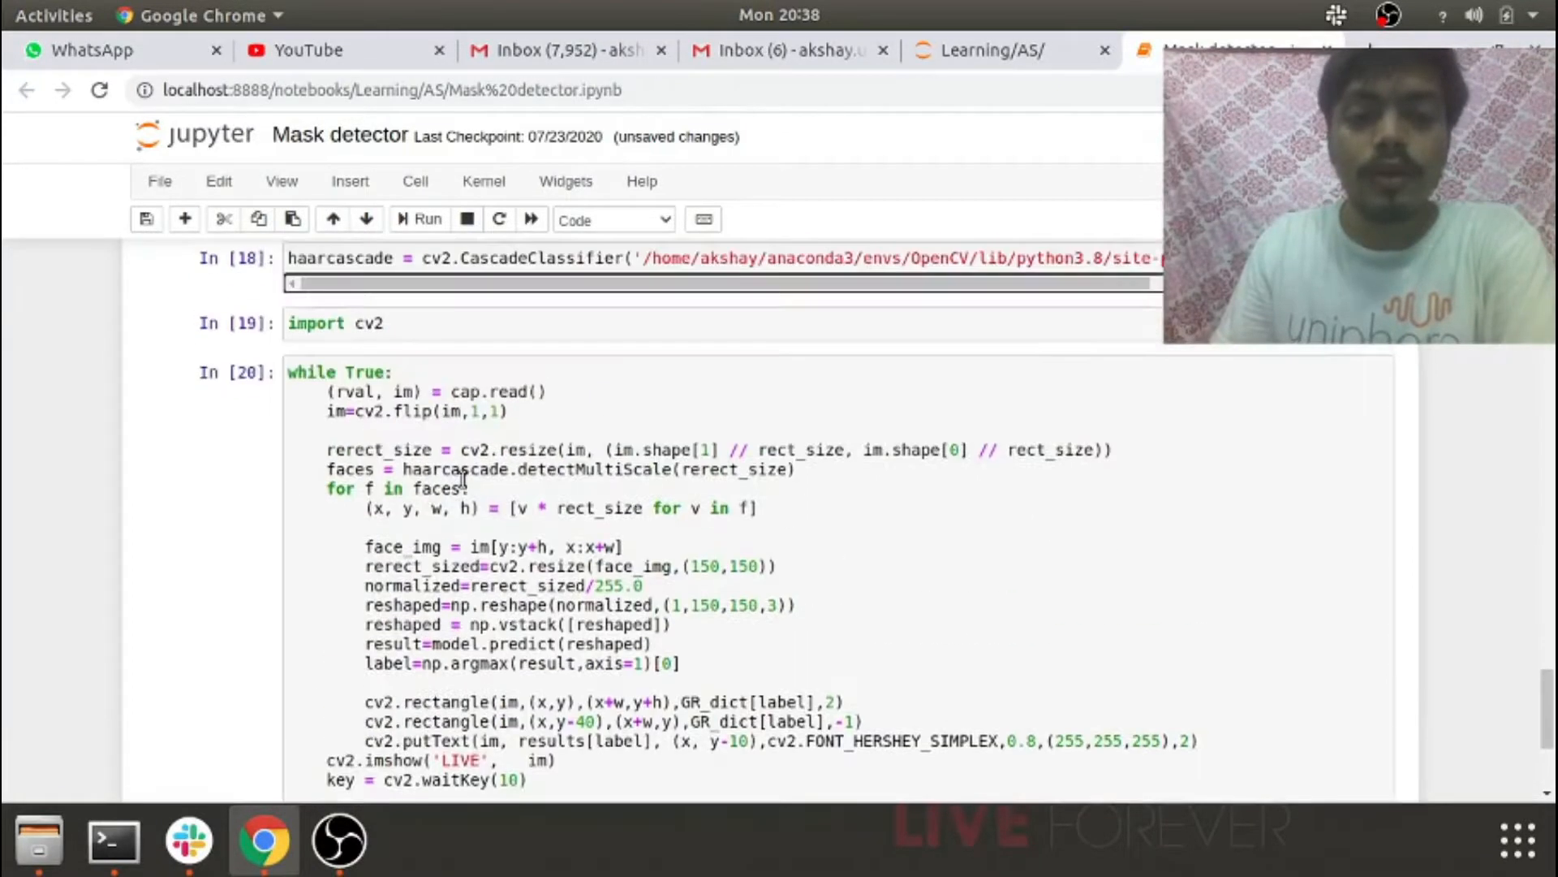
pyautogui.scroll(-3)
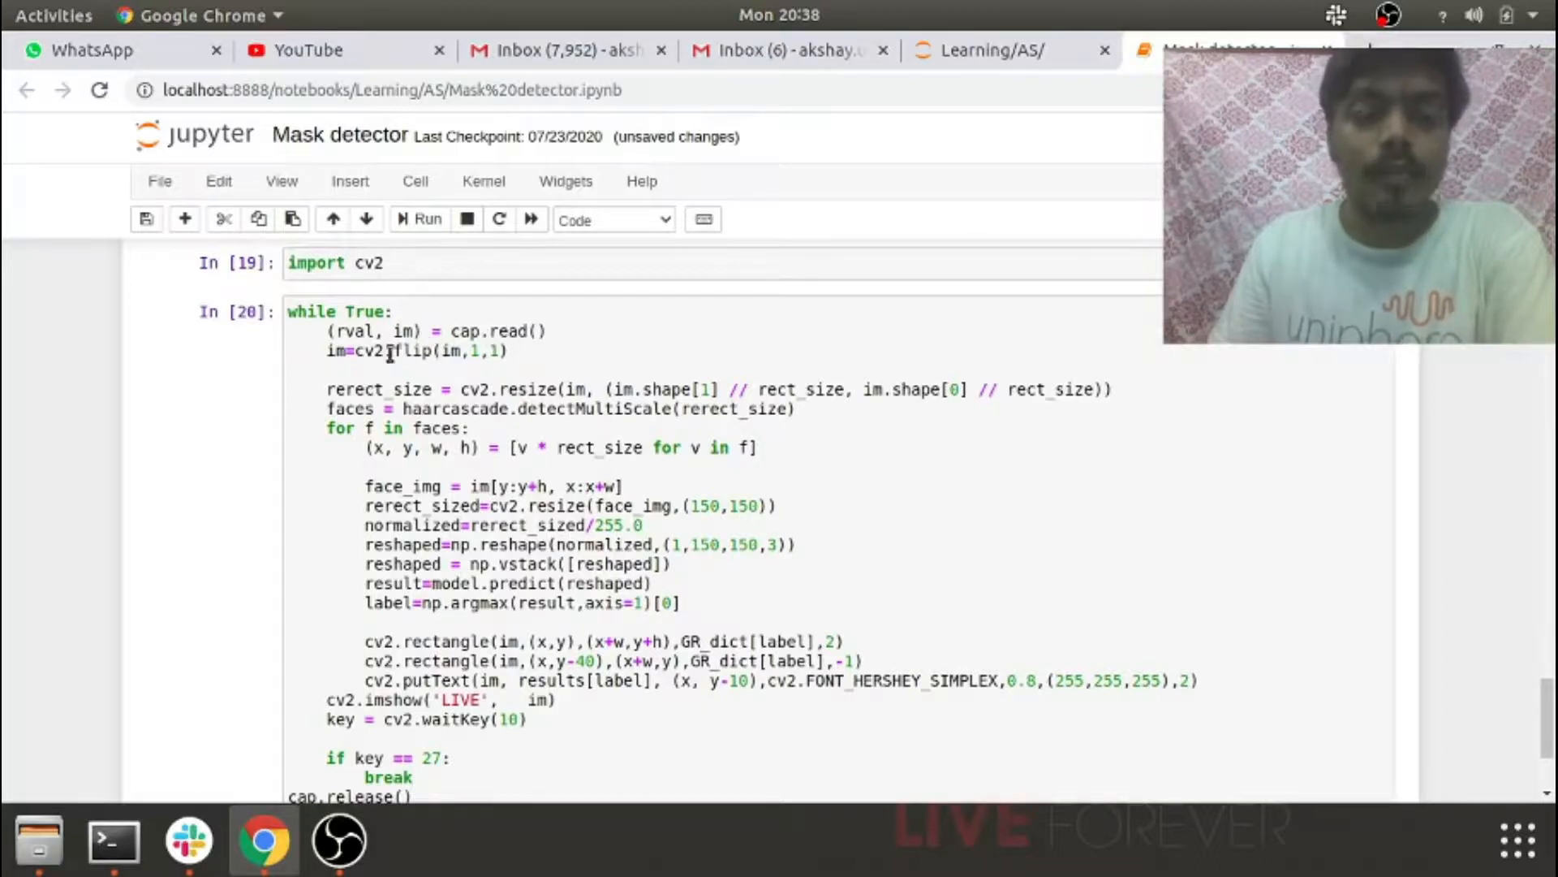
pyautogui.scroll(-3)
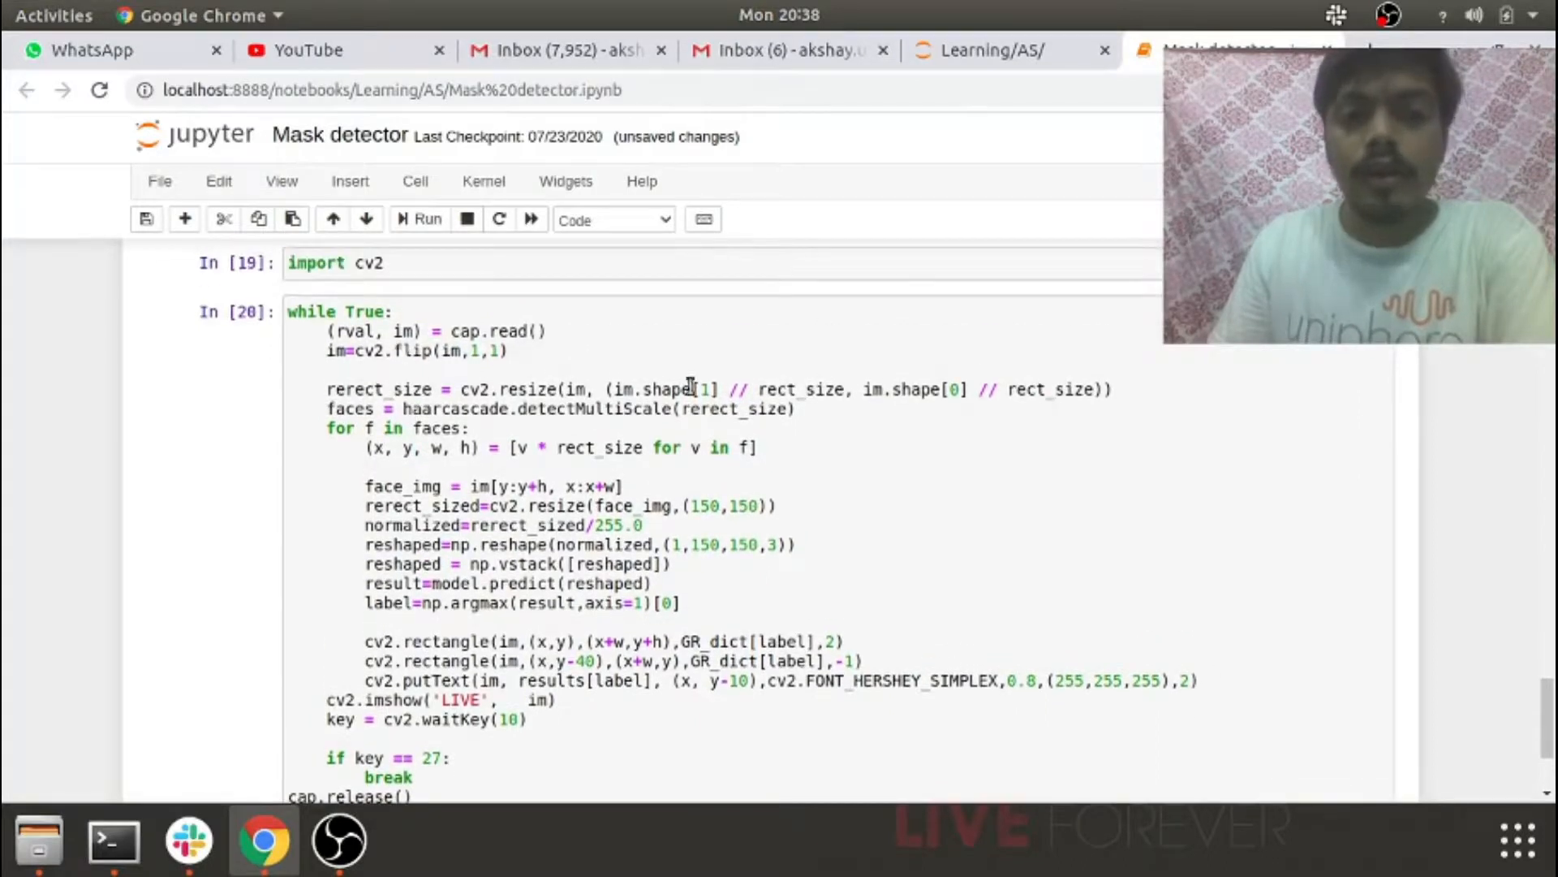
pyautogui.moveTo(552, 396)
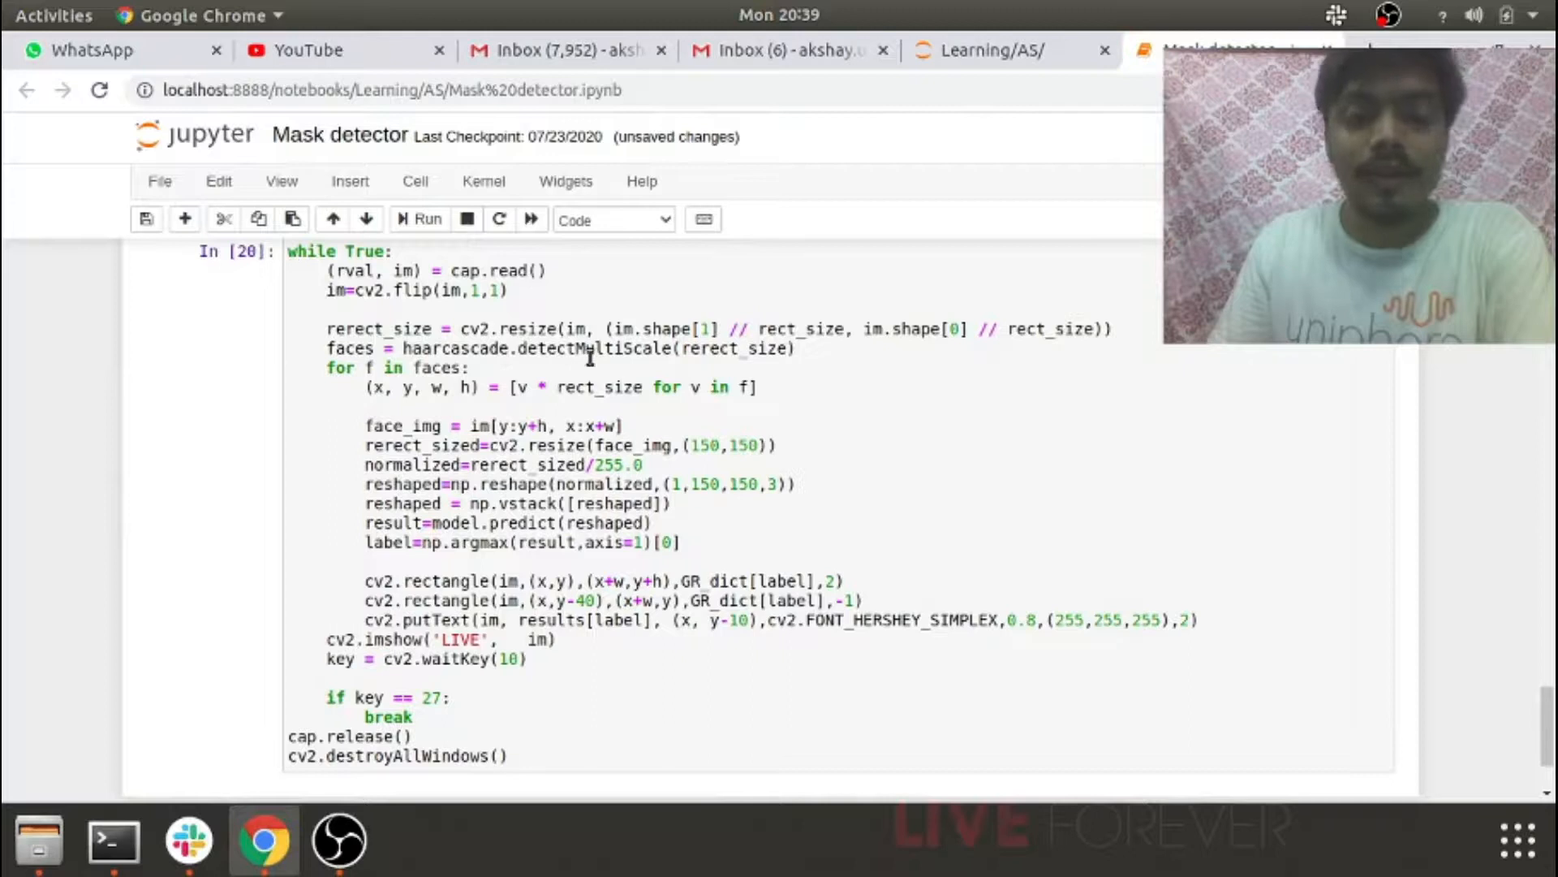
pyautogui.moveTo(692, 349)
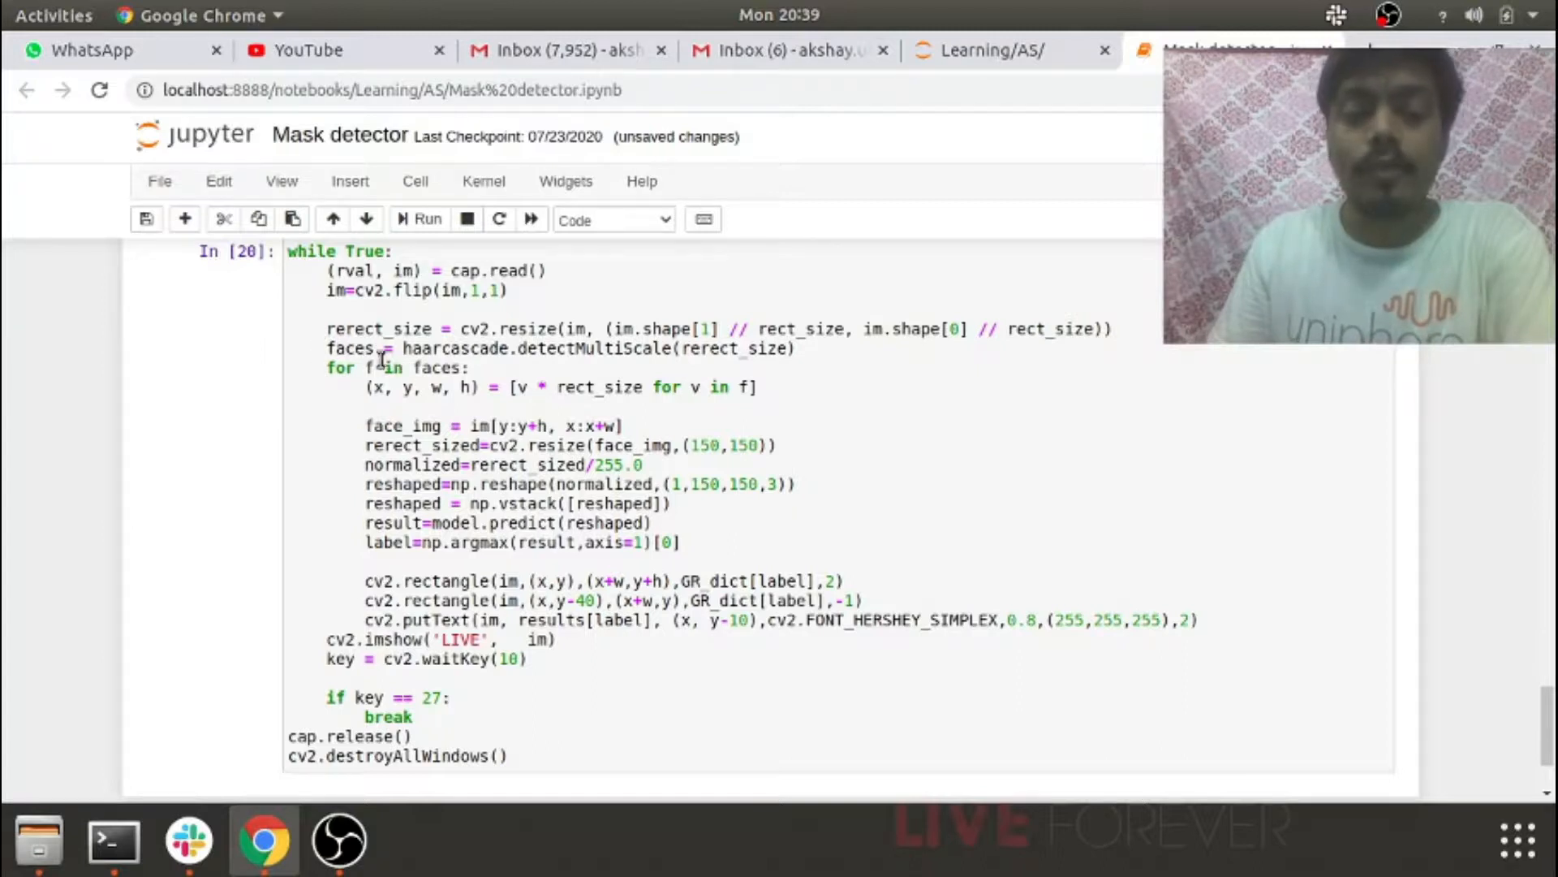
pyautogui.moveTo(420, 393)
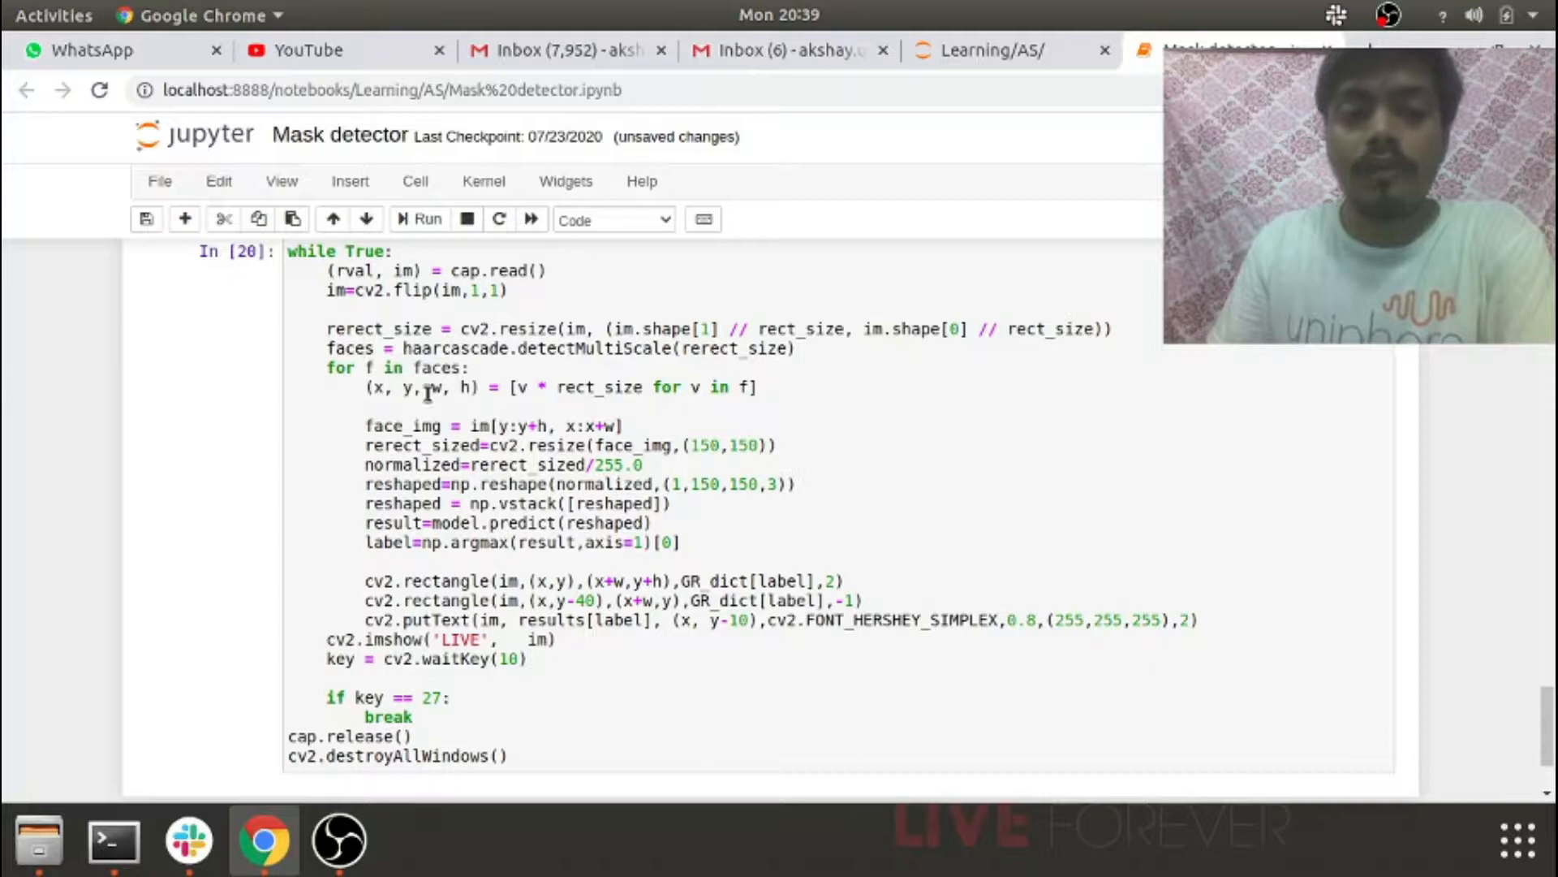
pyautogui.scroll(-3)
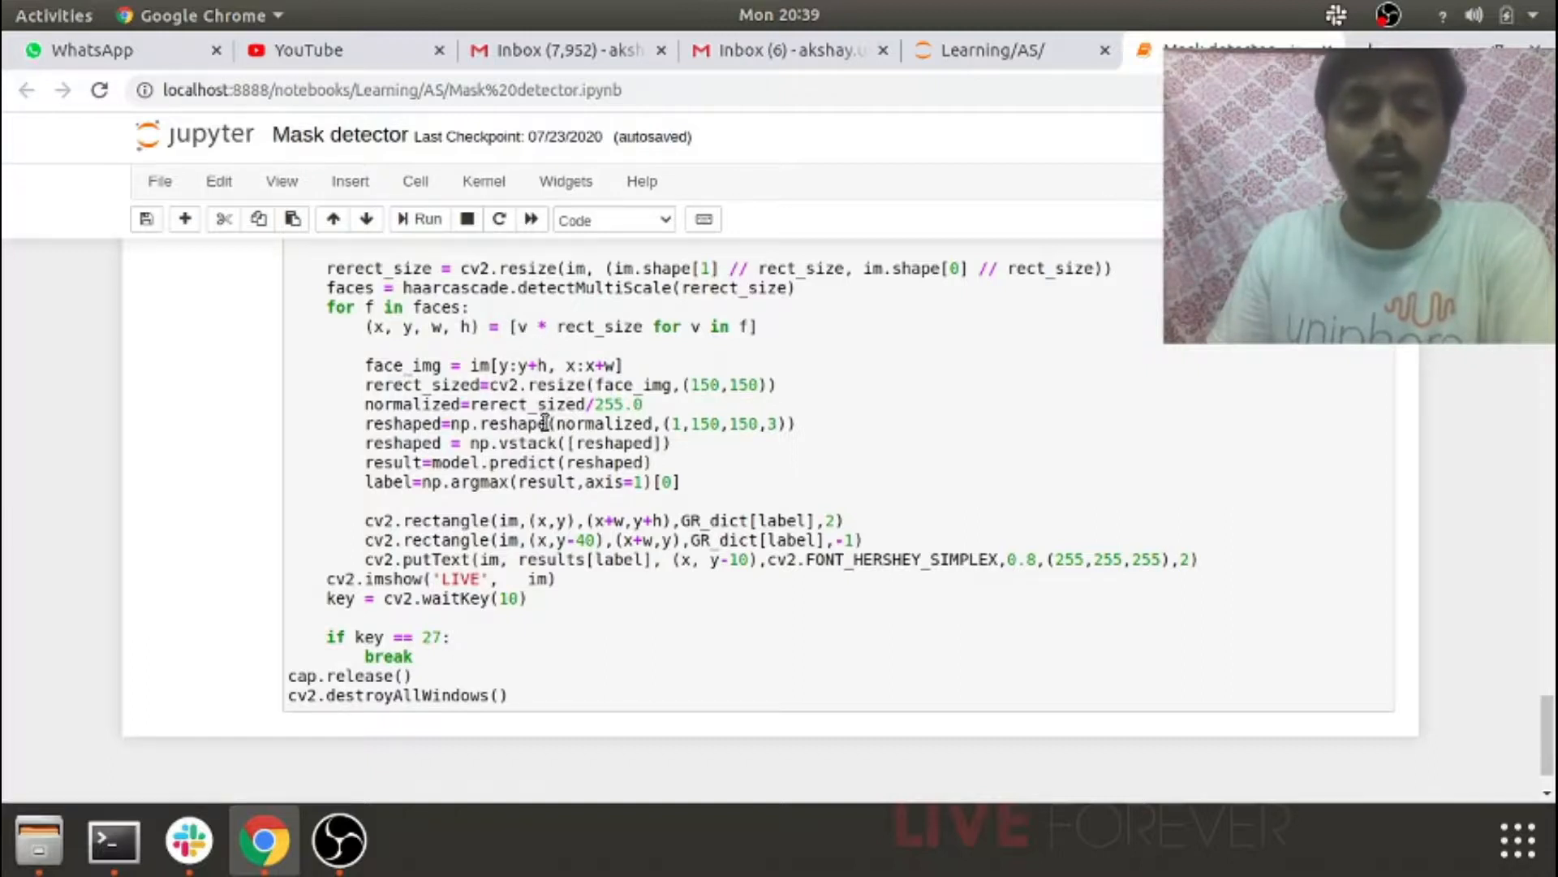
pyautogui.scroll(-3)
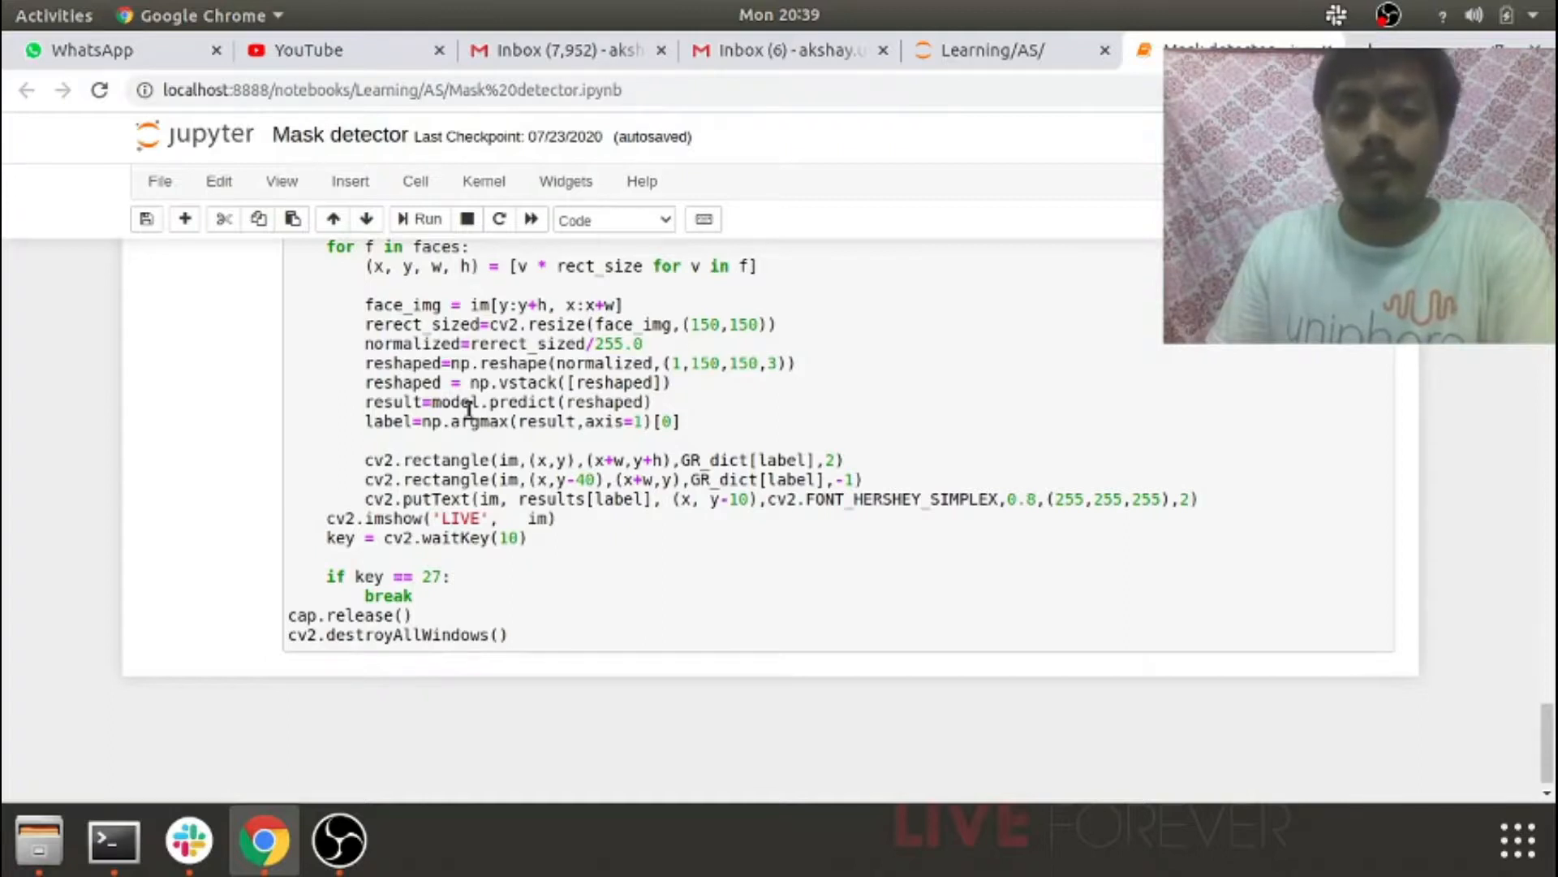
pyautogui.moveTo(506, 409)
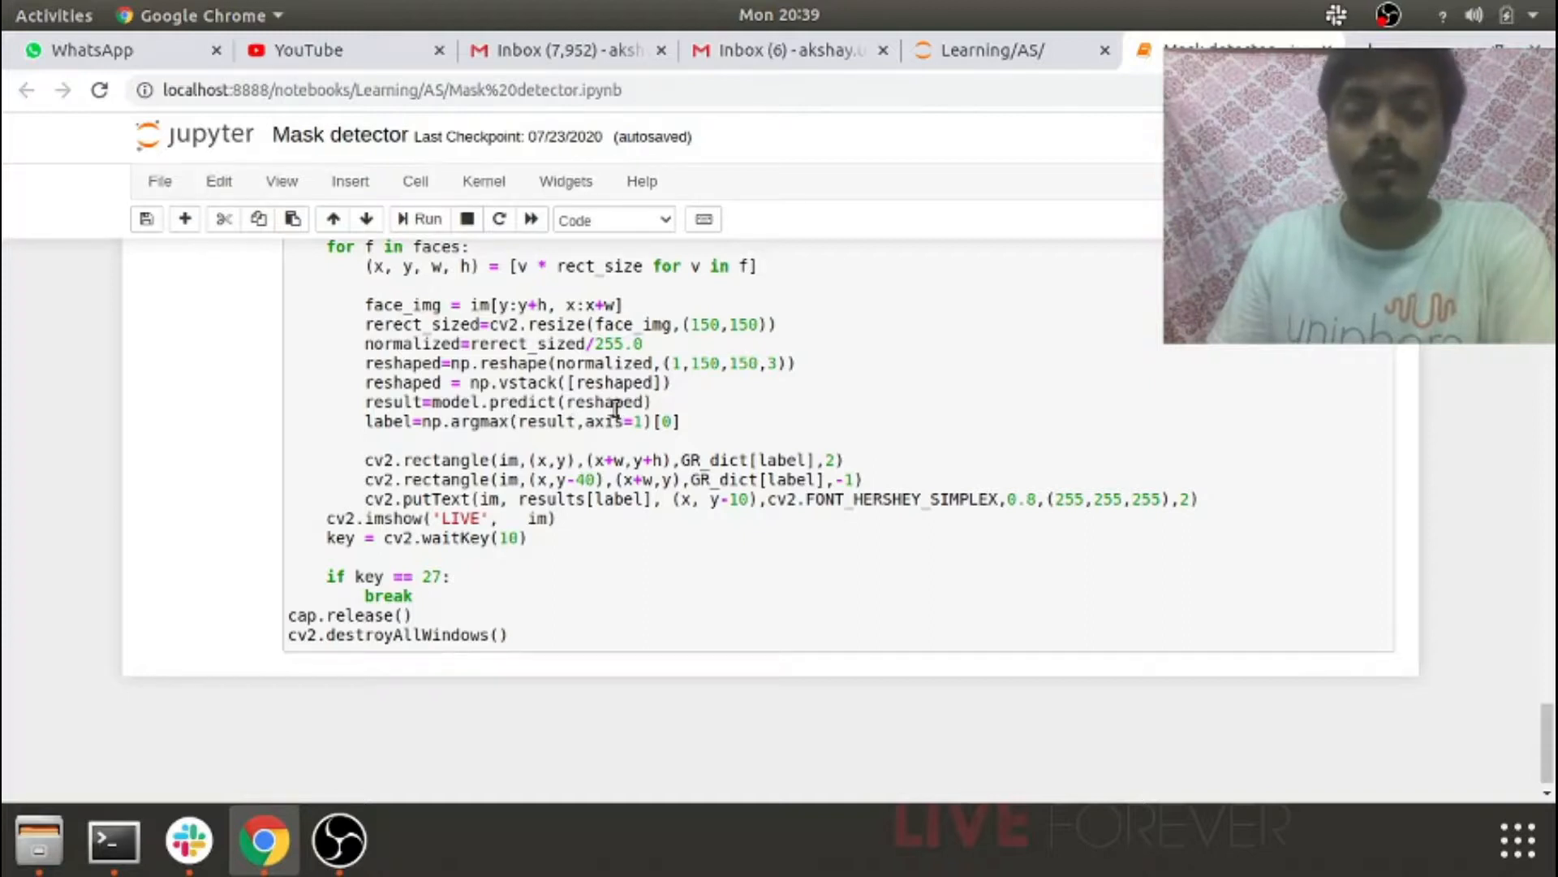
pyautogui.scroll(-3)
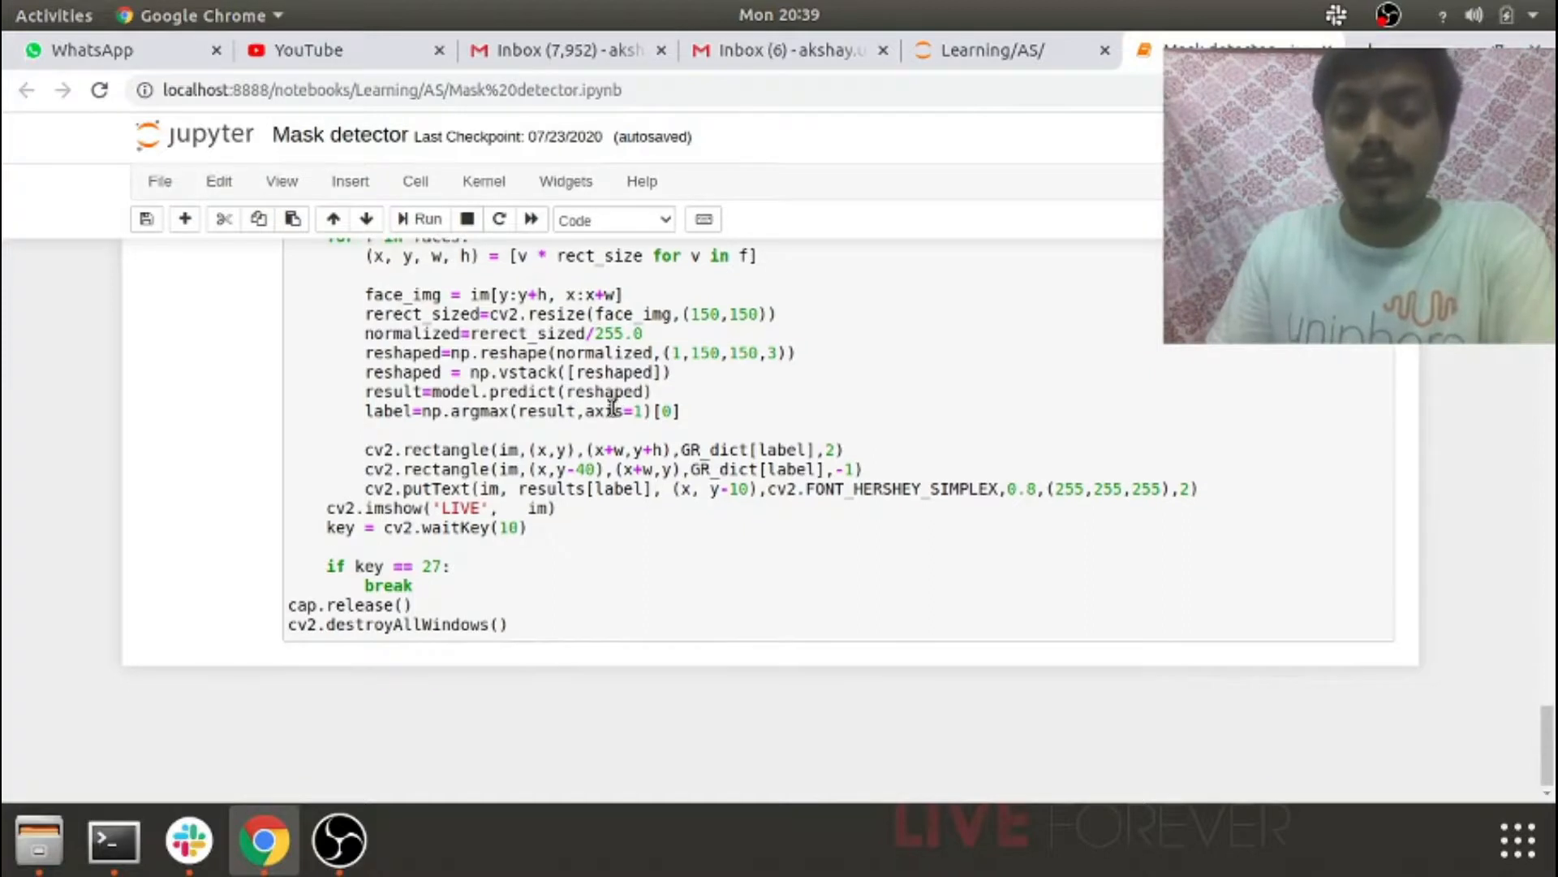